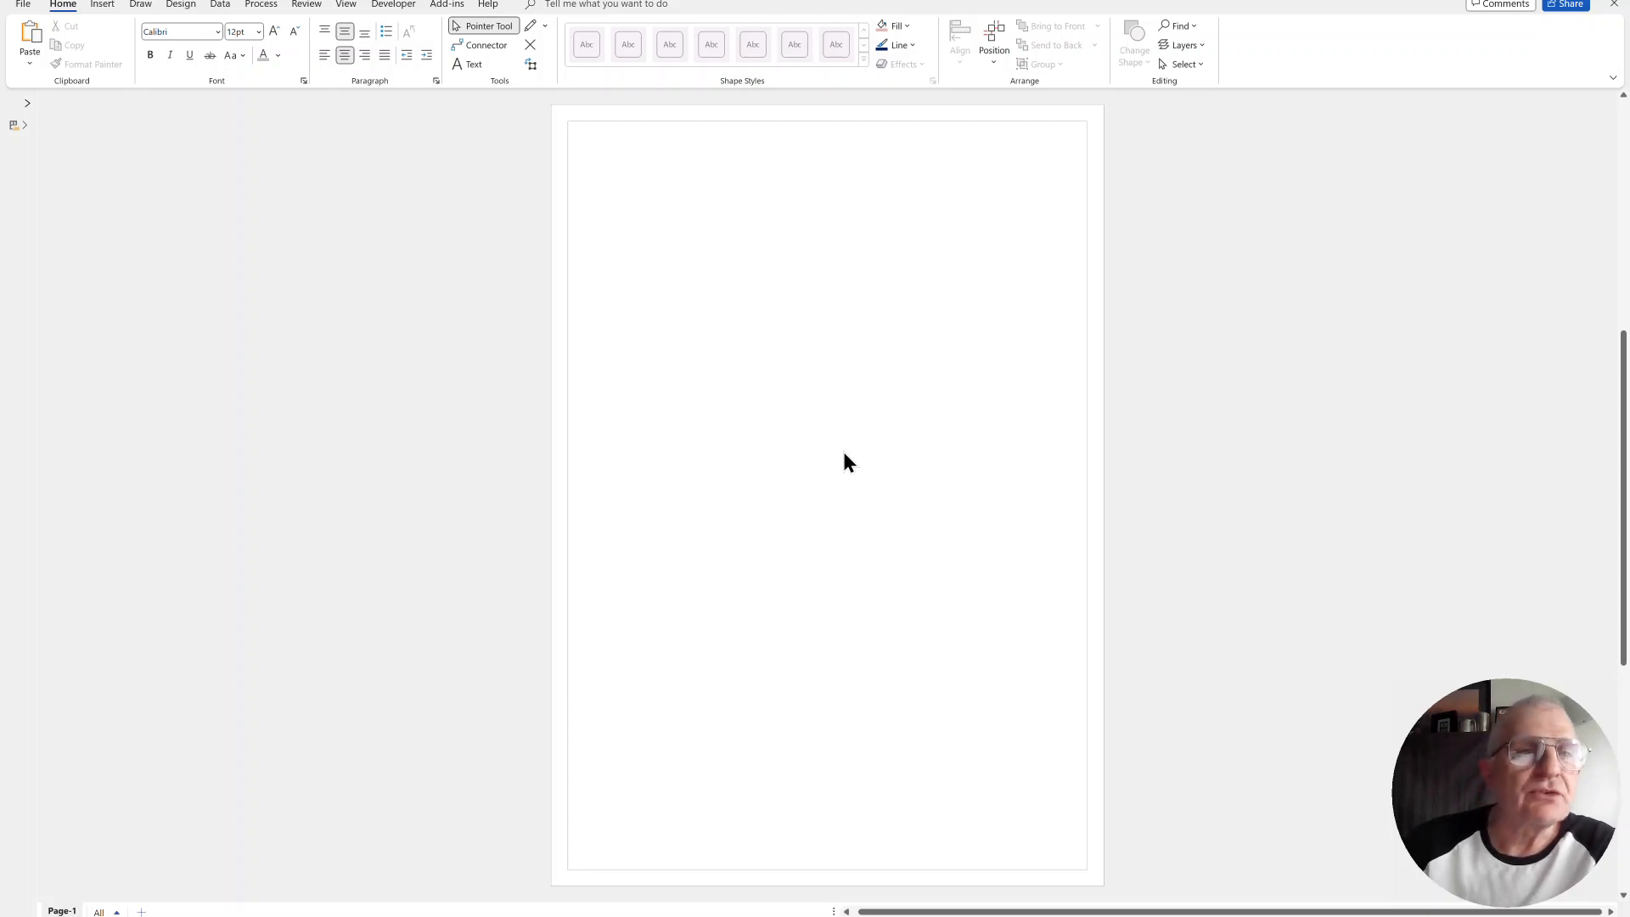
mouse_move(556, 36)
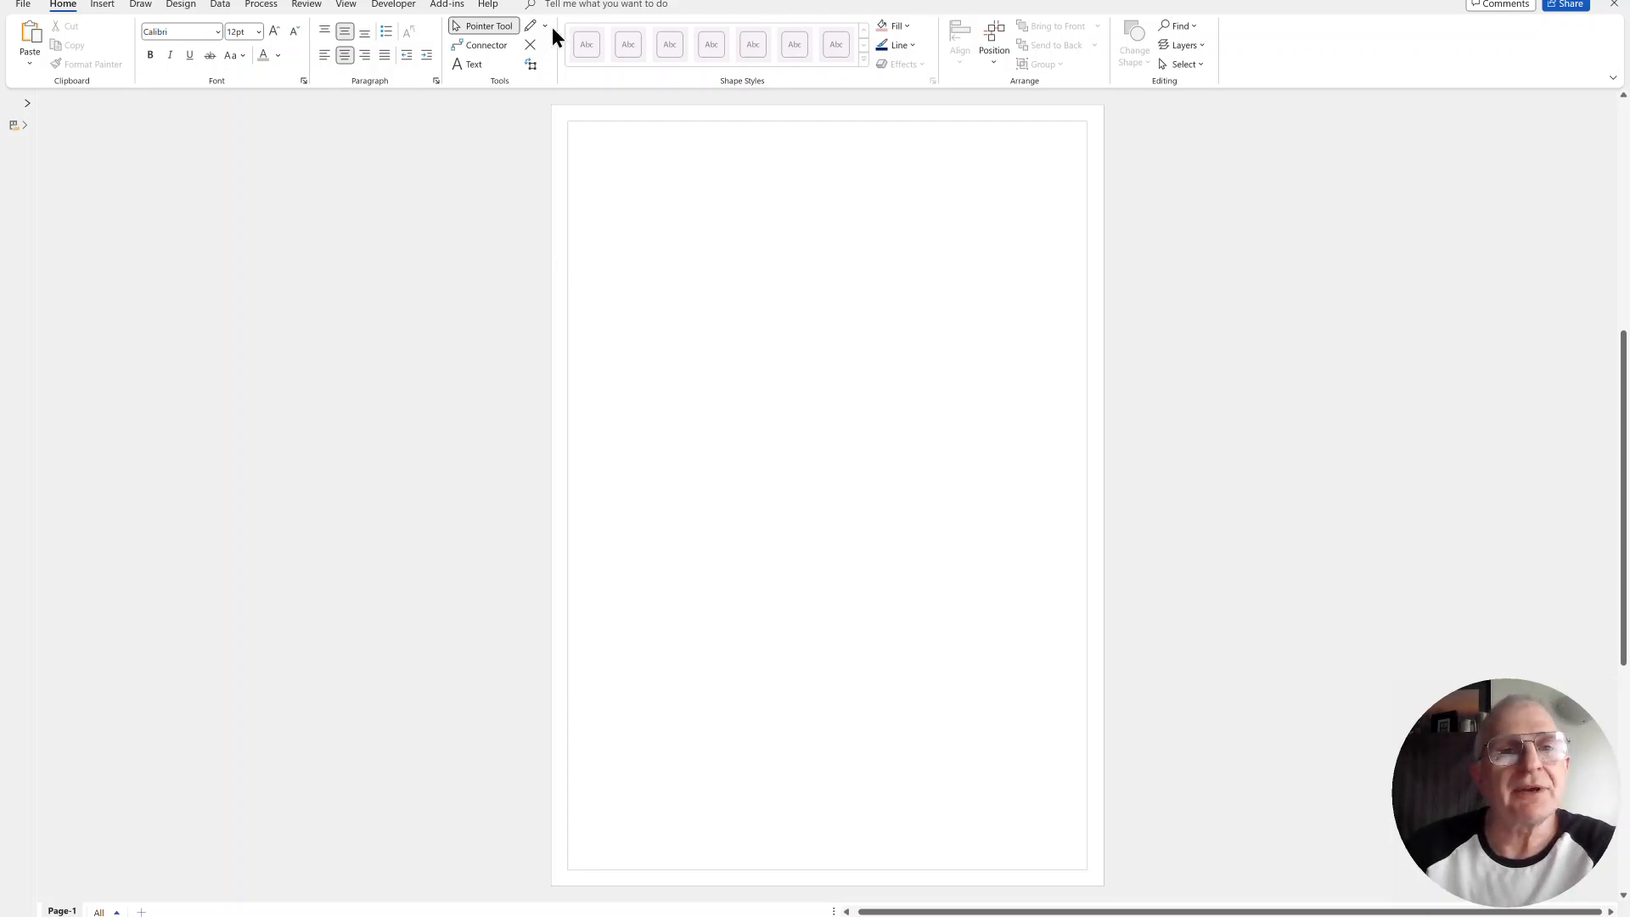
mouse_move(545, 26)
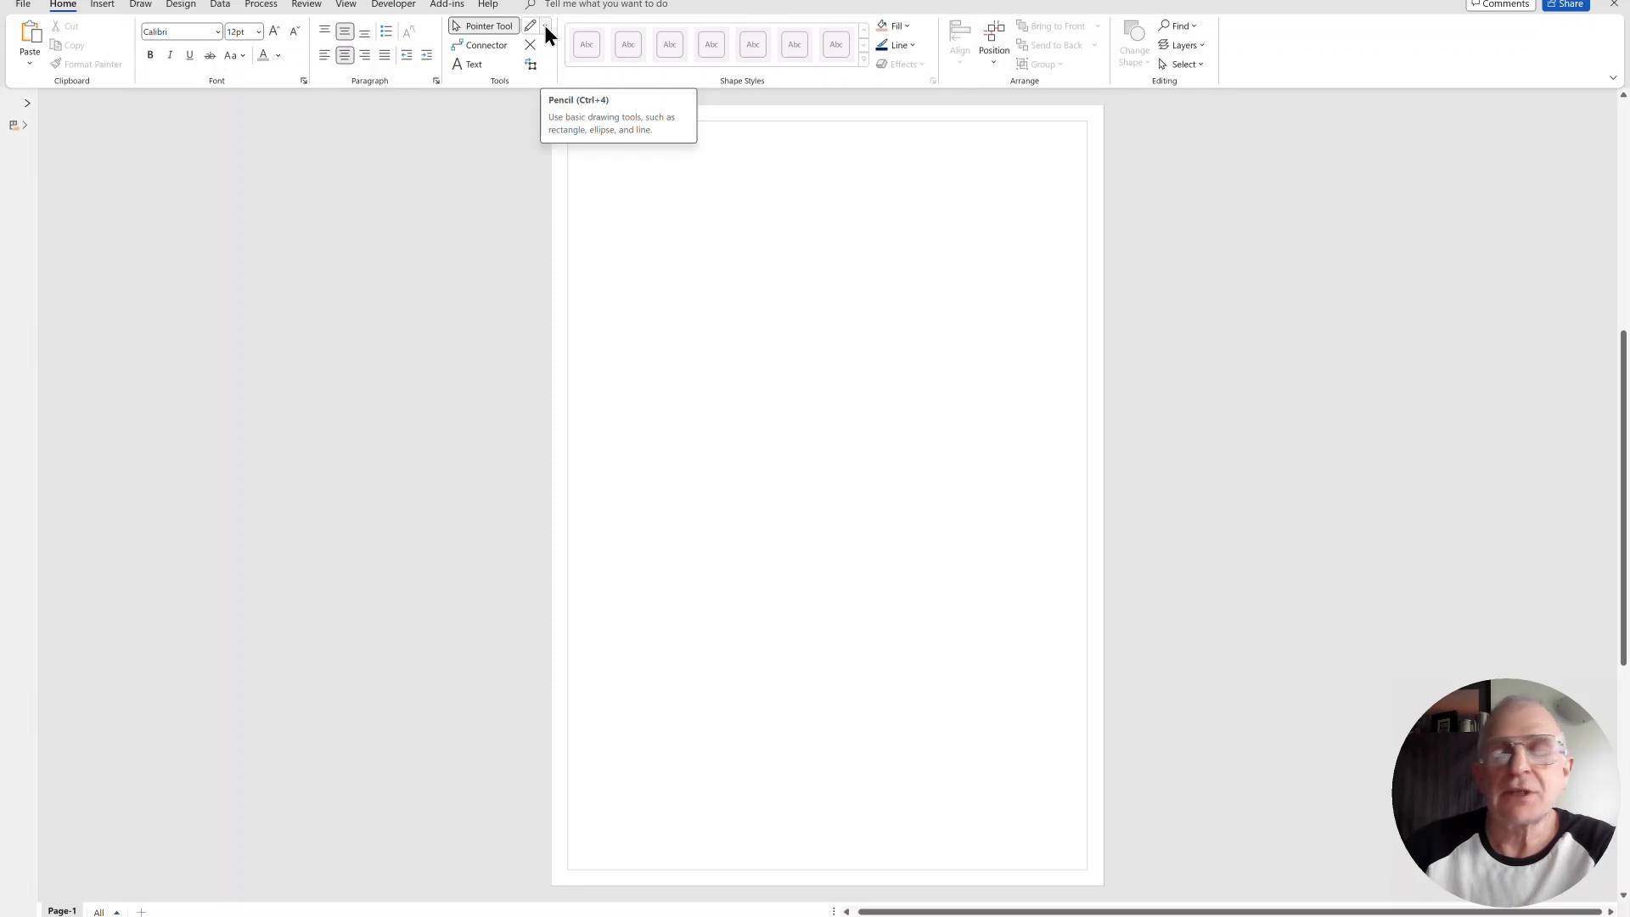
Step: Draw a rectangle with the Rectangle tool in the page's upper-left area
click(545, 26)
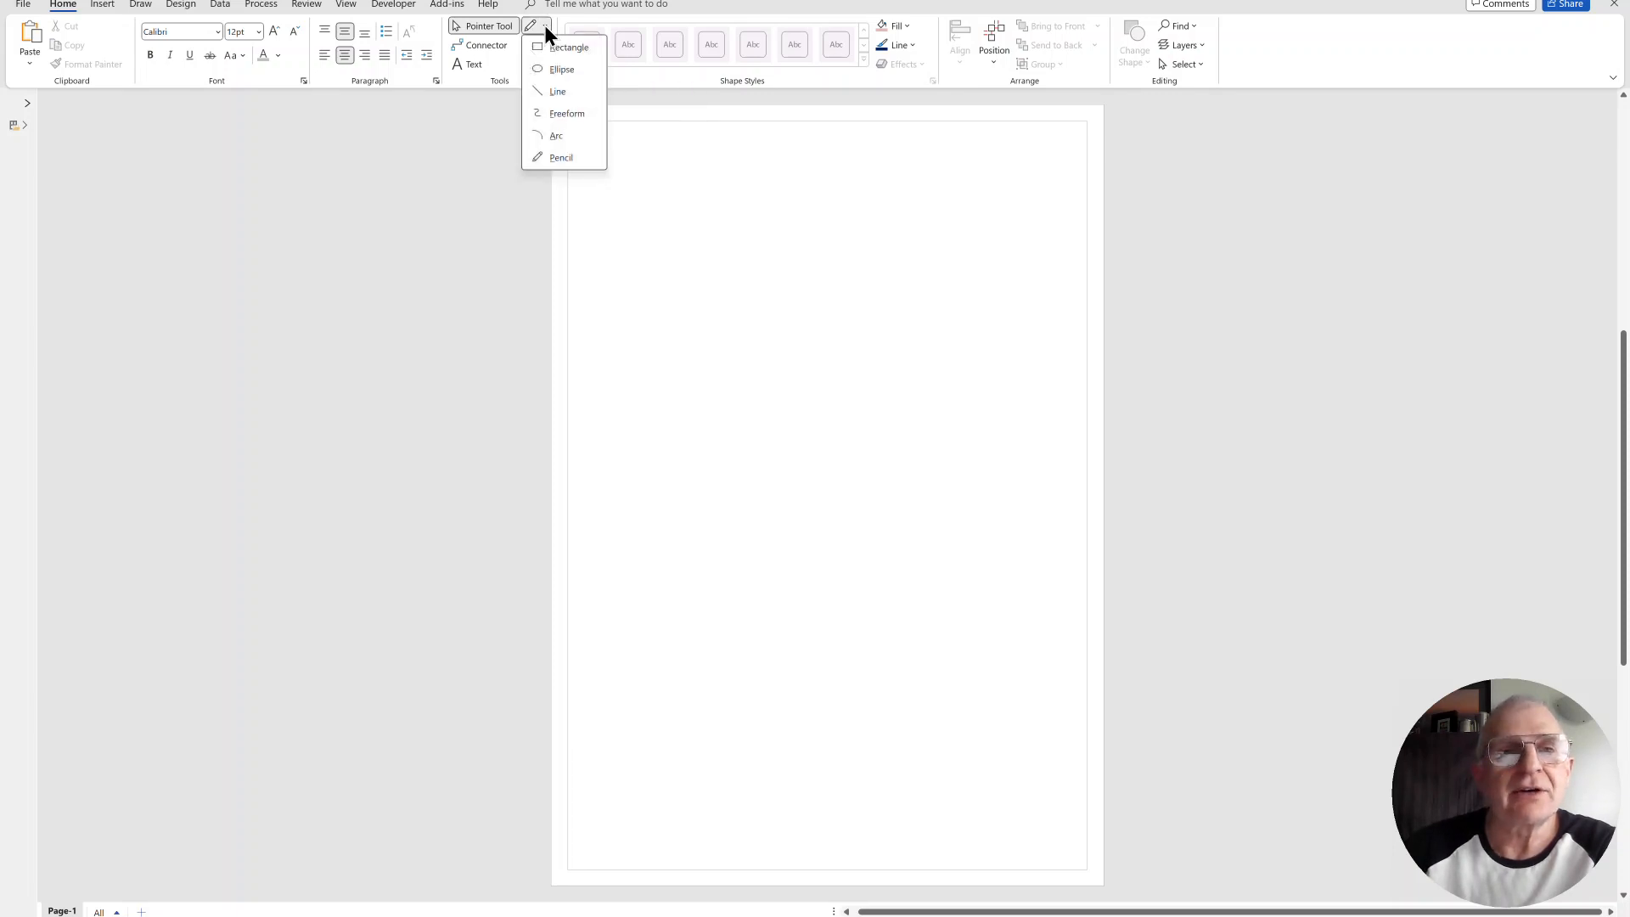
mouse_move(569, 47)
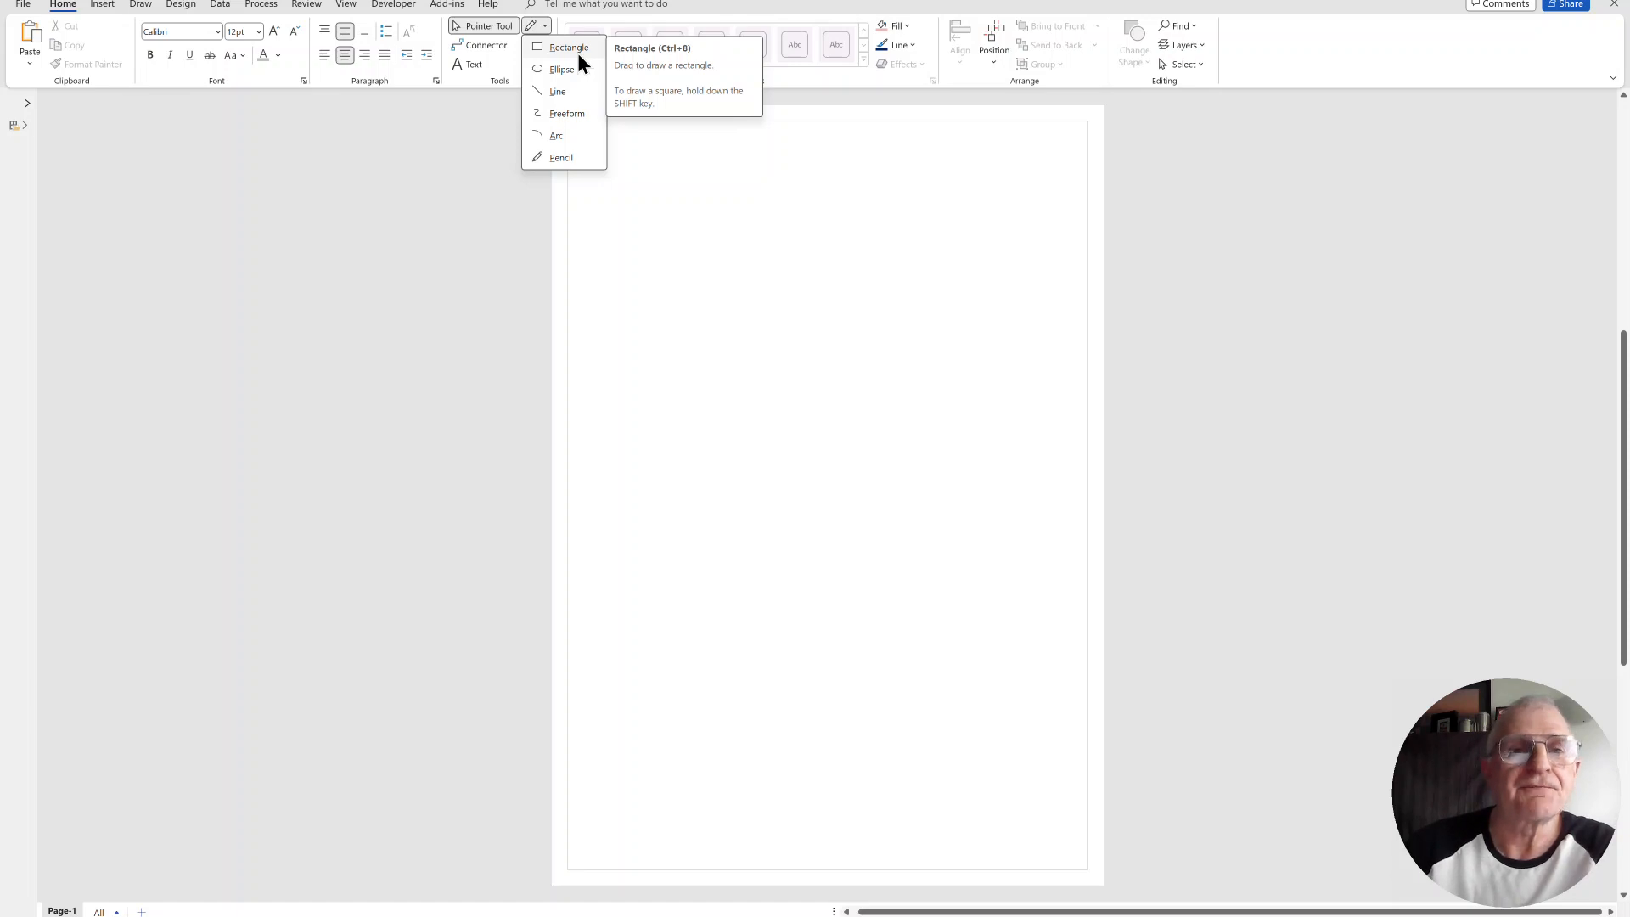
click(568, 48)
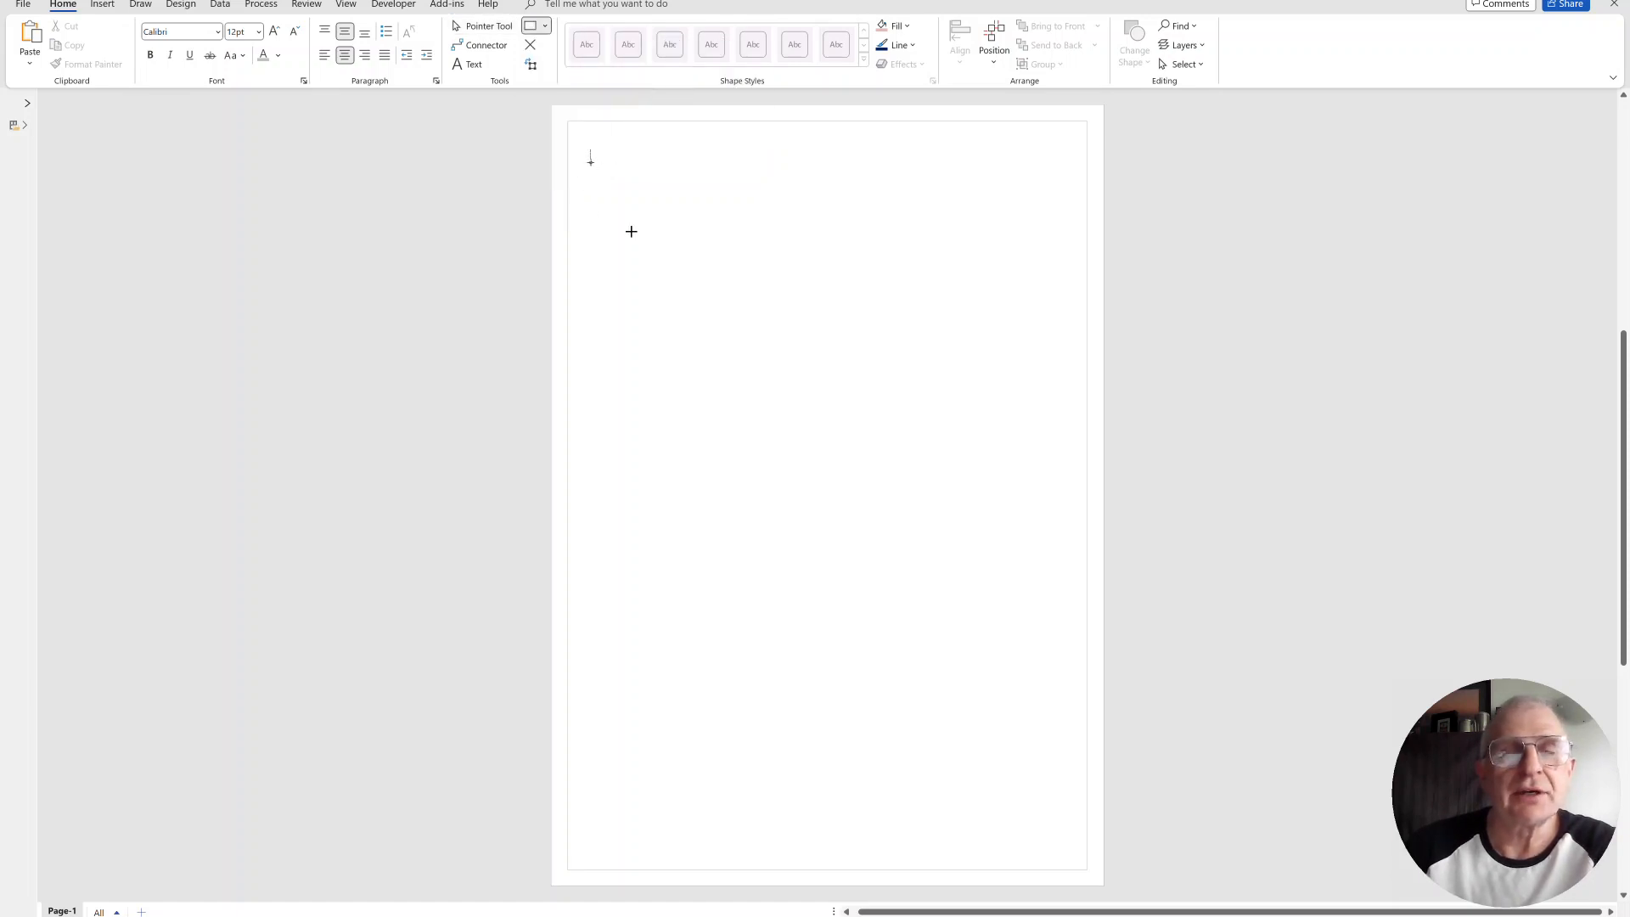
drag(590, 149, 724, 253)
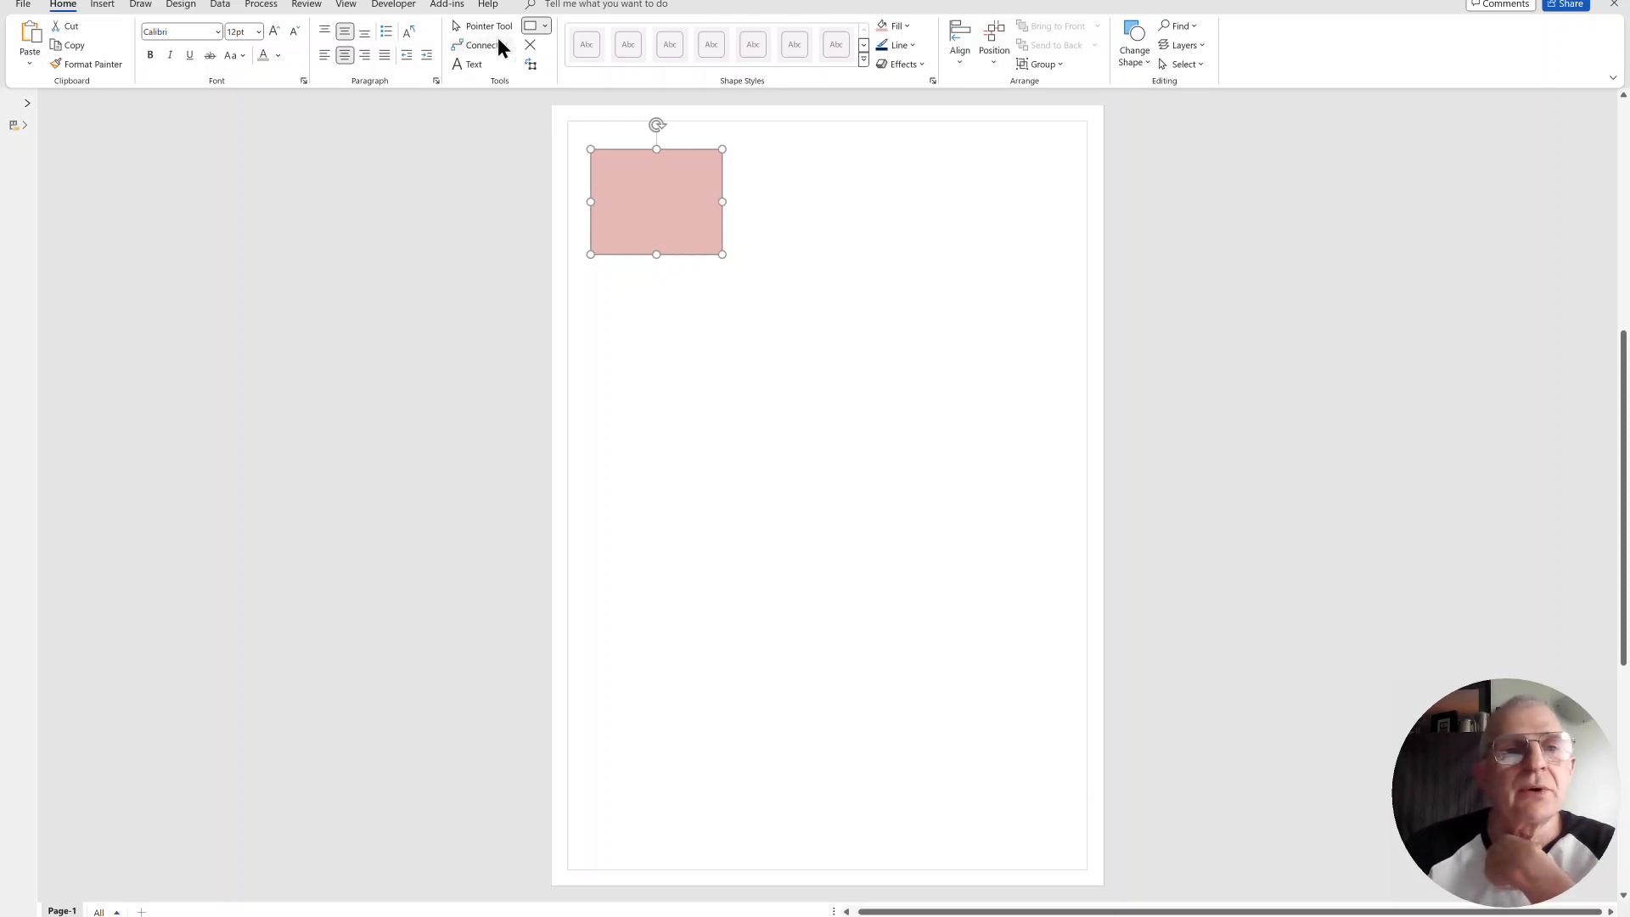
Step: Insert an Object Info > ID field into the rectangle so it reads 1004
click(102, 4)
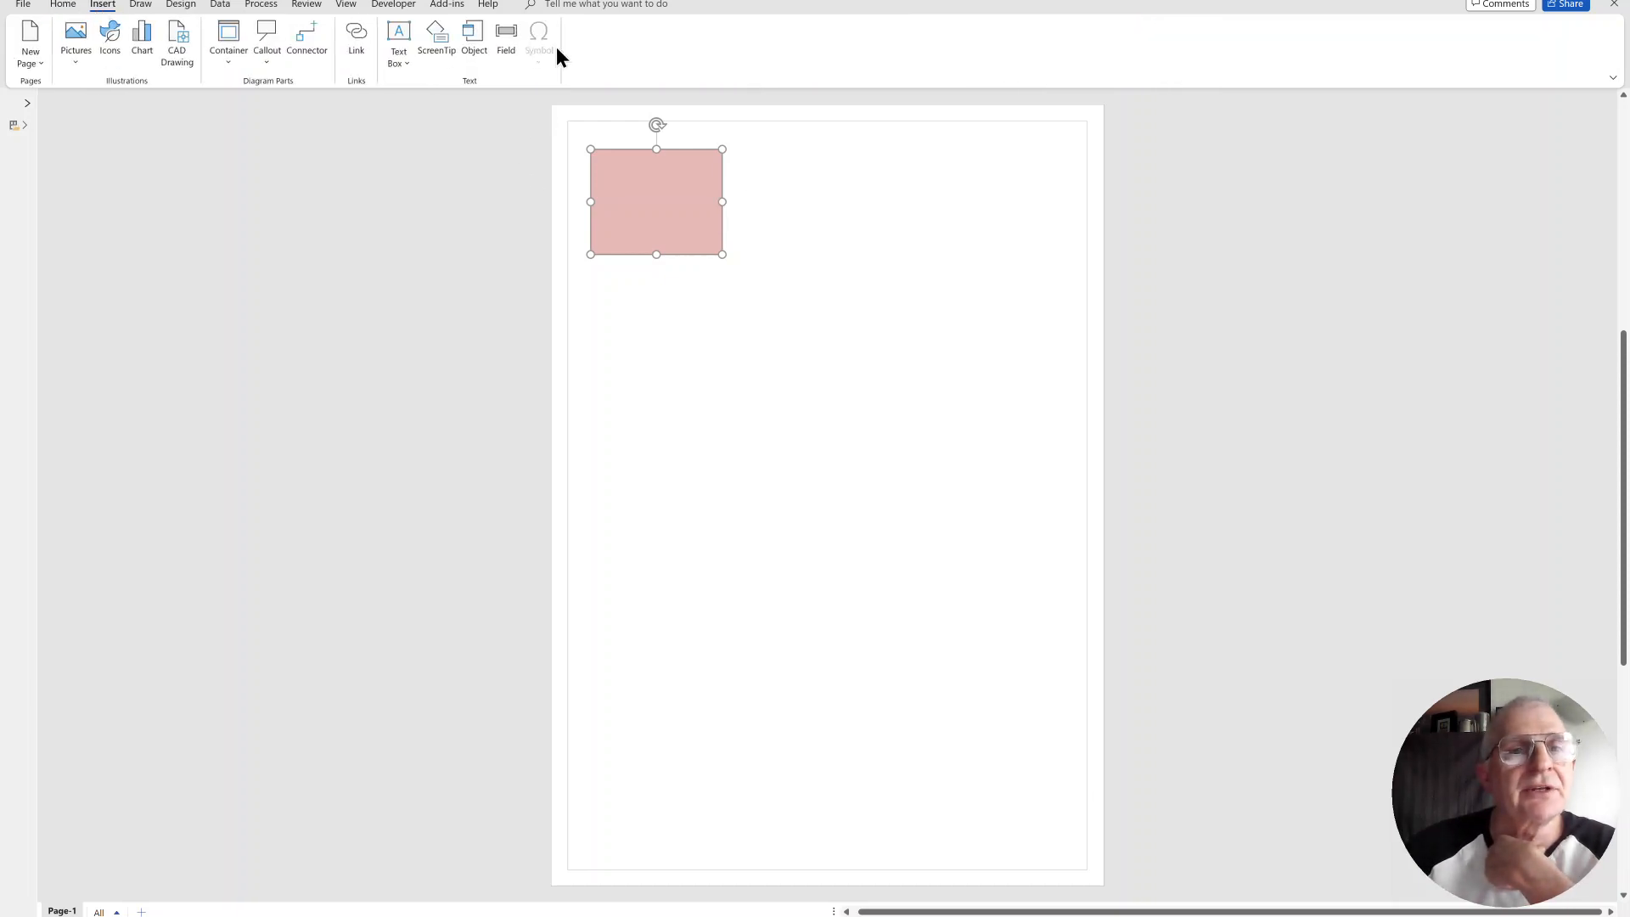
click(506, 39)
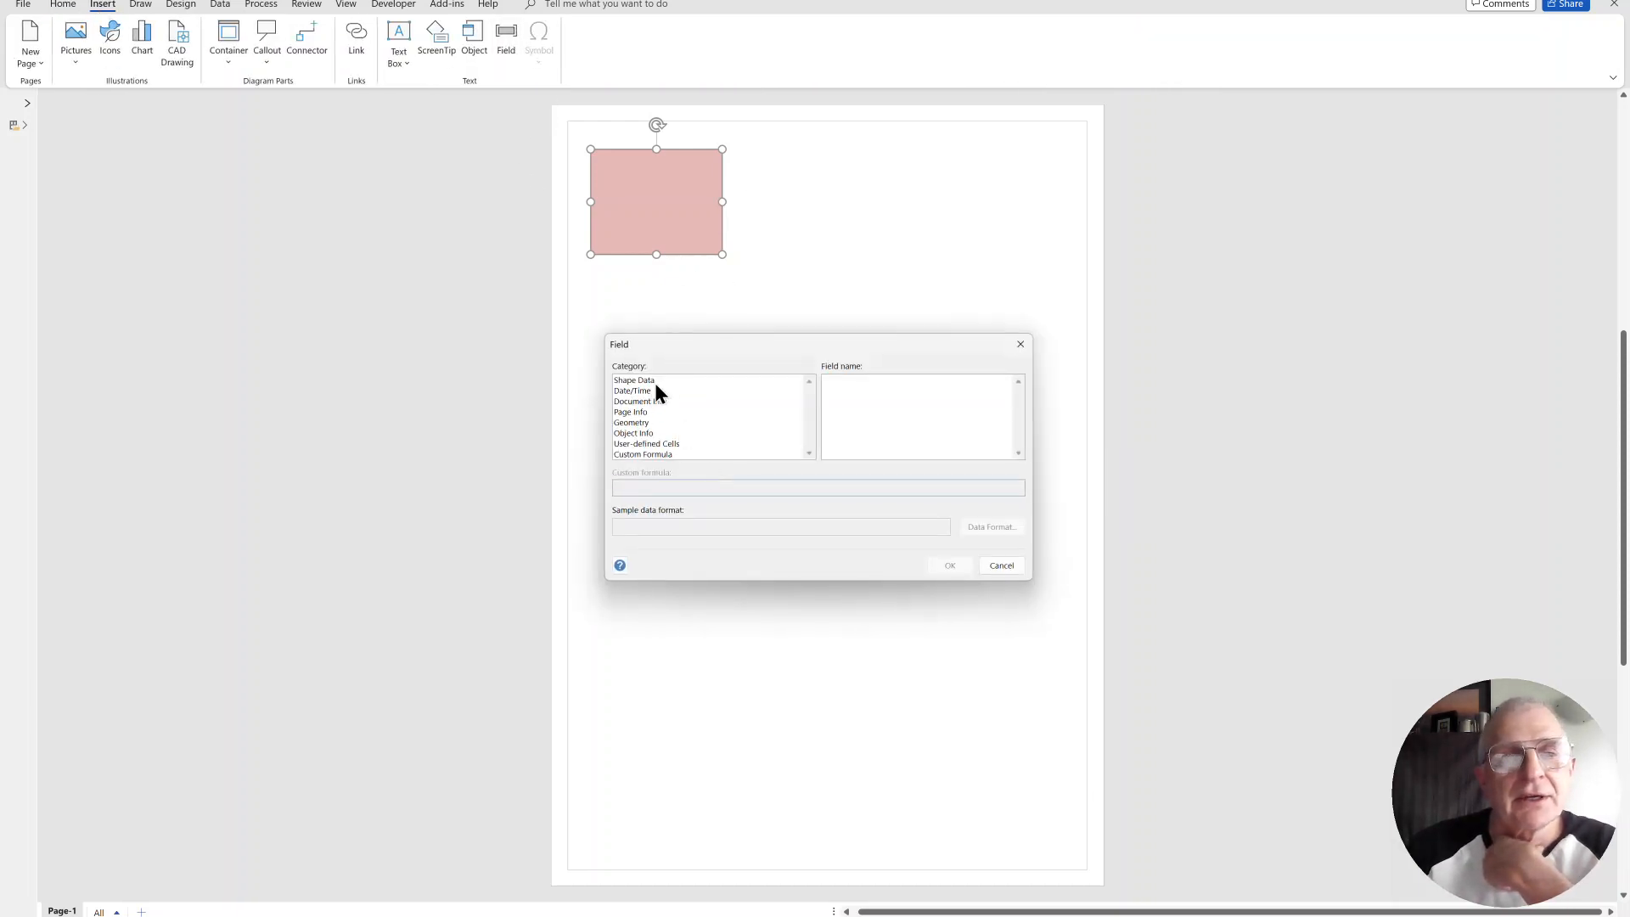
click(633, 433)
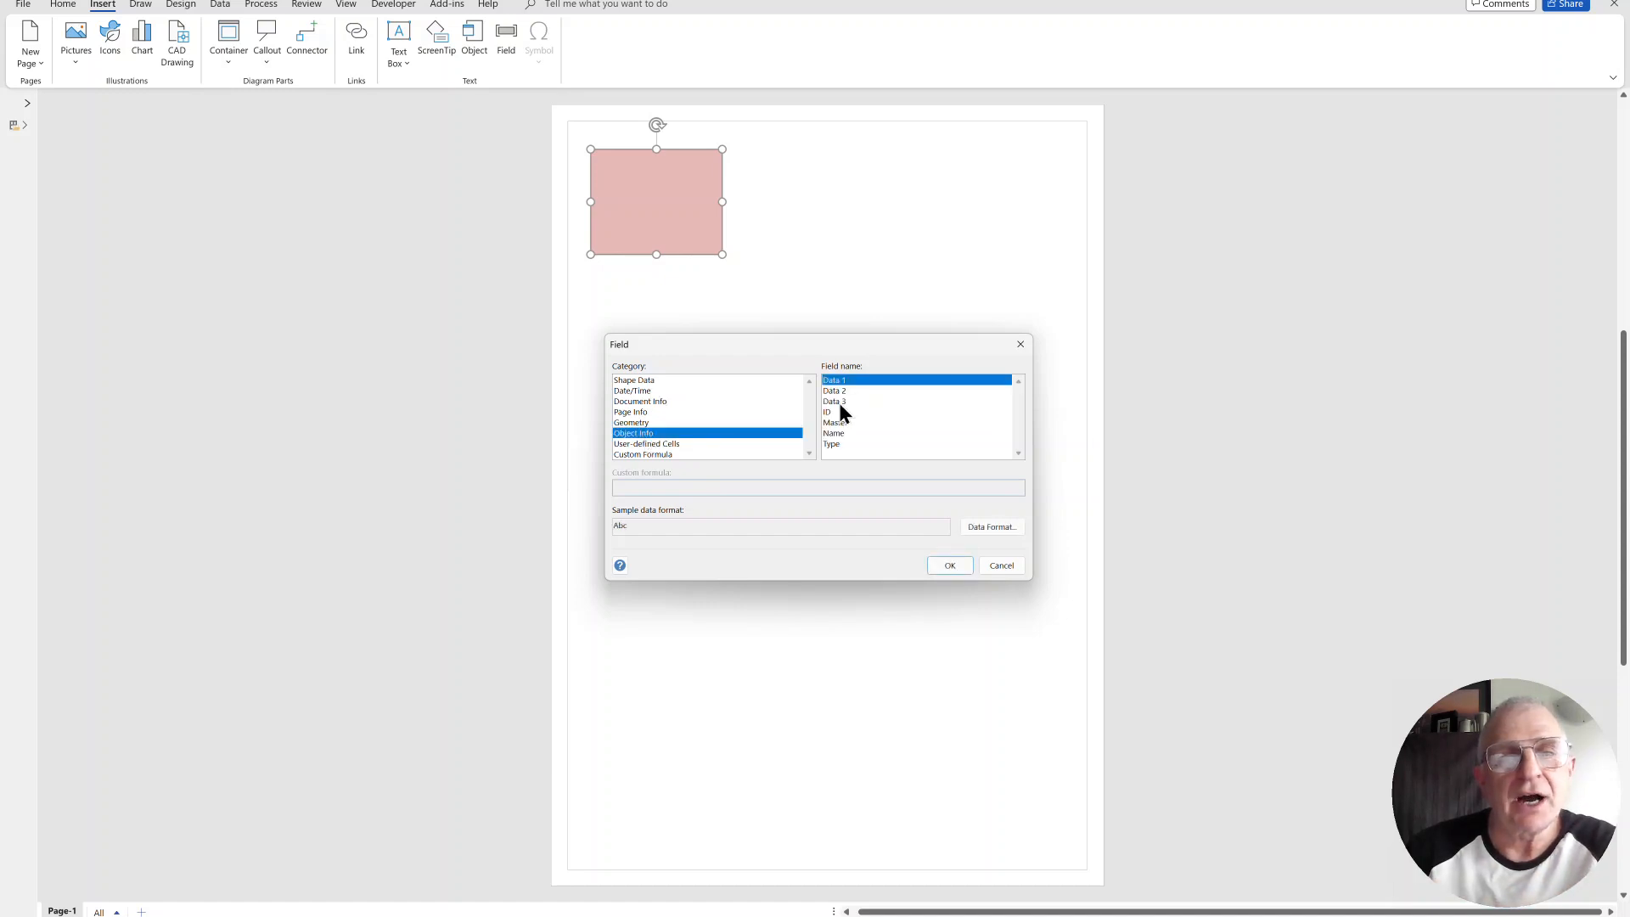
click(828, 410)
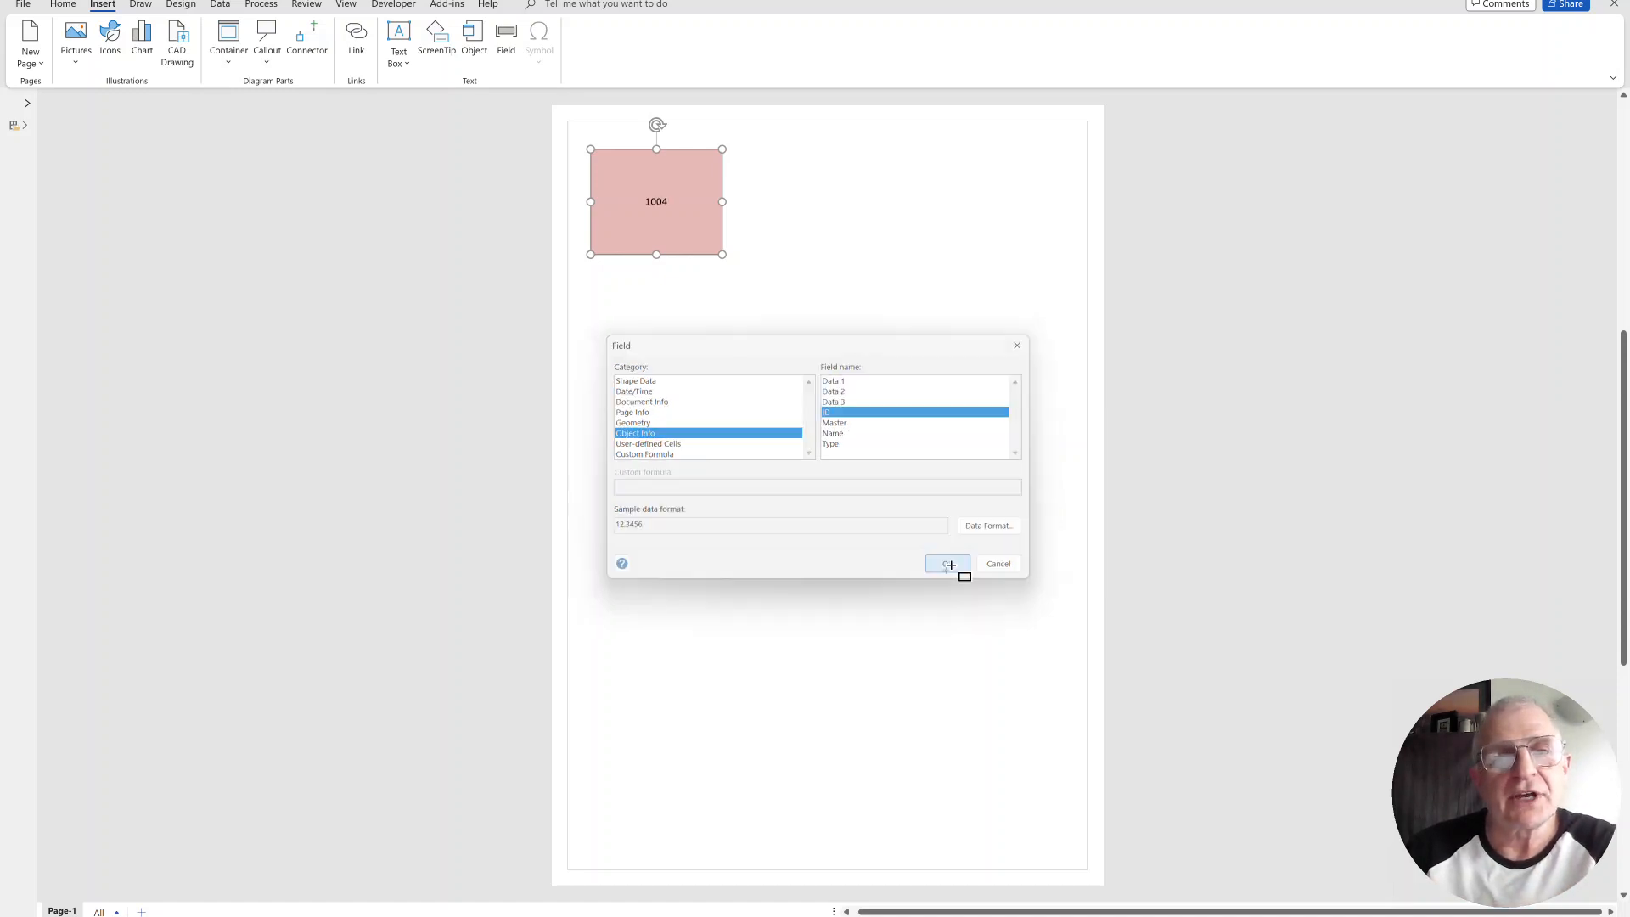
click(945, 562)
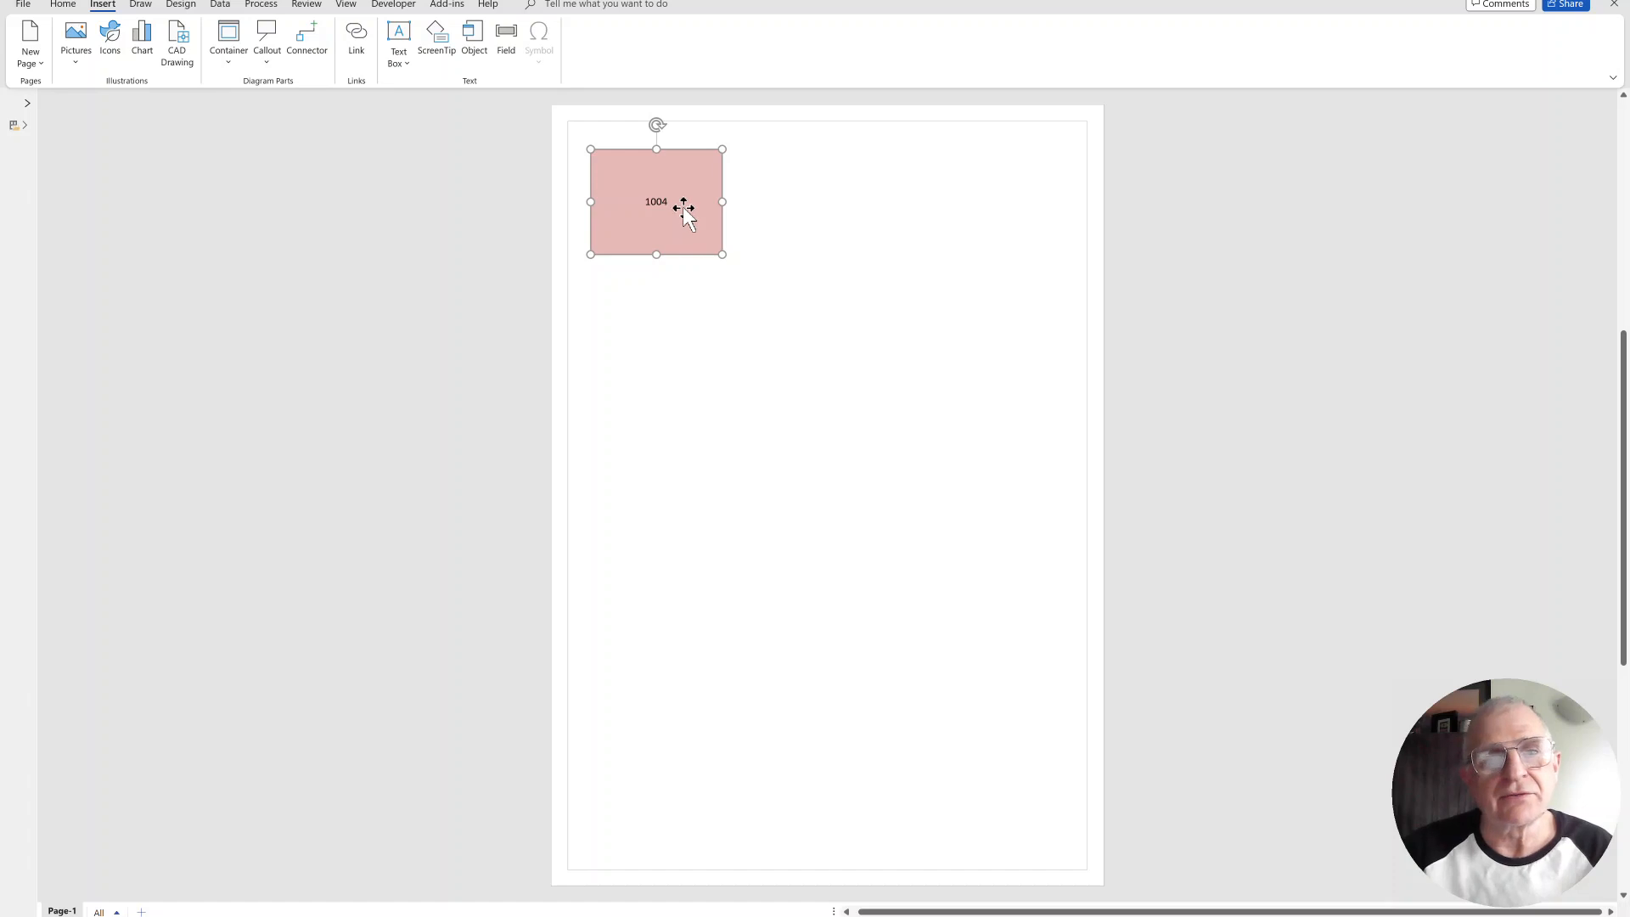
Step: Add a Page Info > Name field below it reading Page-1 and enlarge the text
double_click(655, 202)
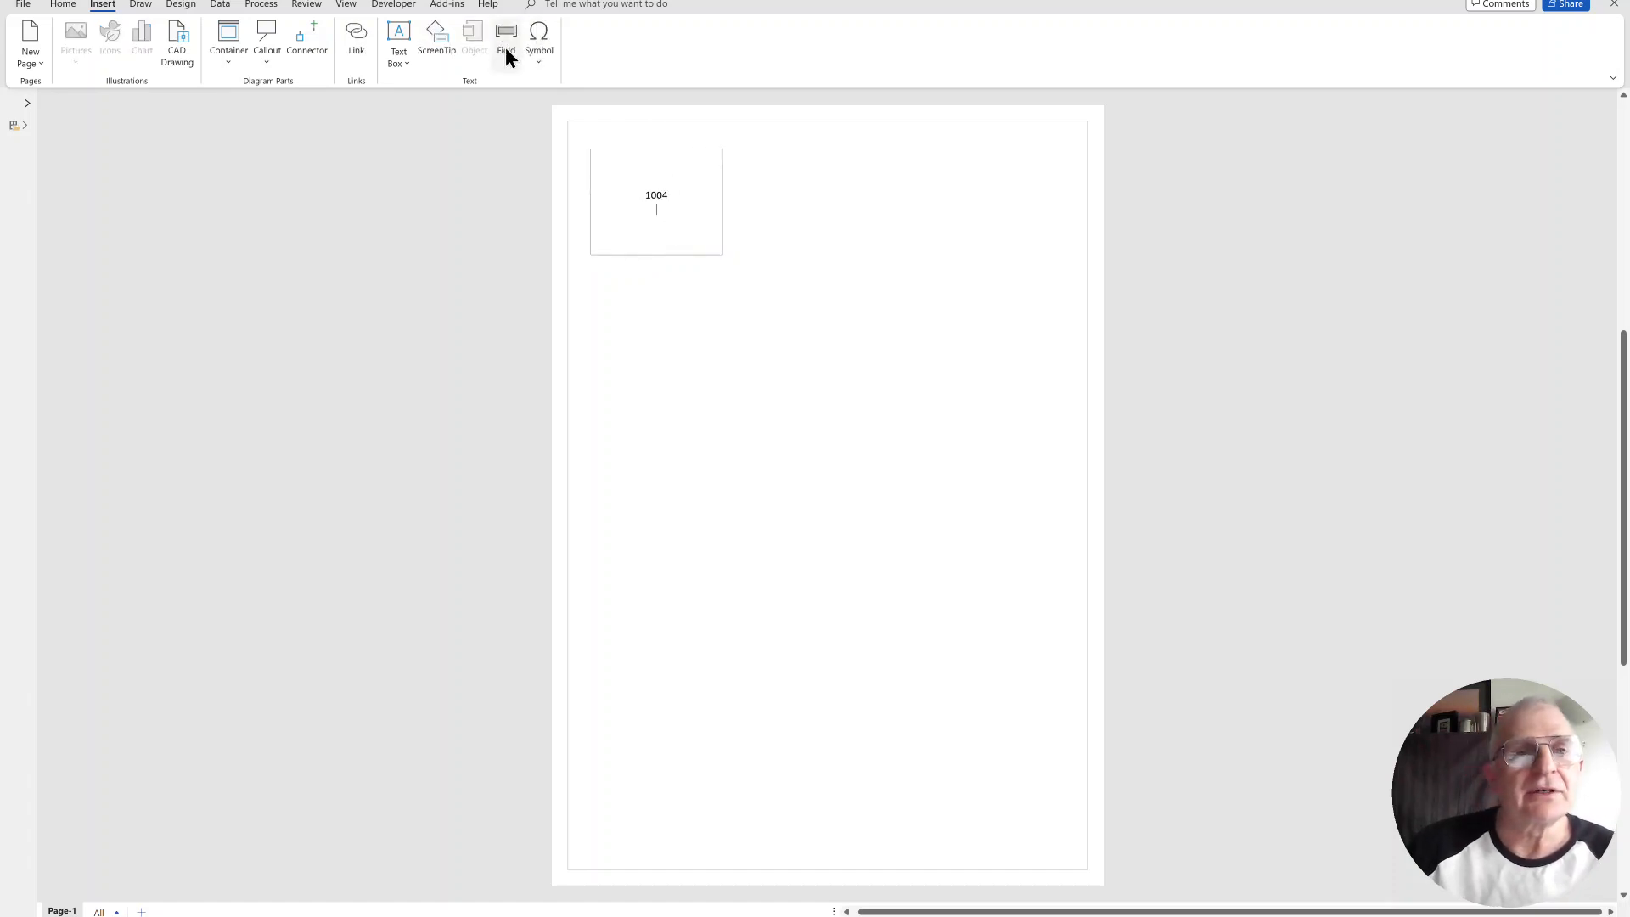
click(506, 39)
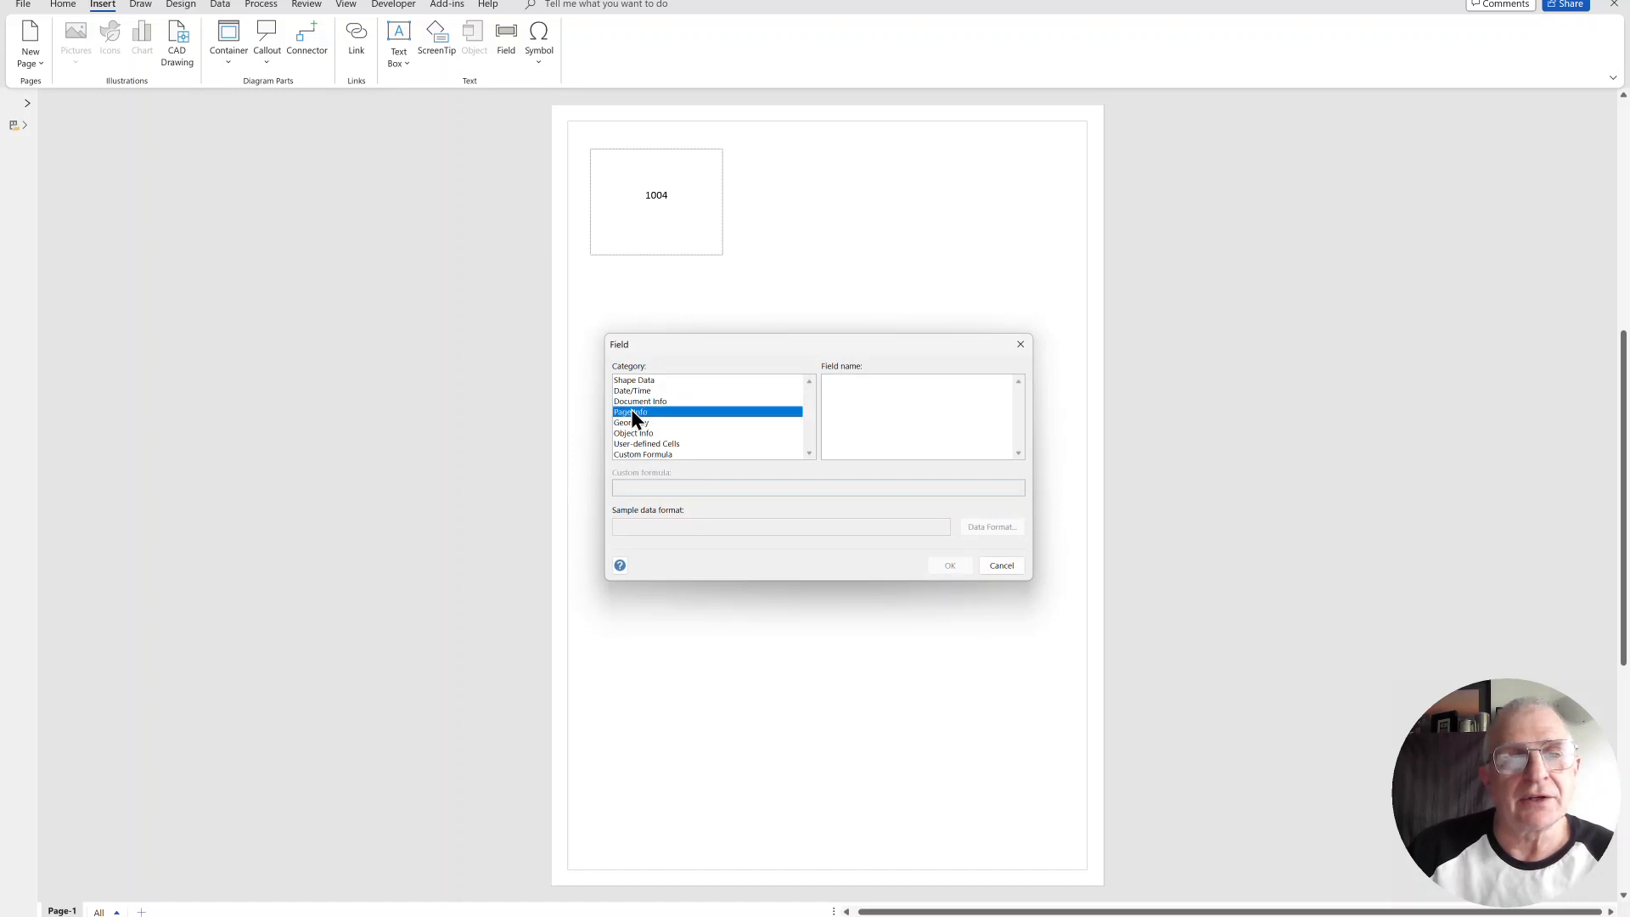
click(630, 411)
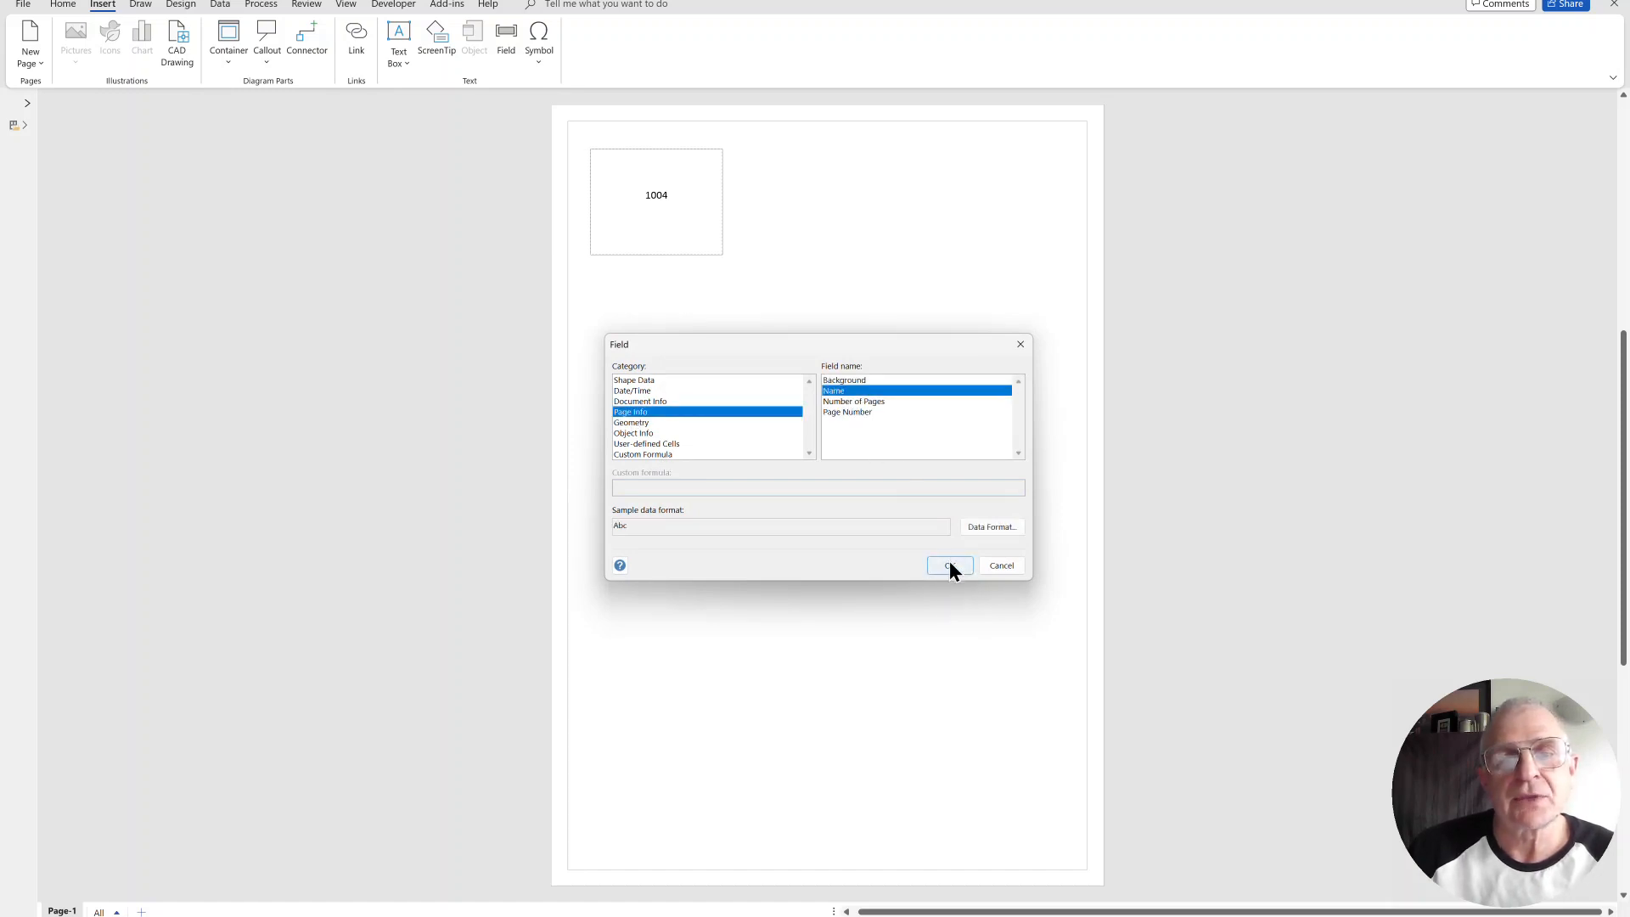
click(945, 566)
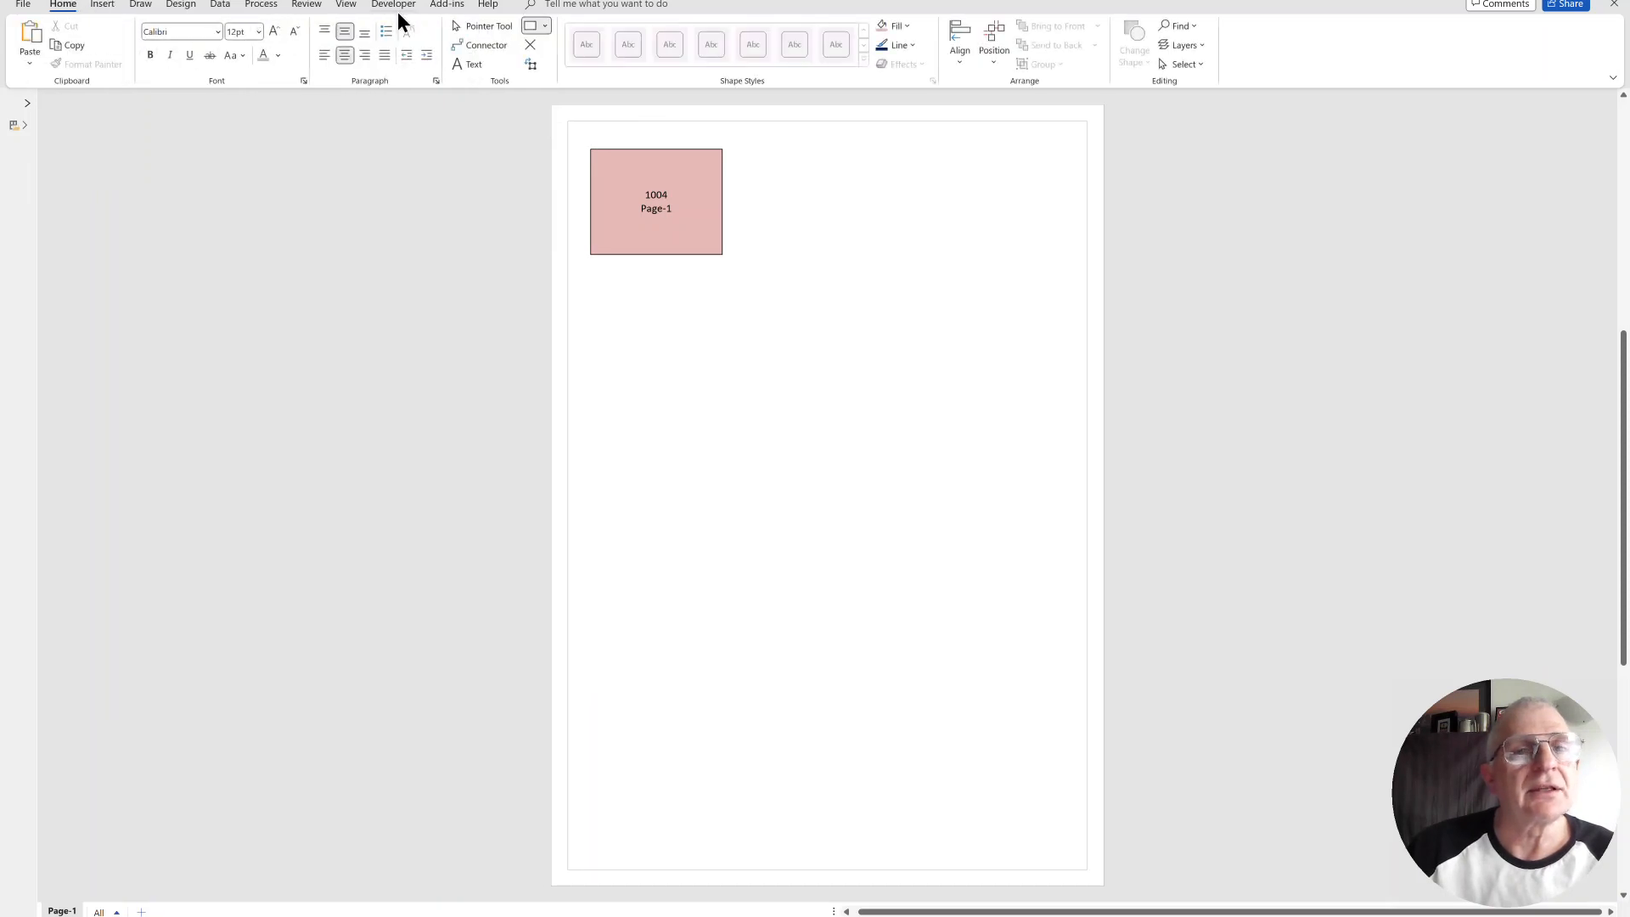
click(655, 201)
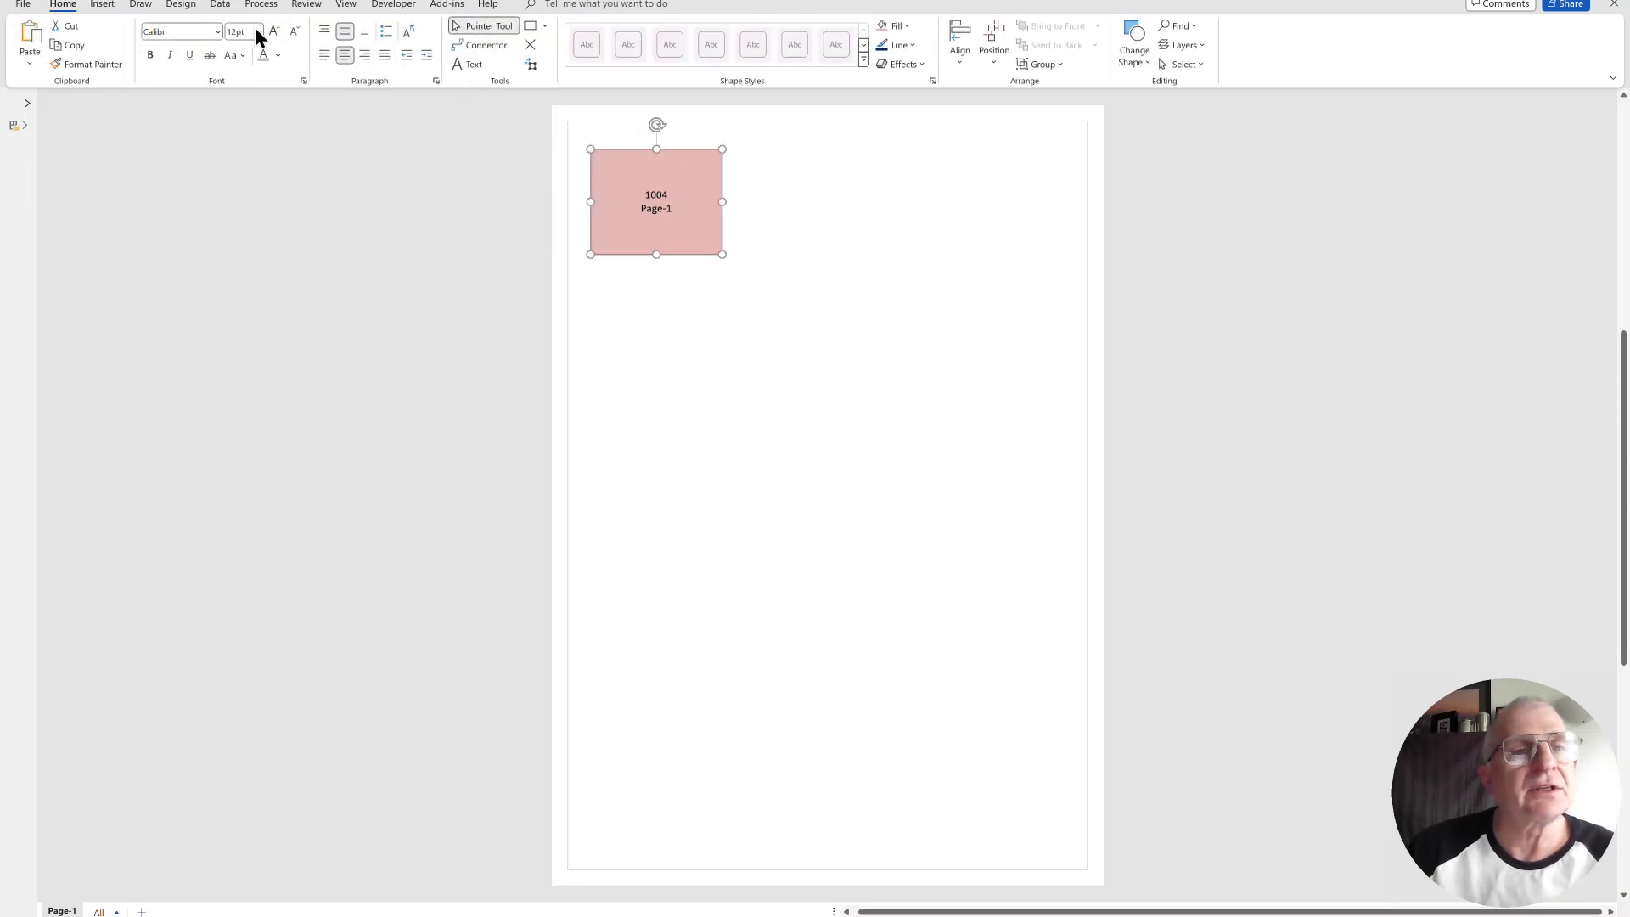
click(274, 31)
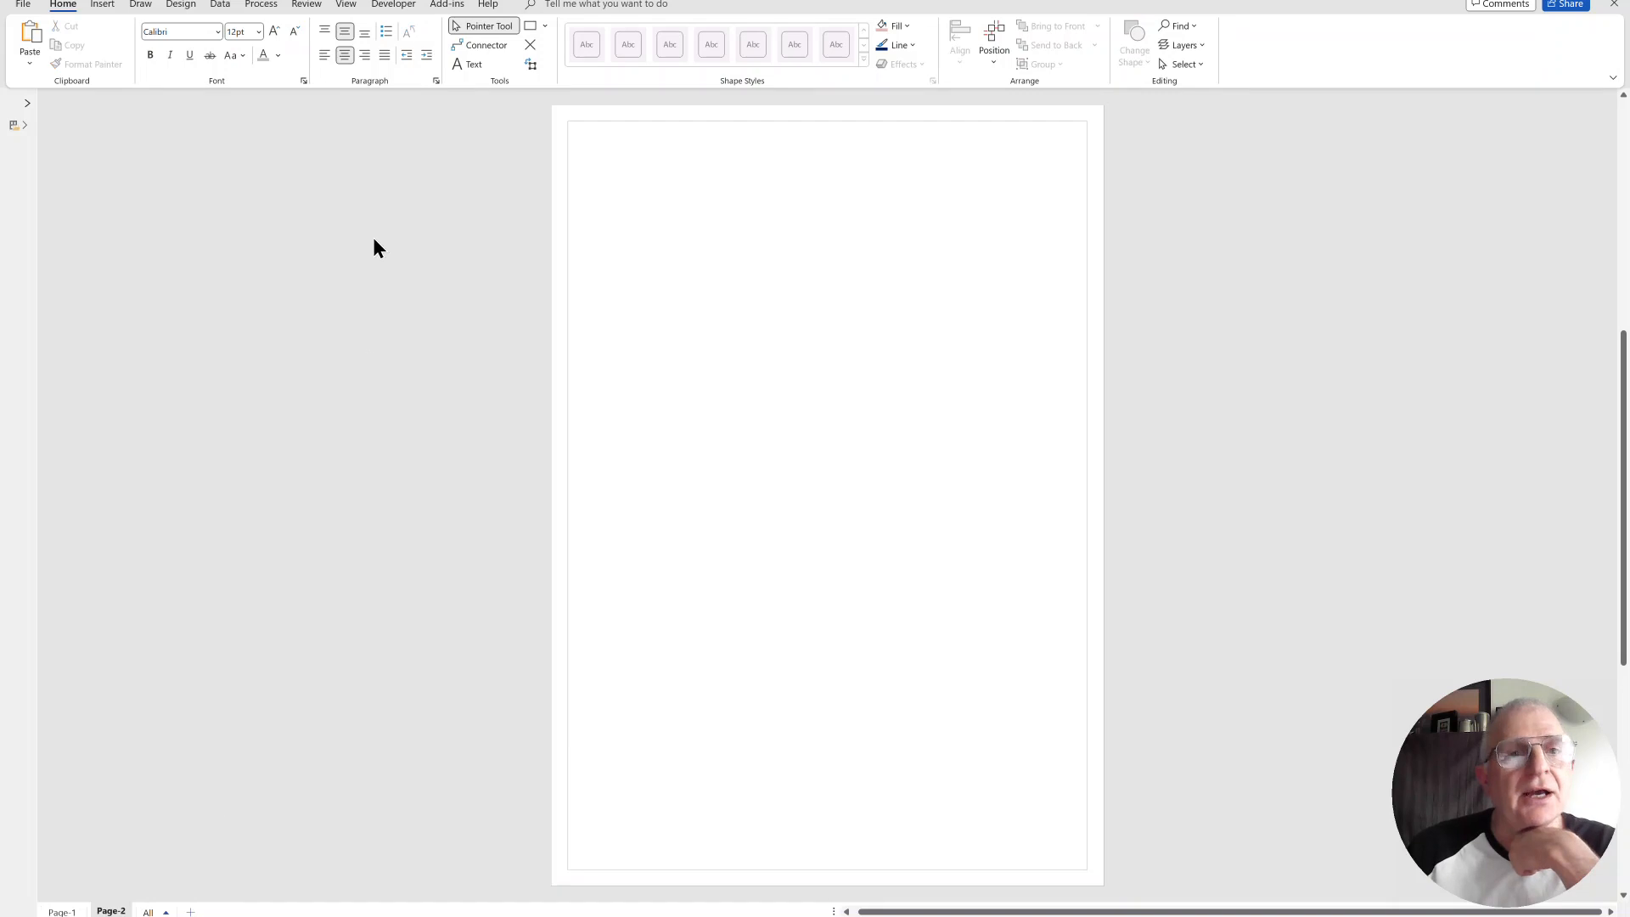
Step: Show Page-1 and Page-2 side by side in two windows and copy the rectangle onto Page-2
click(347, 5)
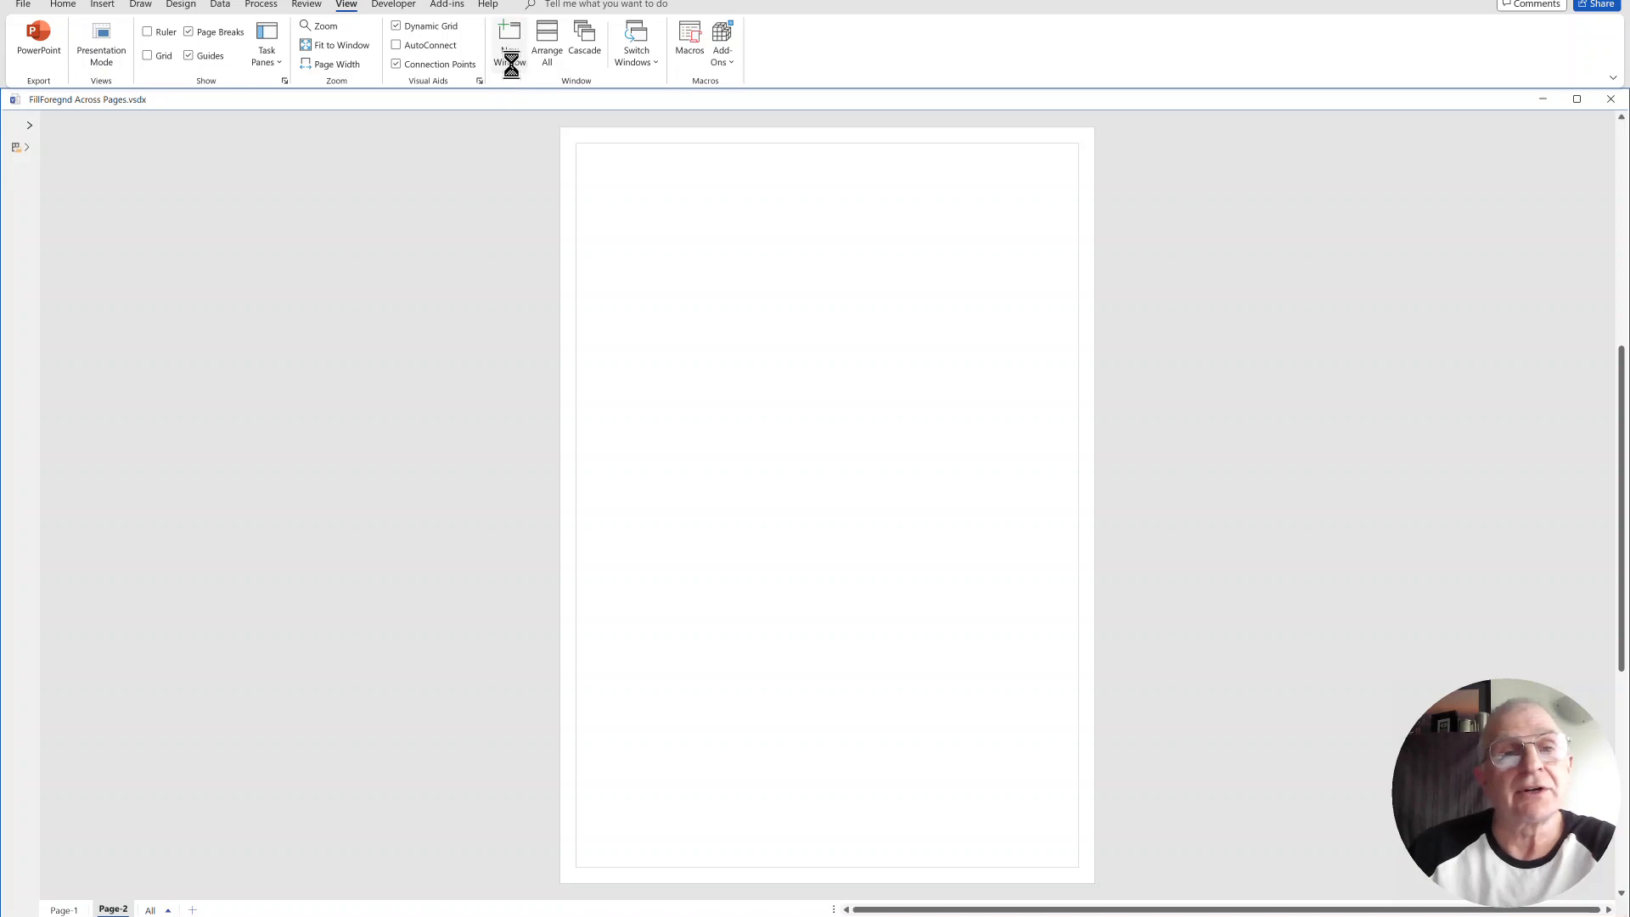
click(547, 44)
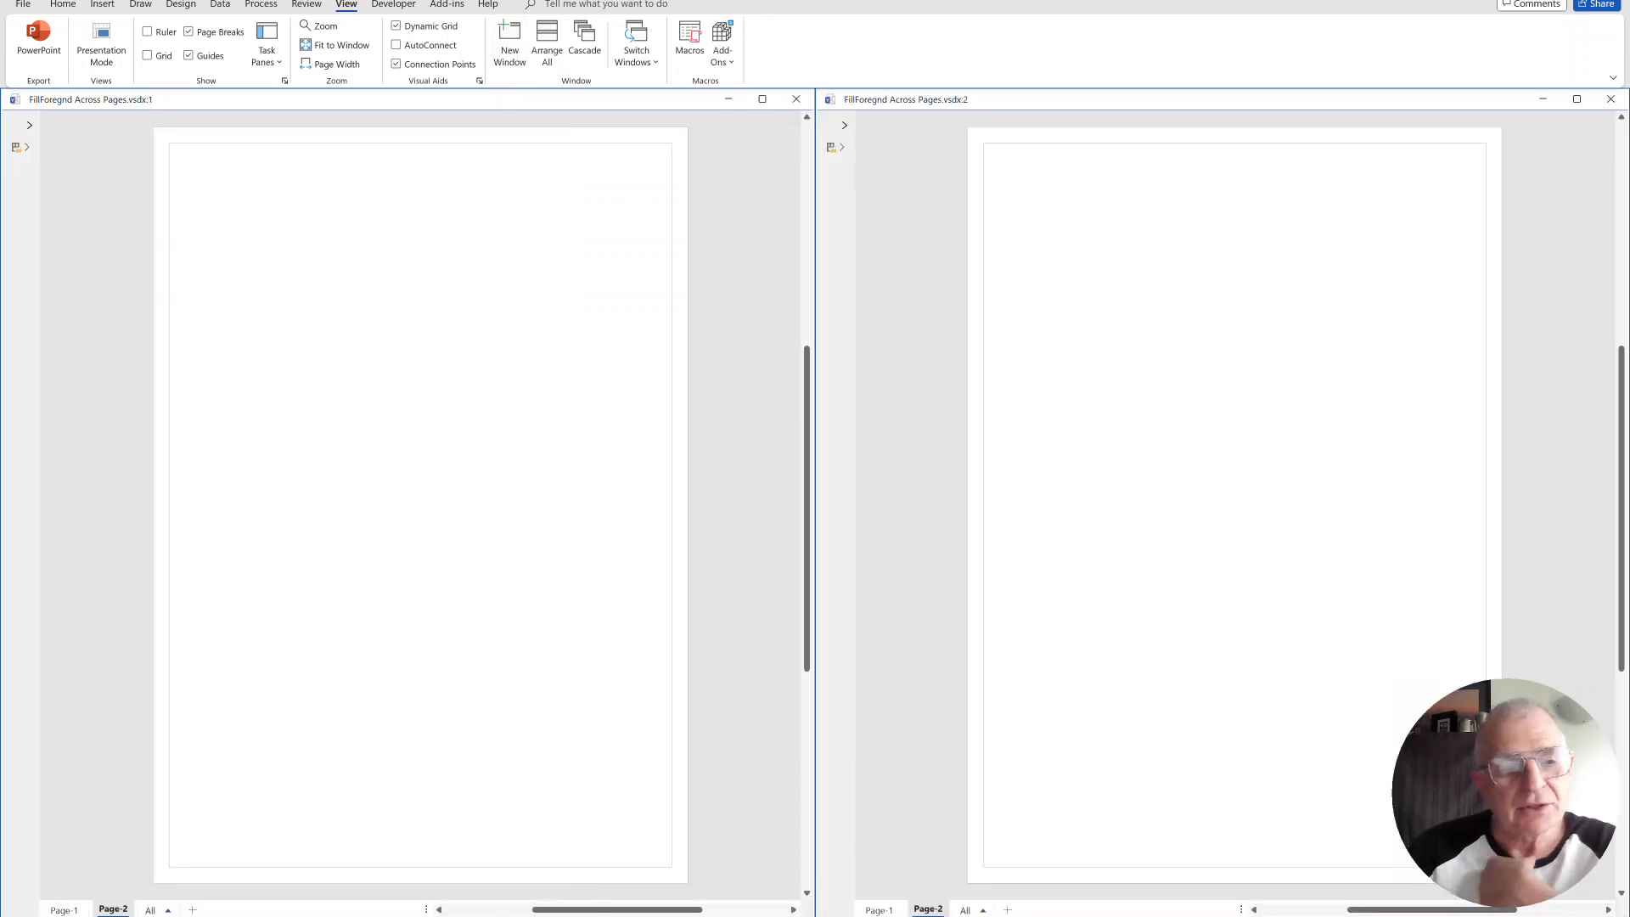
click(63, 910)
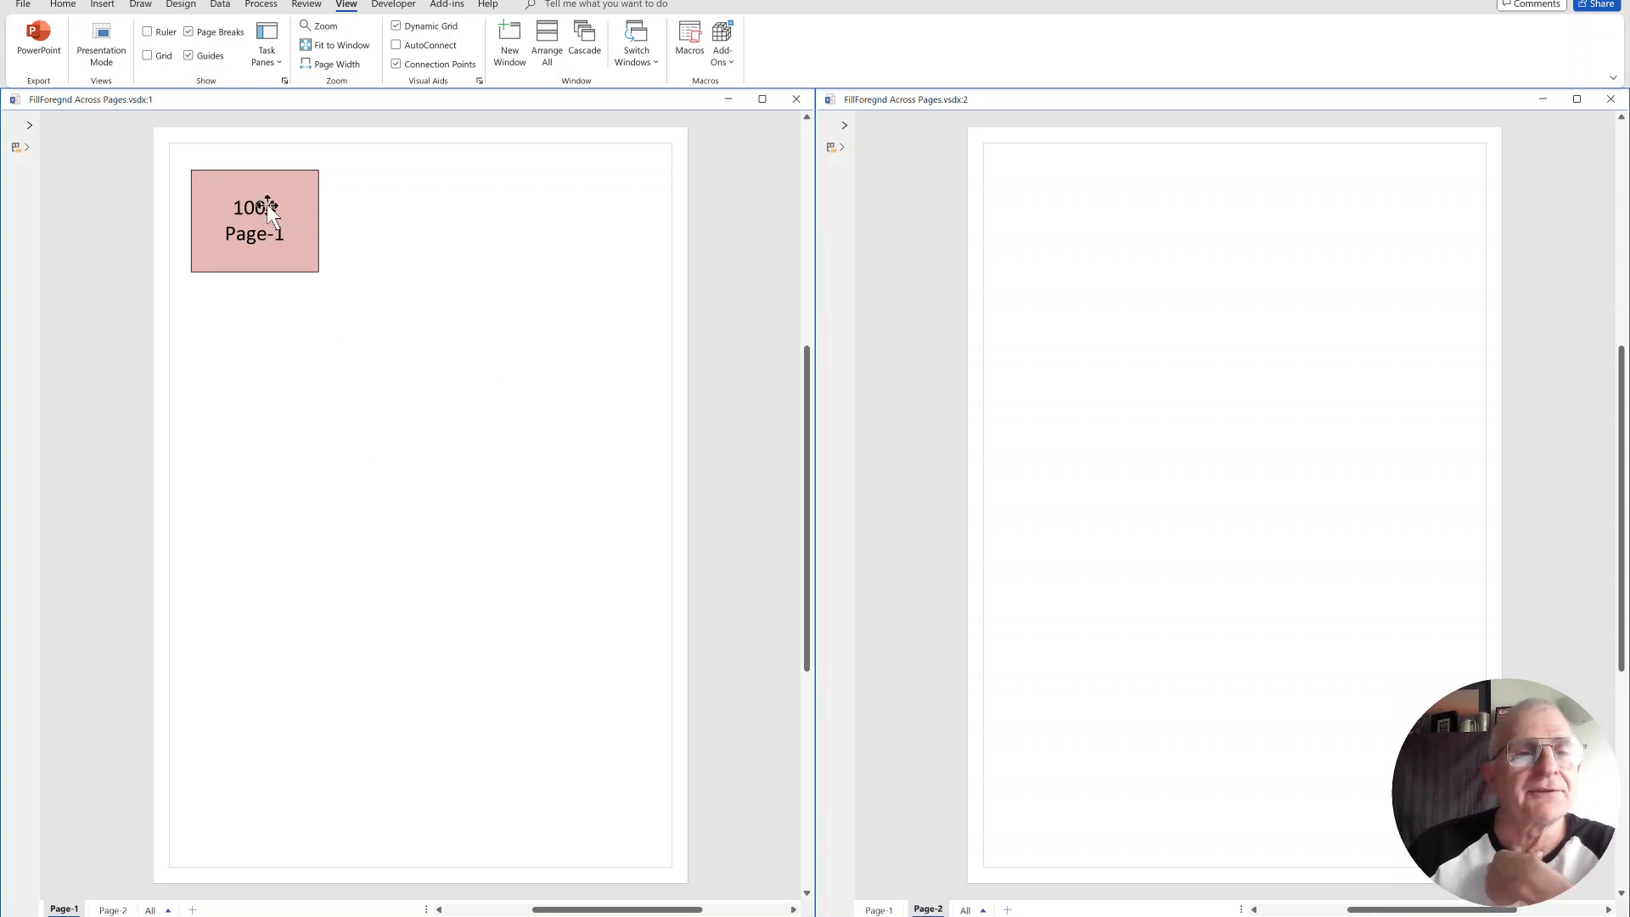
click(255, 219)
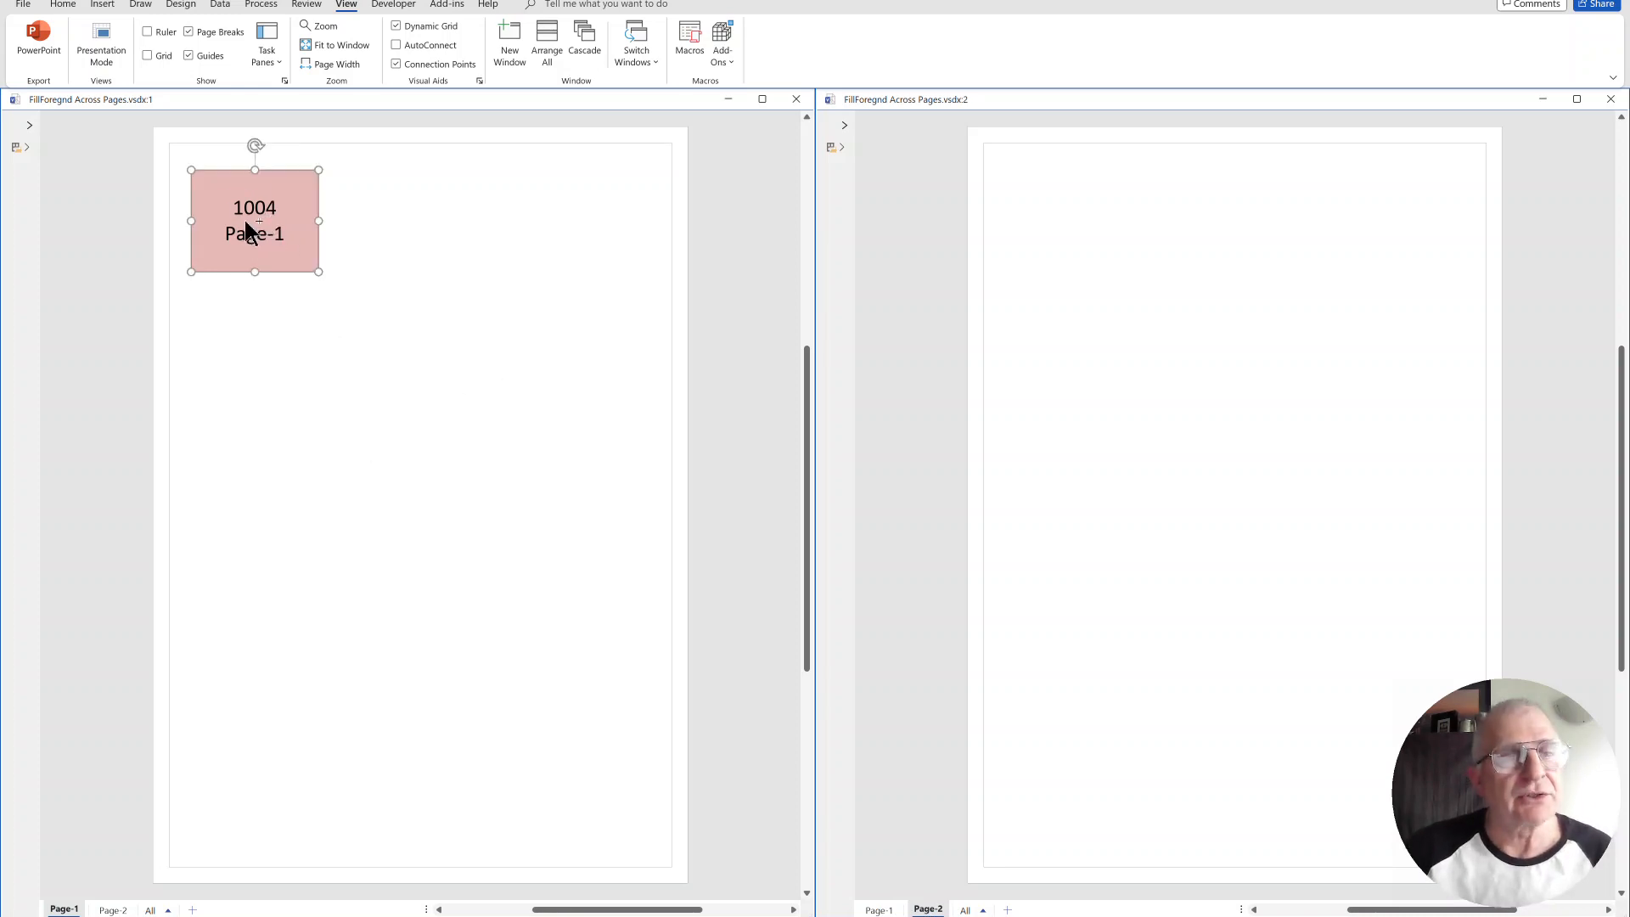
drag(255, 219, 420, 272)
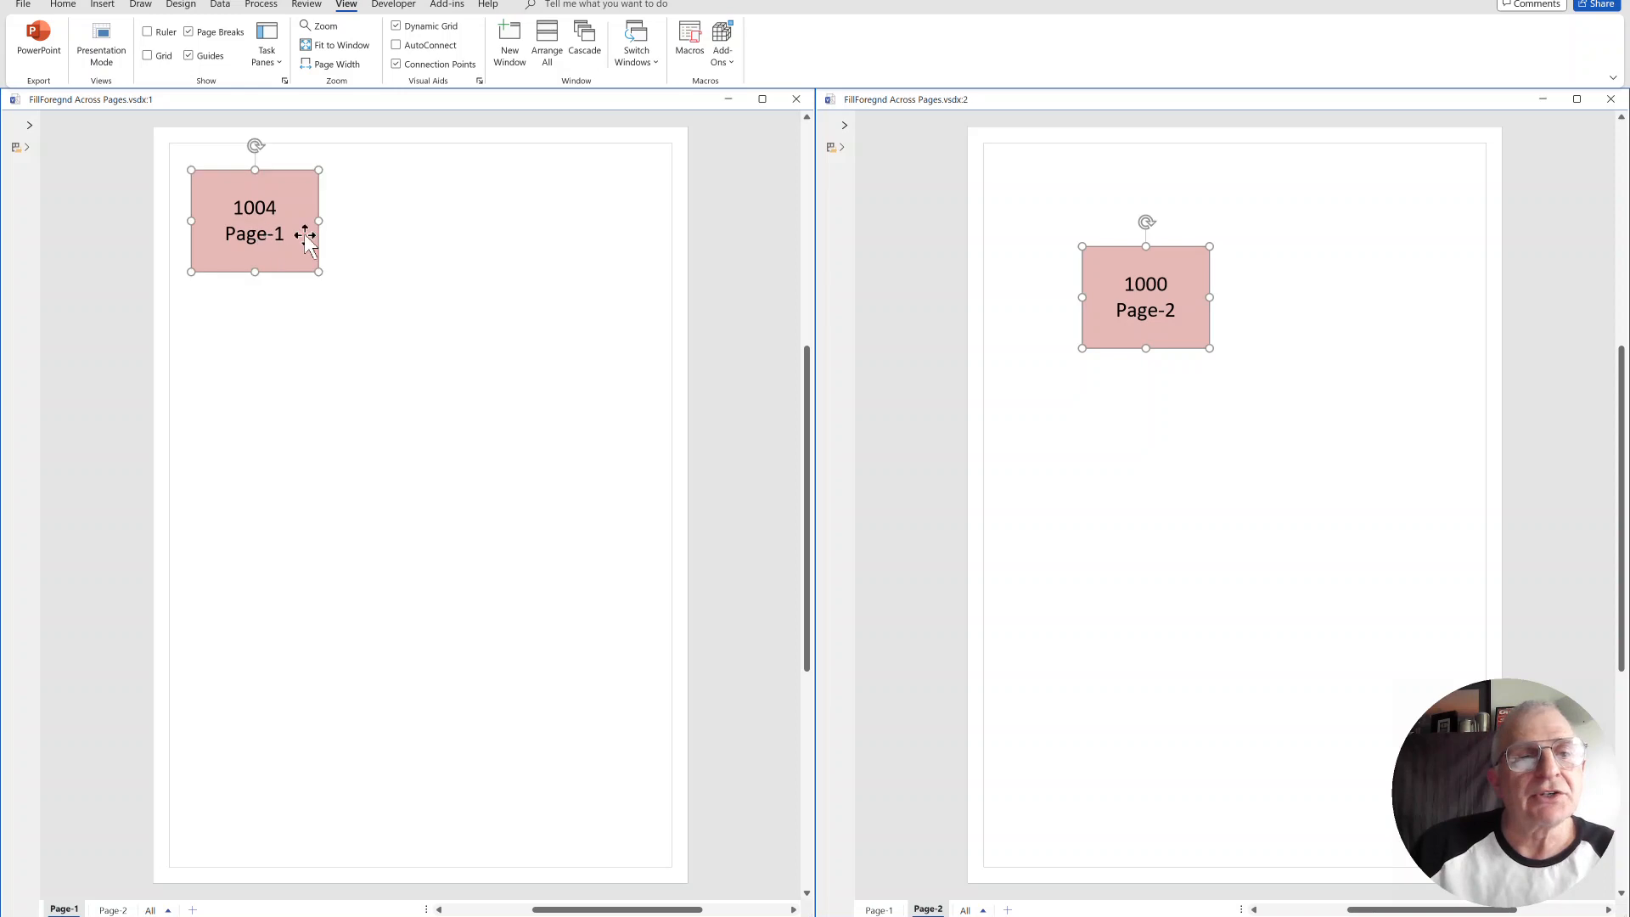
Step: Fill the Page-1 rectangle light yellow from the Home fill colours
click(62, 5)
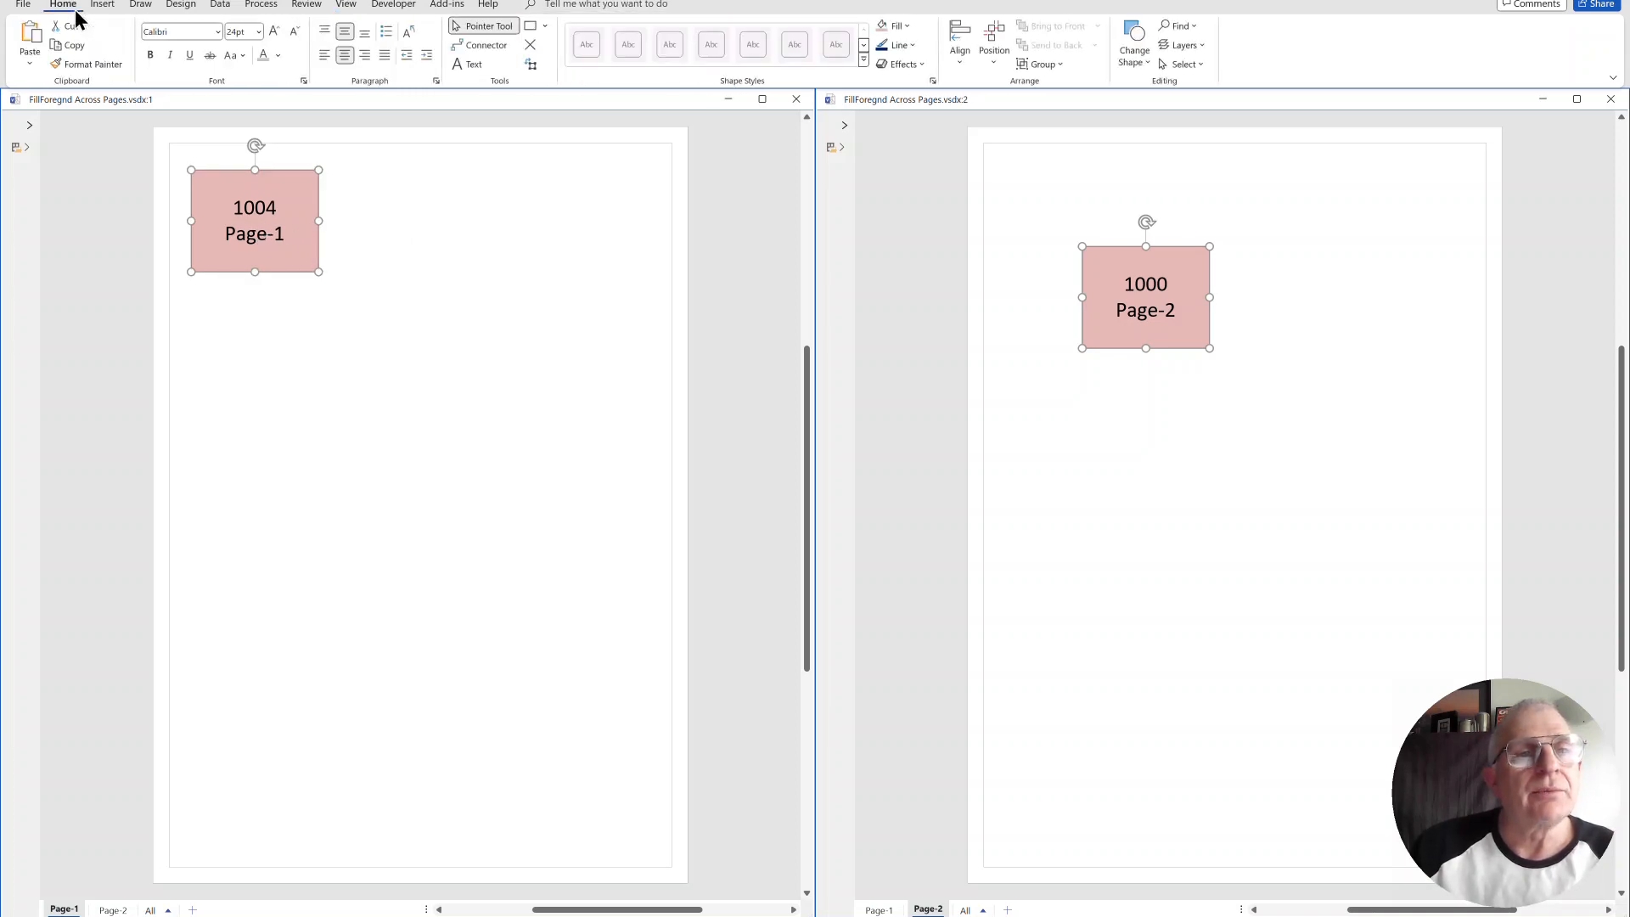
click(891, 26)
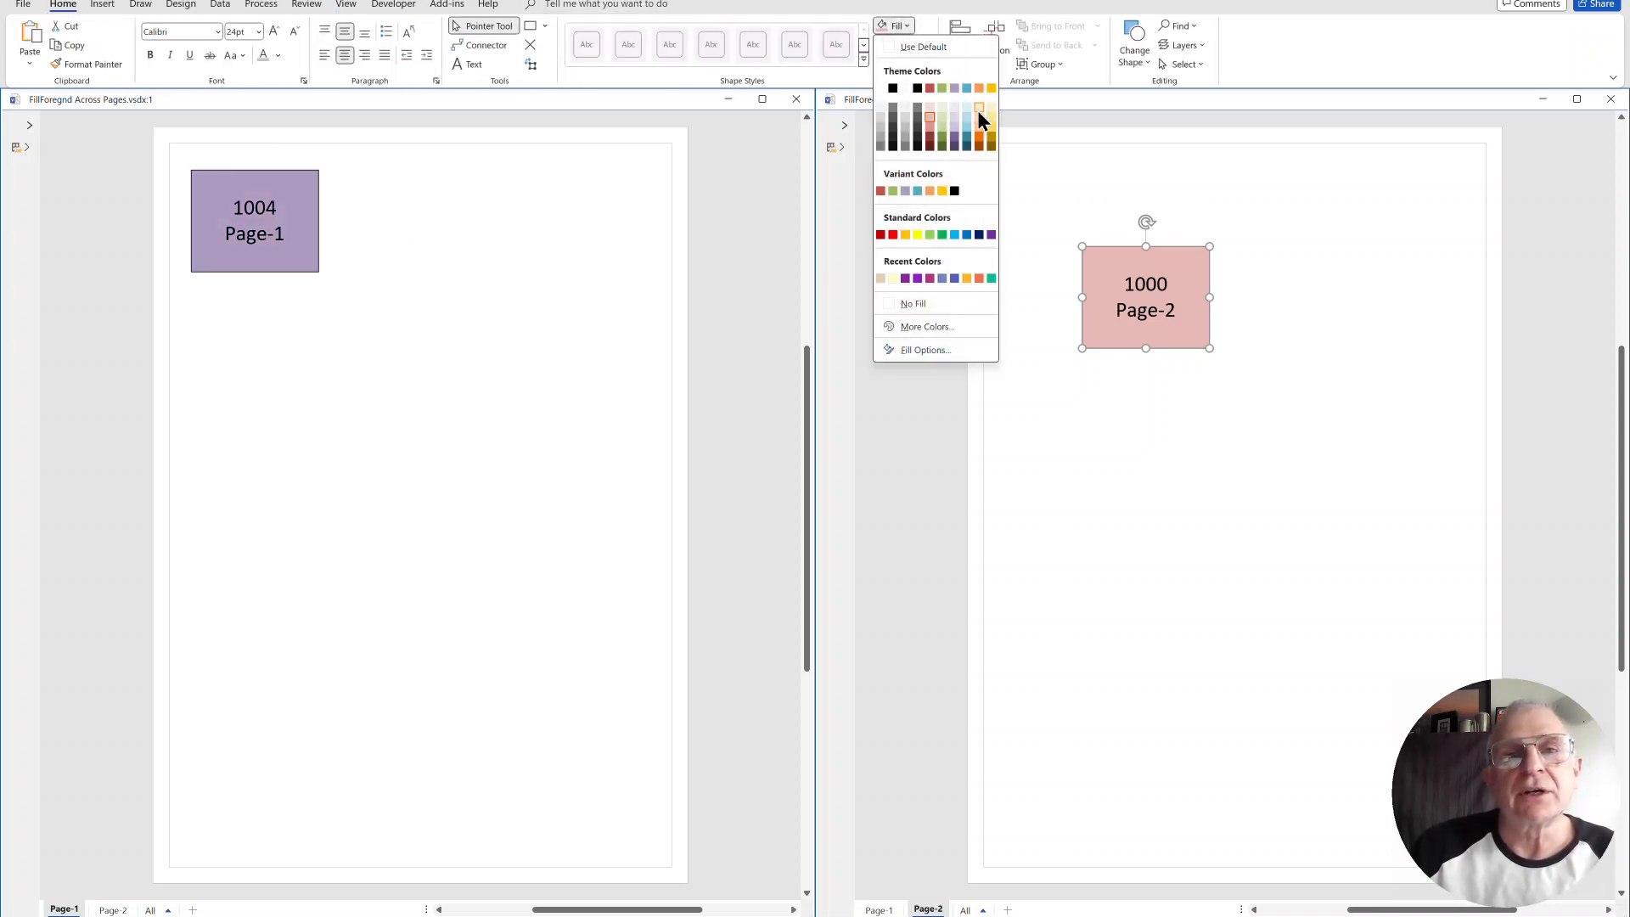
click(978, 112)
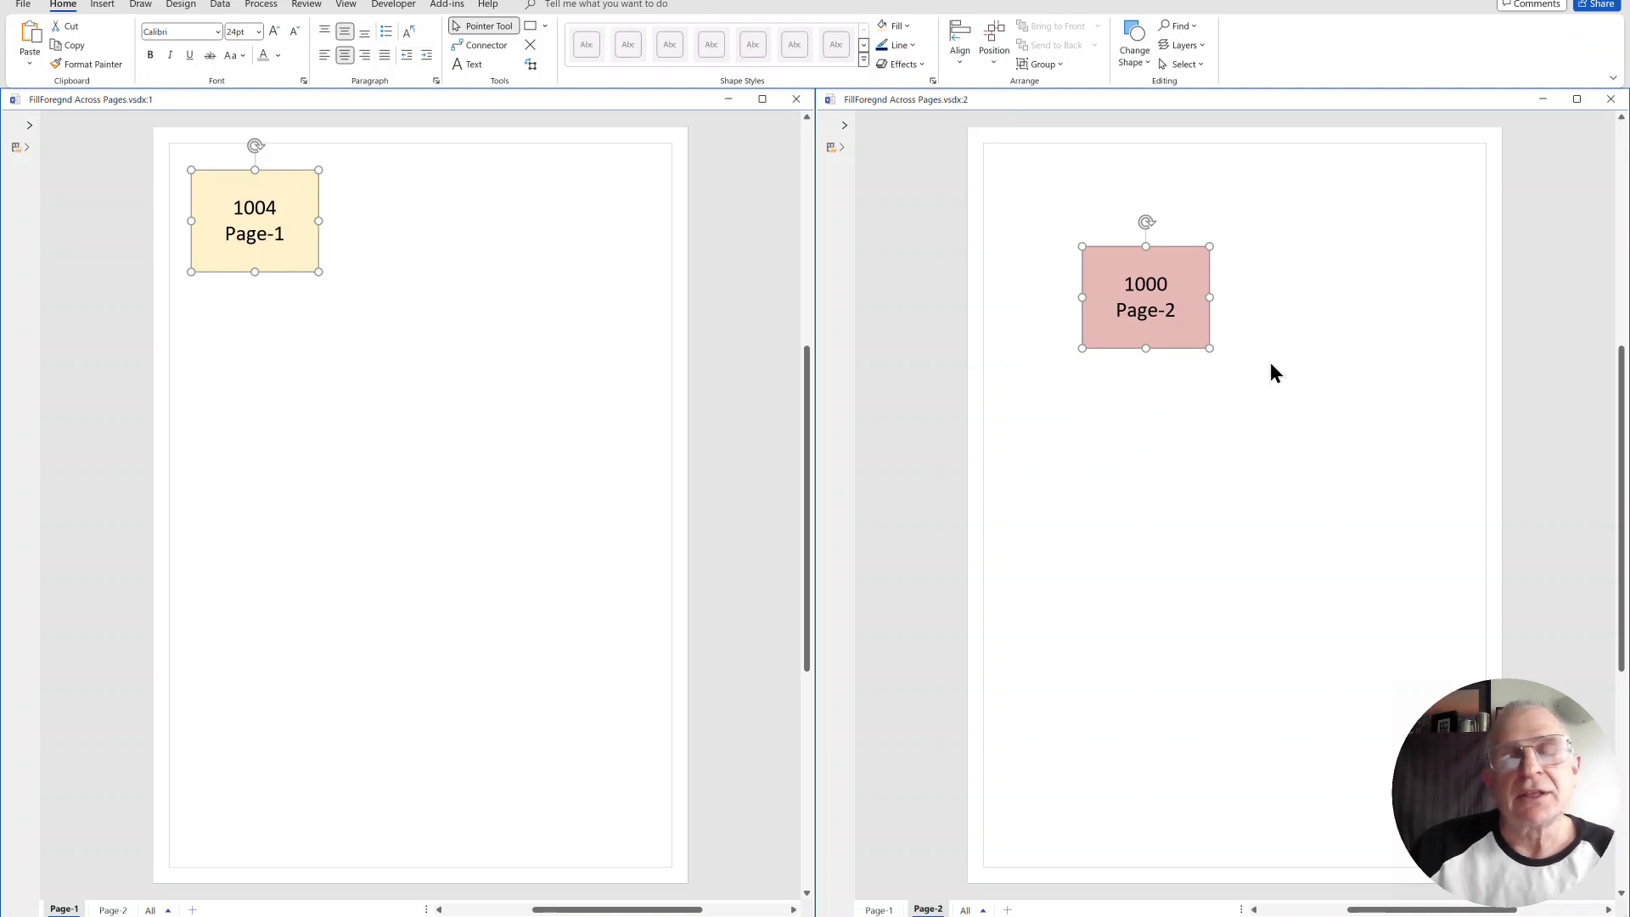
mouse_move(933, 393)
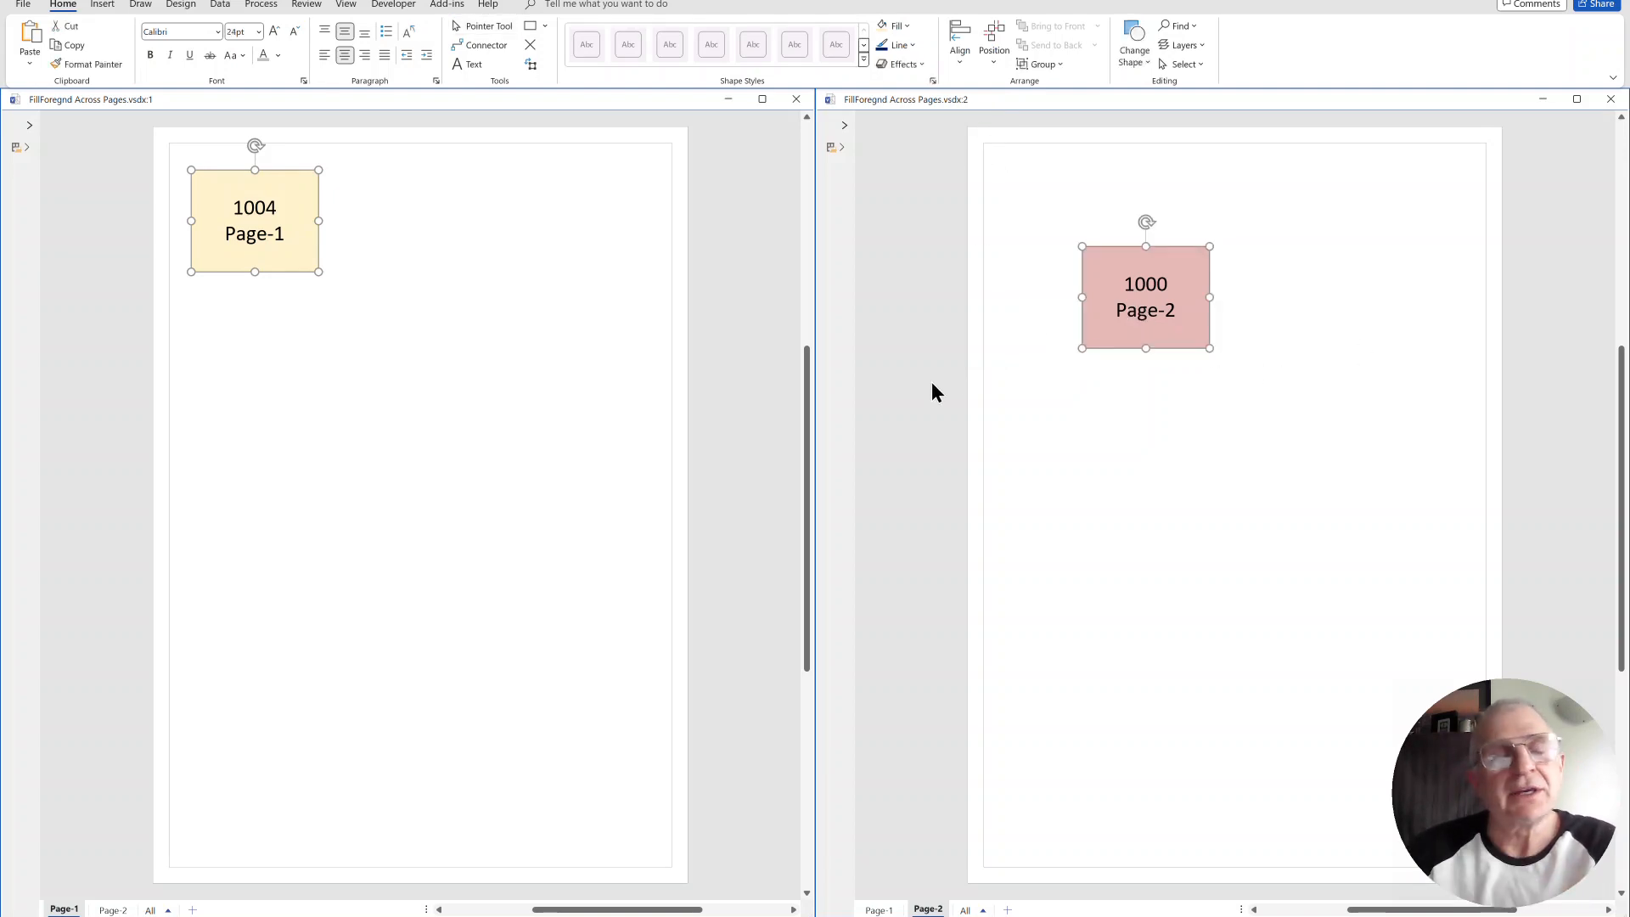
mouse_move(953, 392)
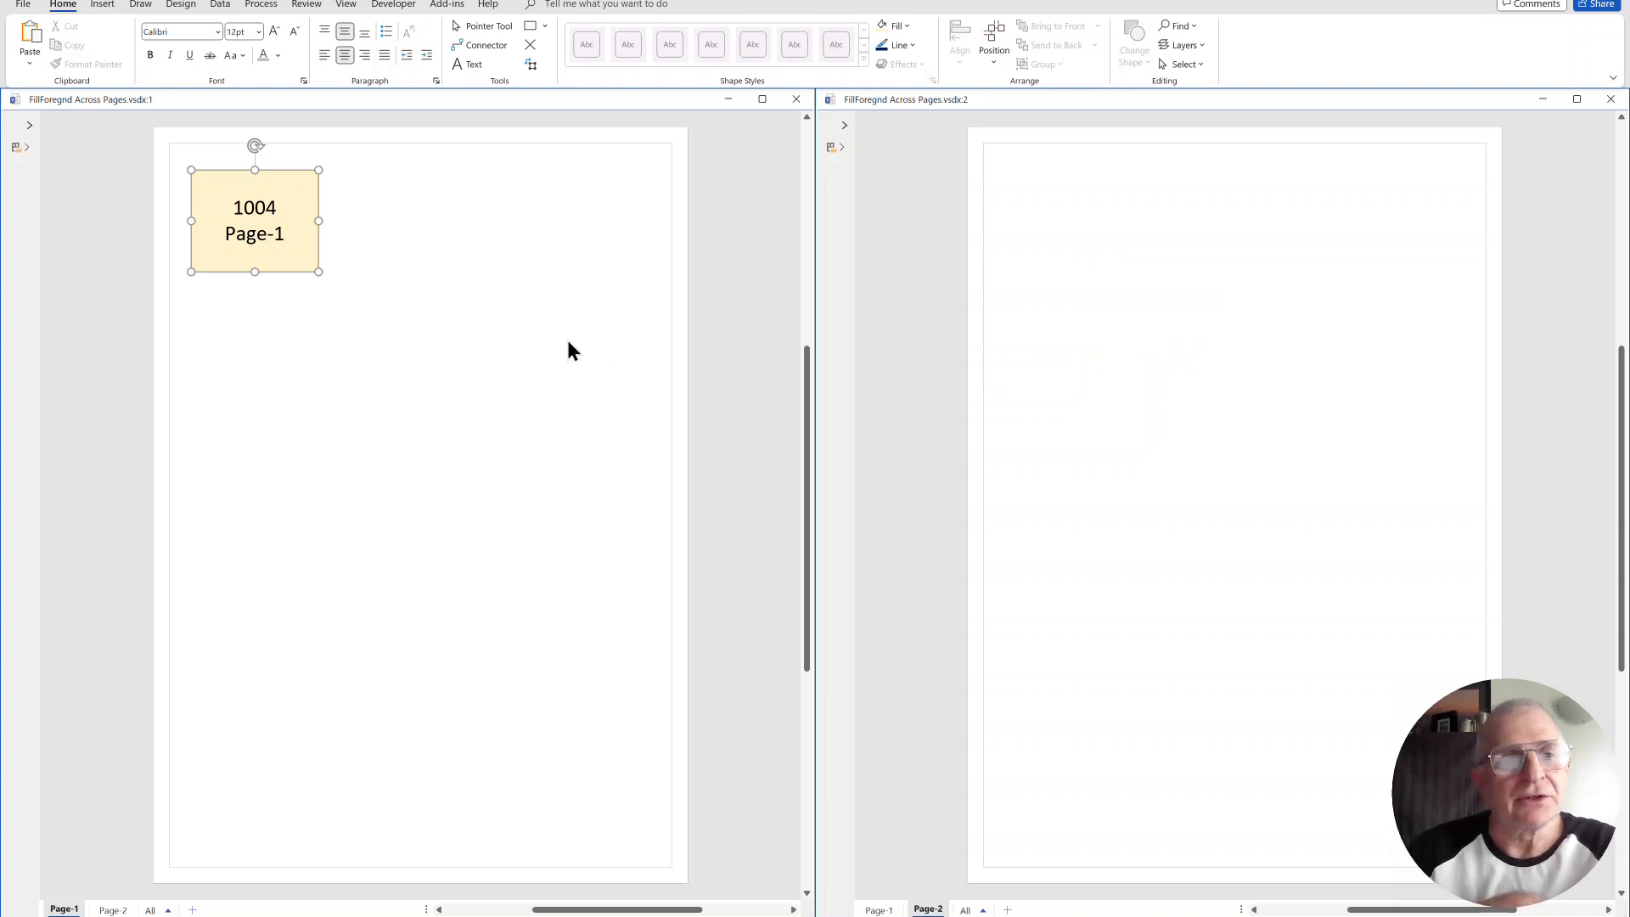
Step: Select the yellow rectangle on Page-1 to duplicate it as shape 1005
click(255, 233)
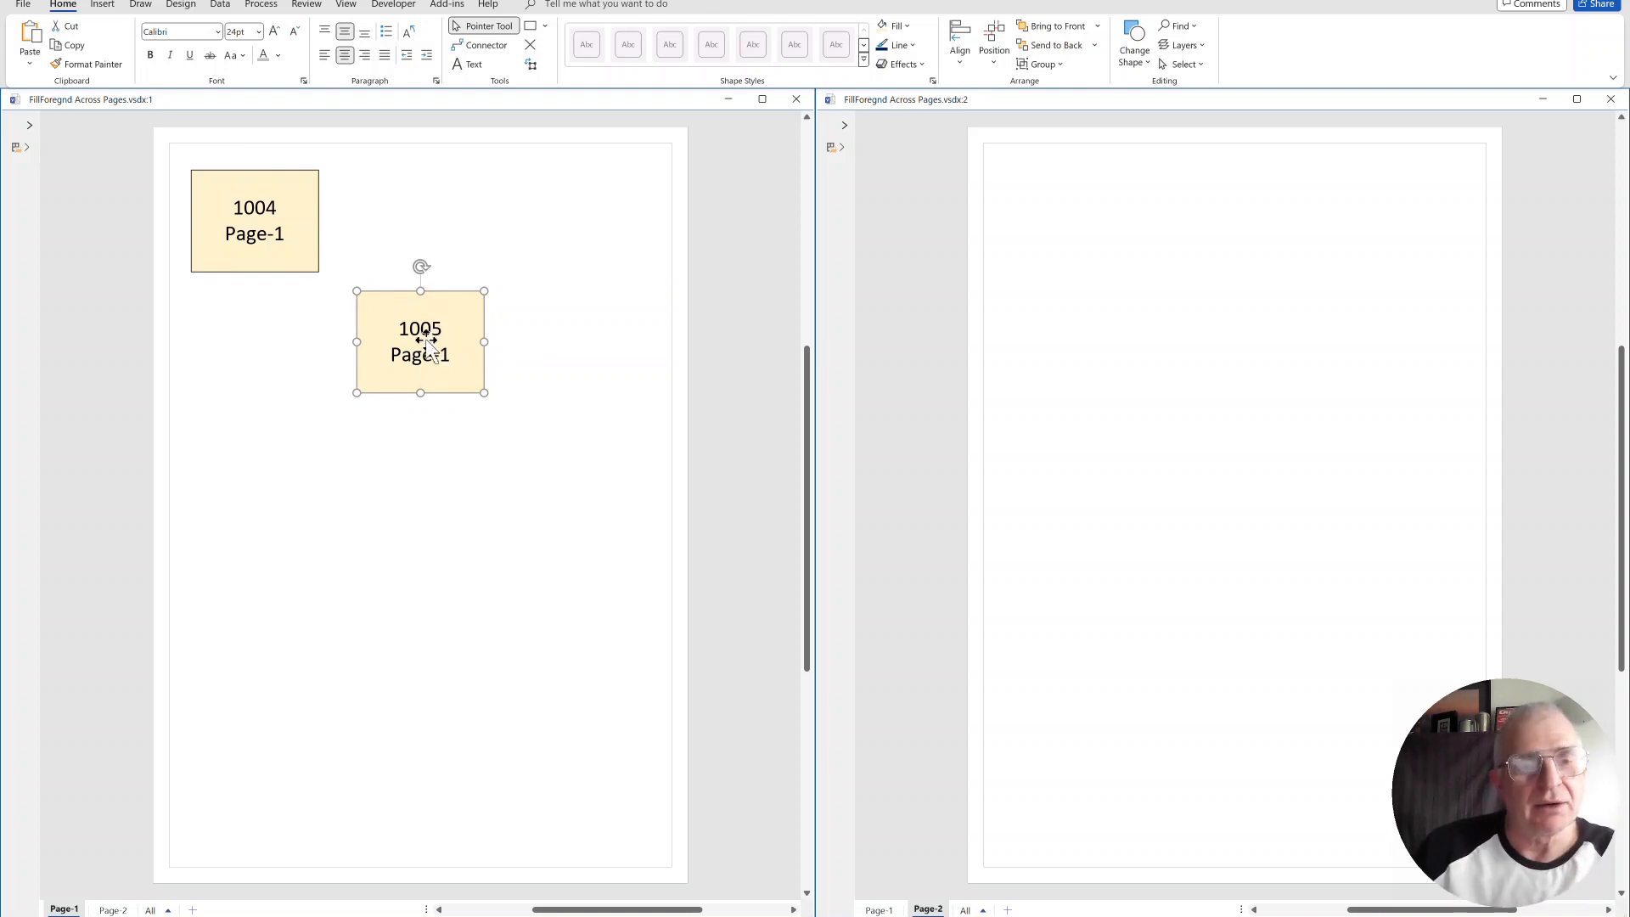
mouse_move(441, 358)
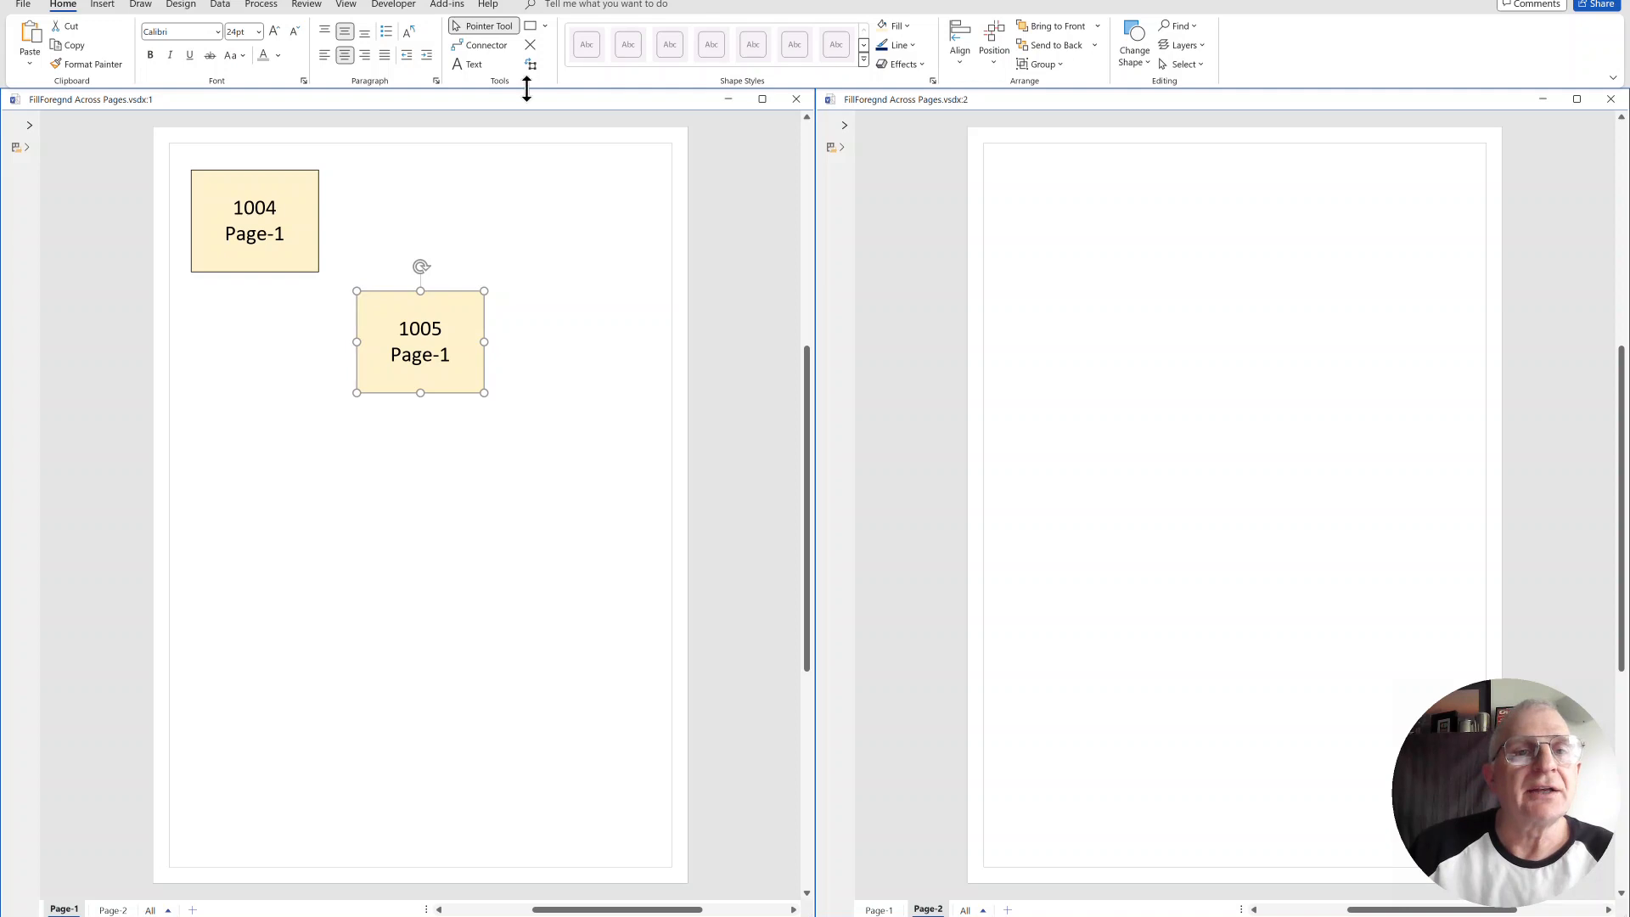
mouse_move(535, 61)
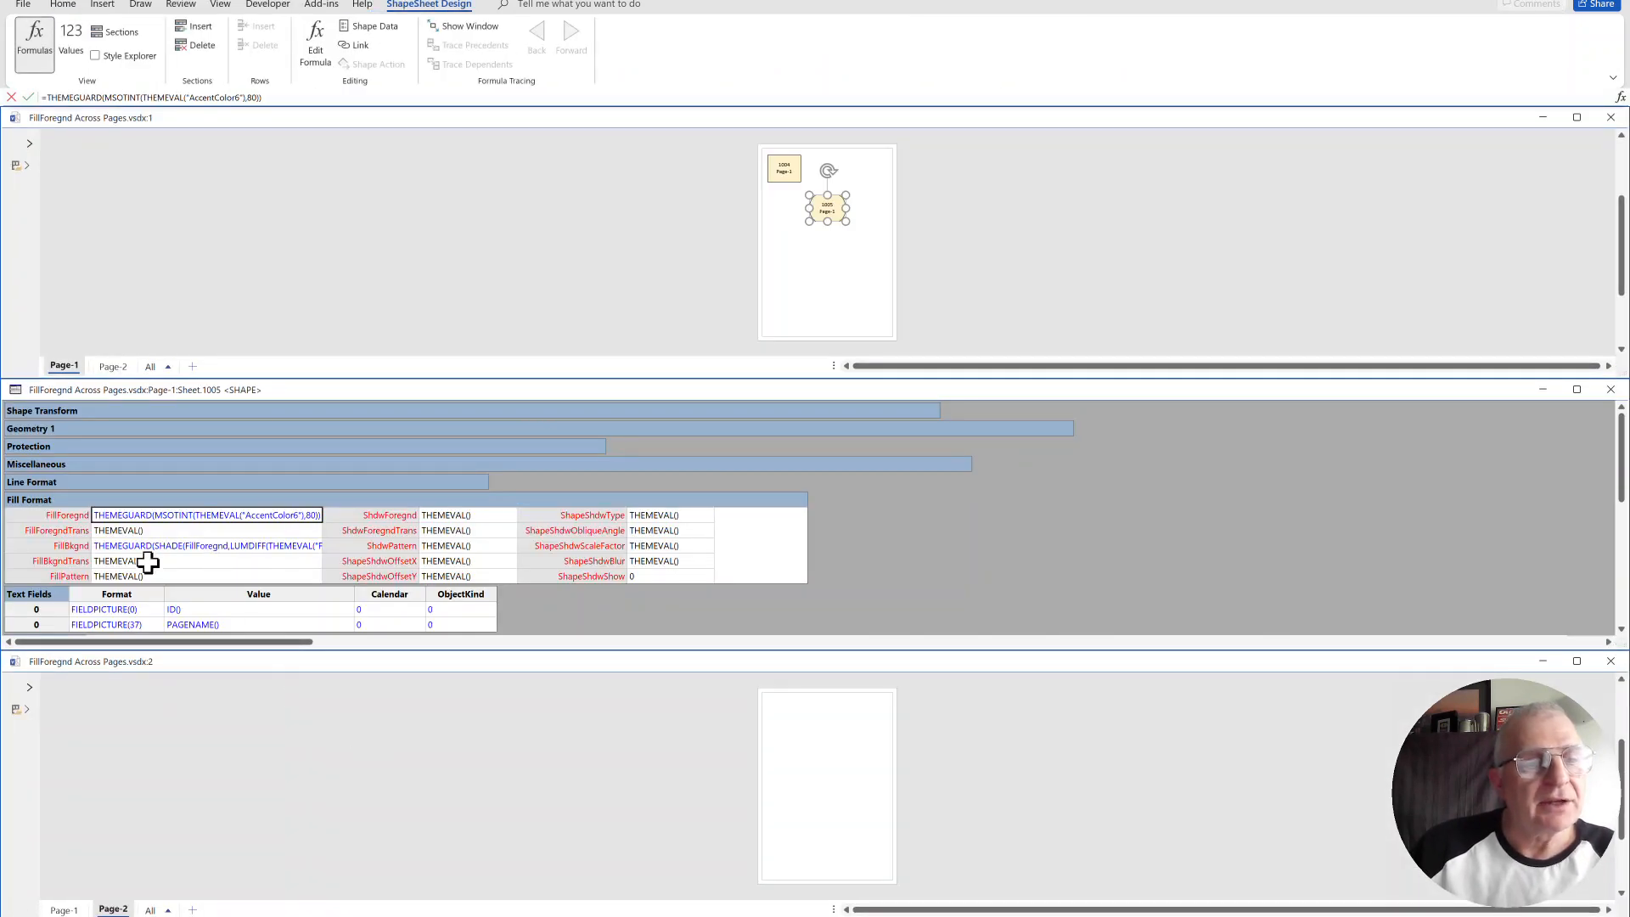
mouse_move(319, 518)
text(+)
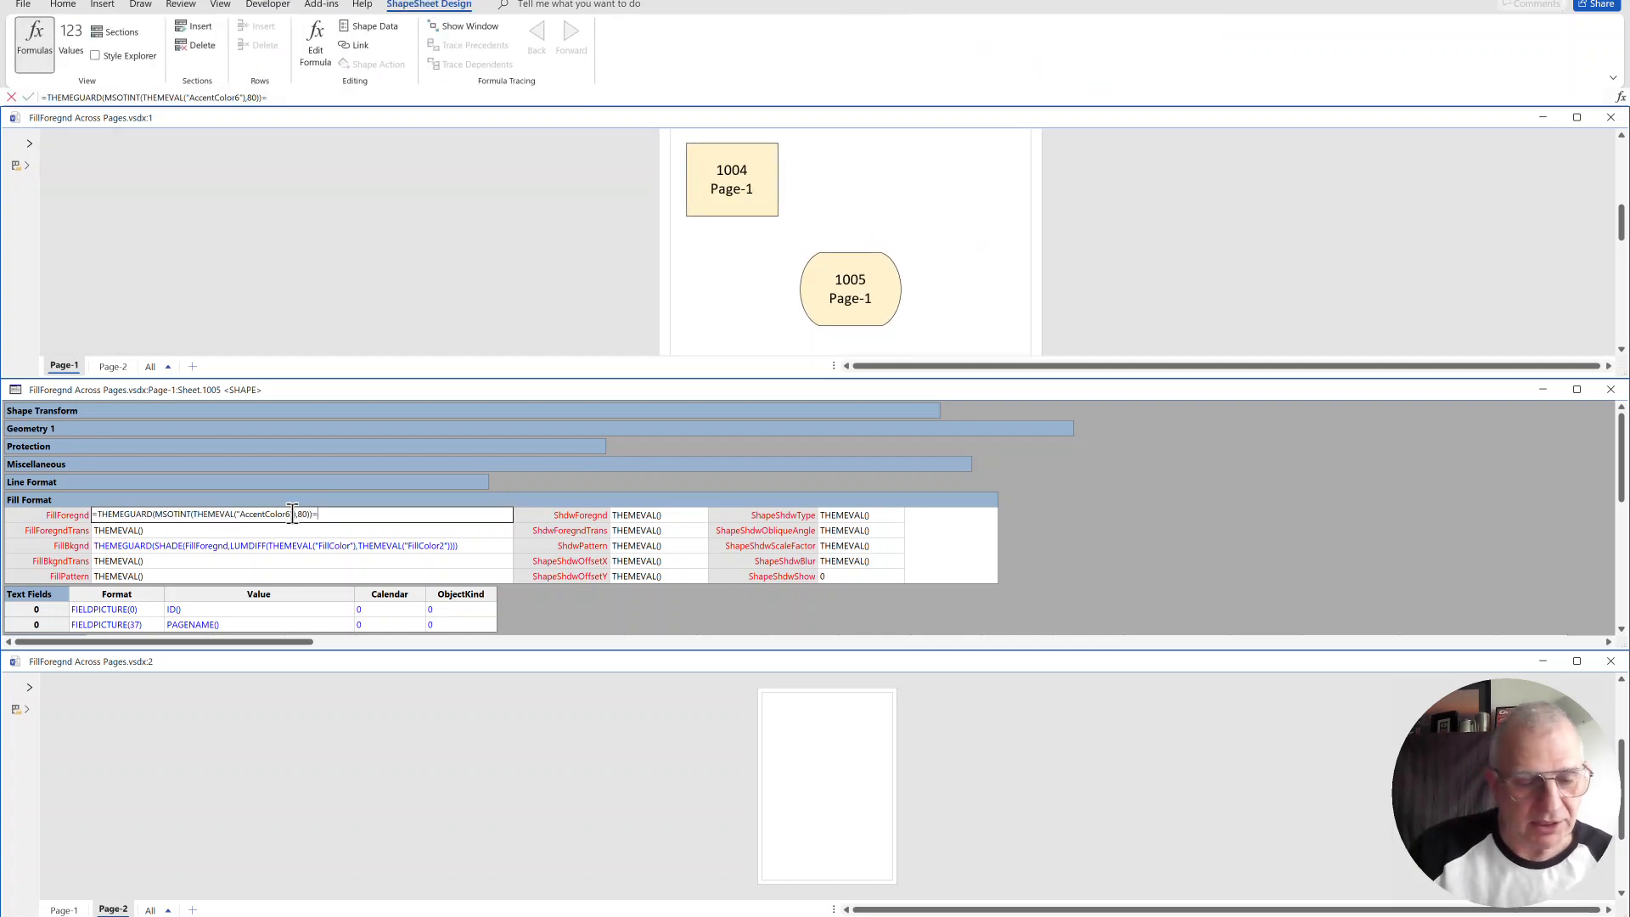
Step: Set shape 1005's FillForegnd formula to =Sheet.1004!FillForegnd and confirm it
text(Sheet.1)
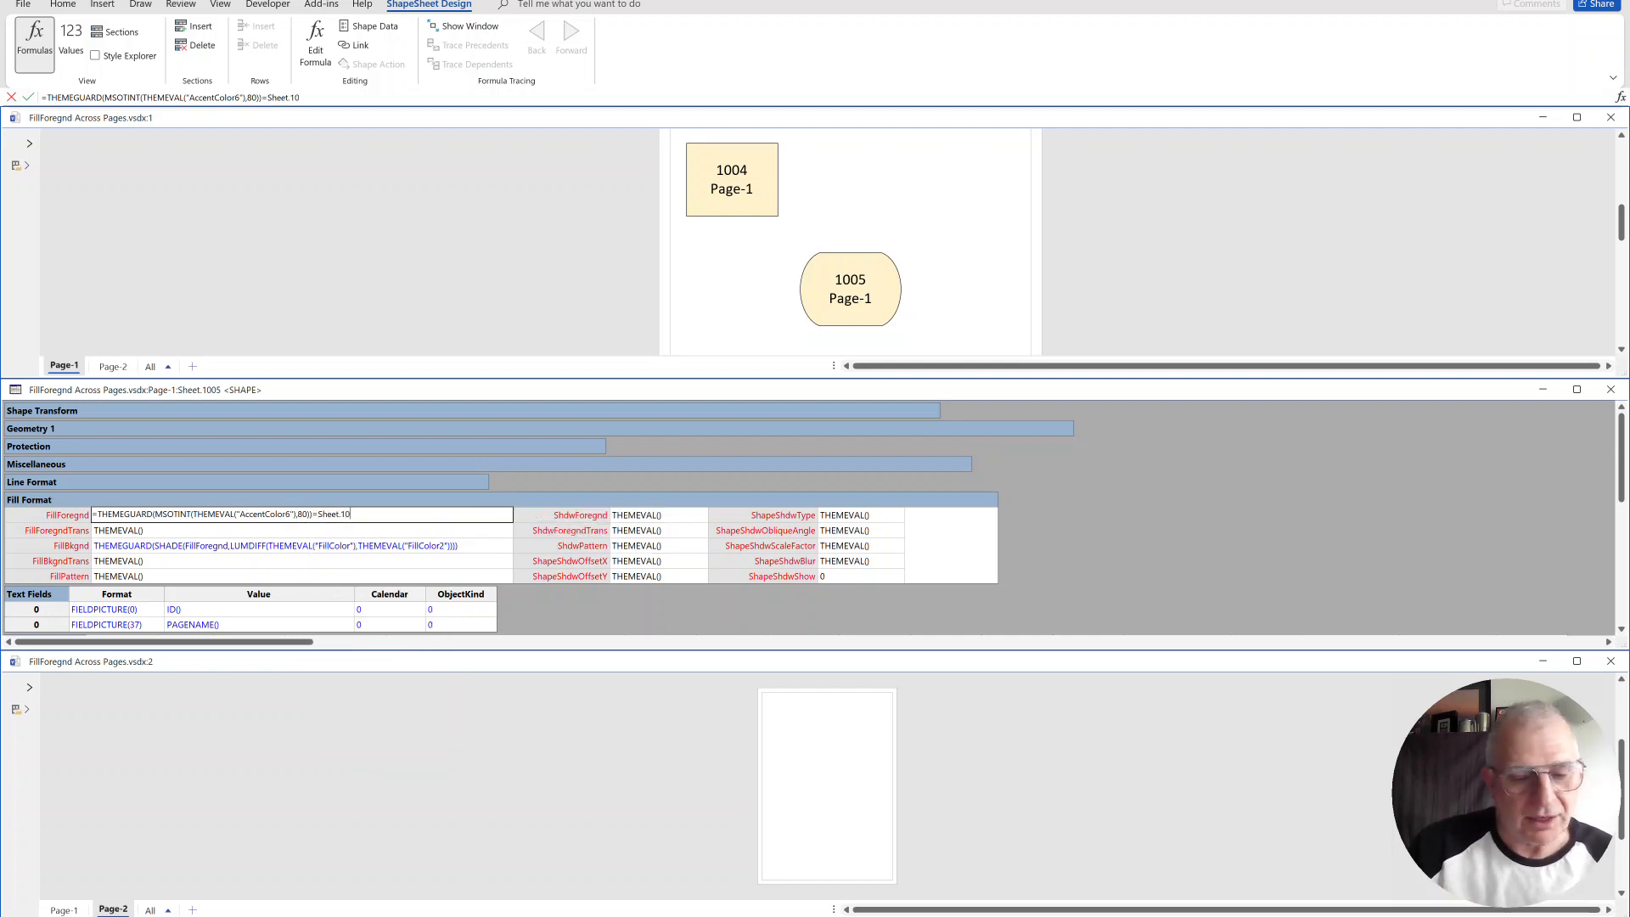
text(04!)
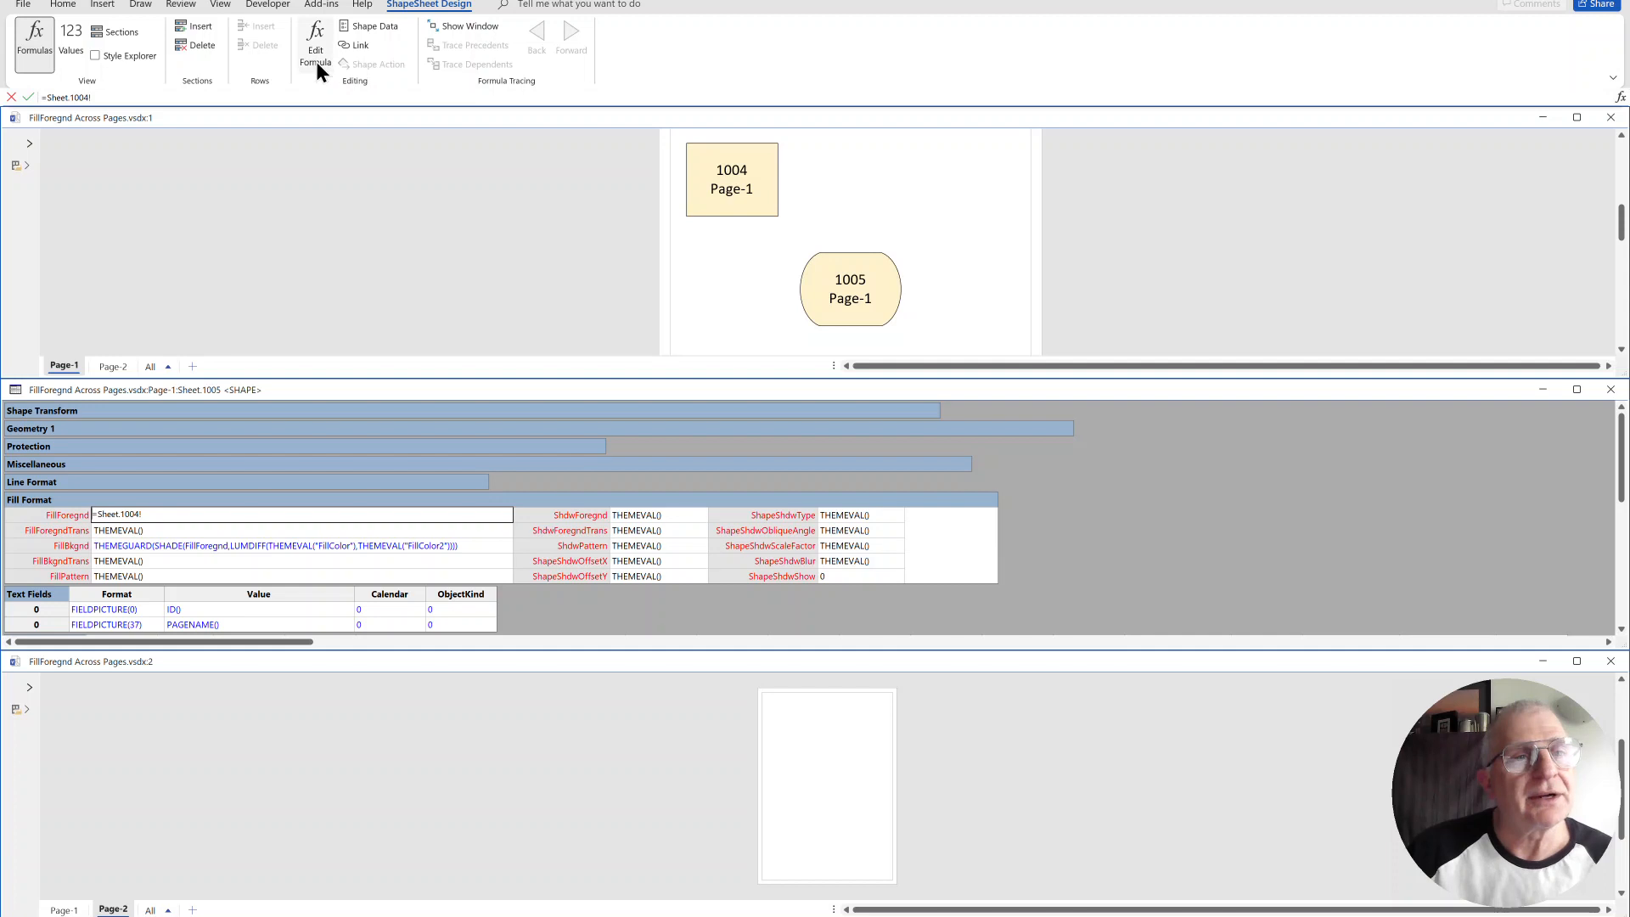
click(316, 53)
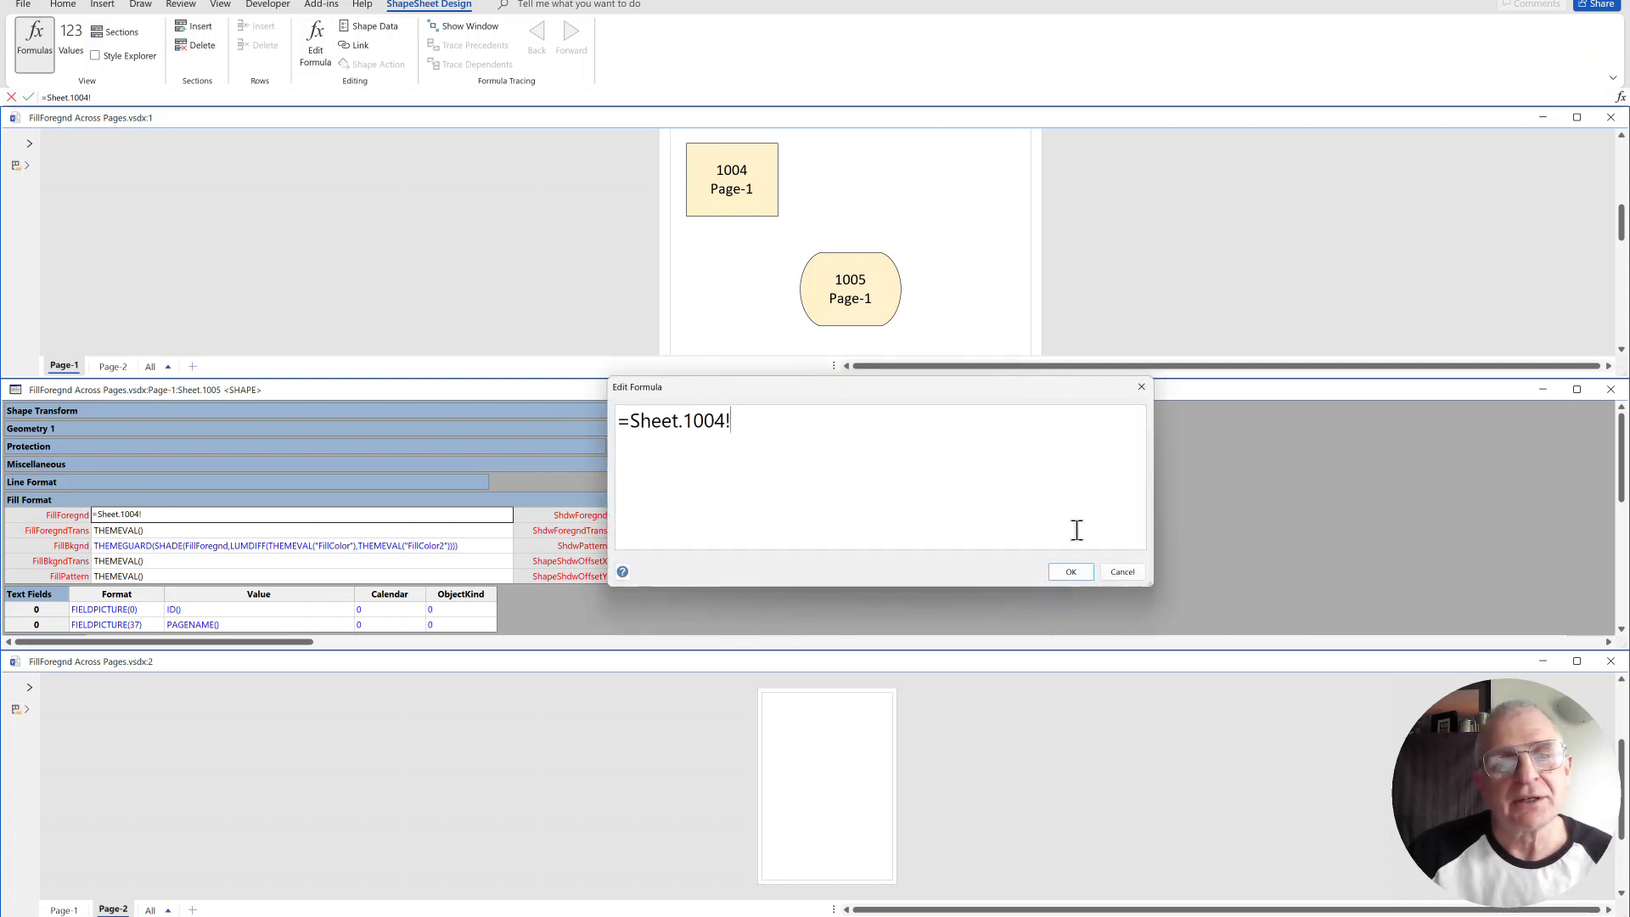
text(Fi)
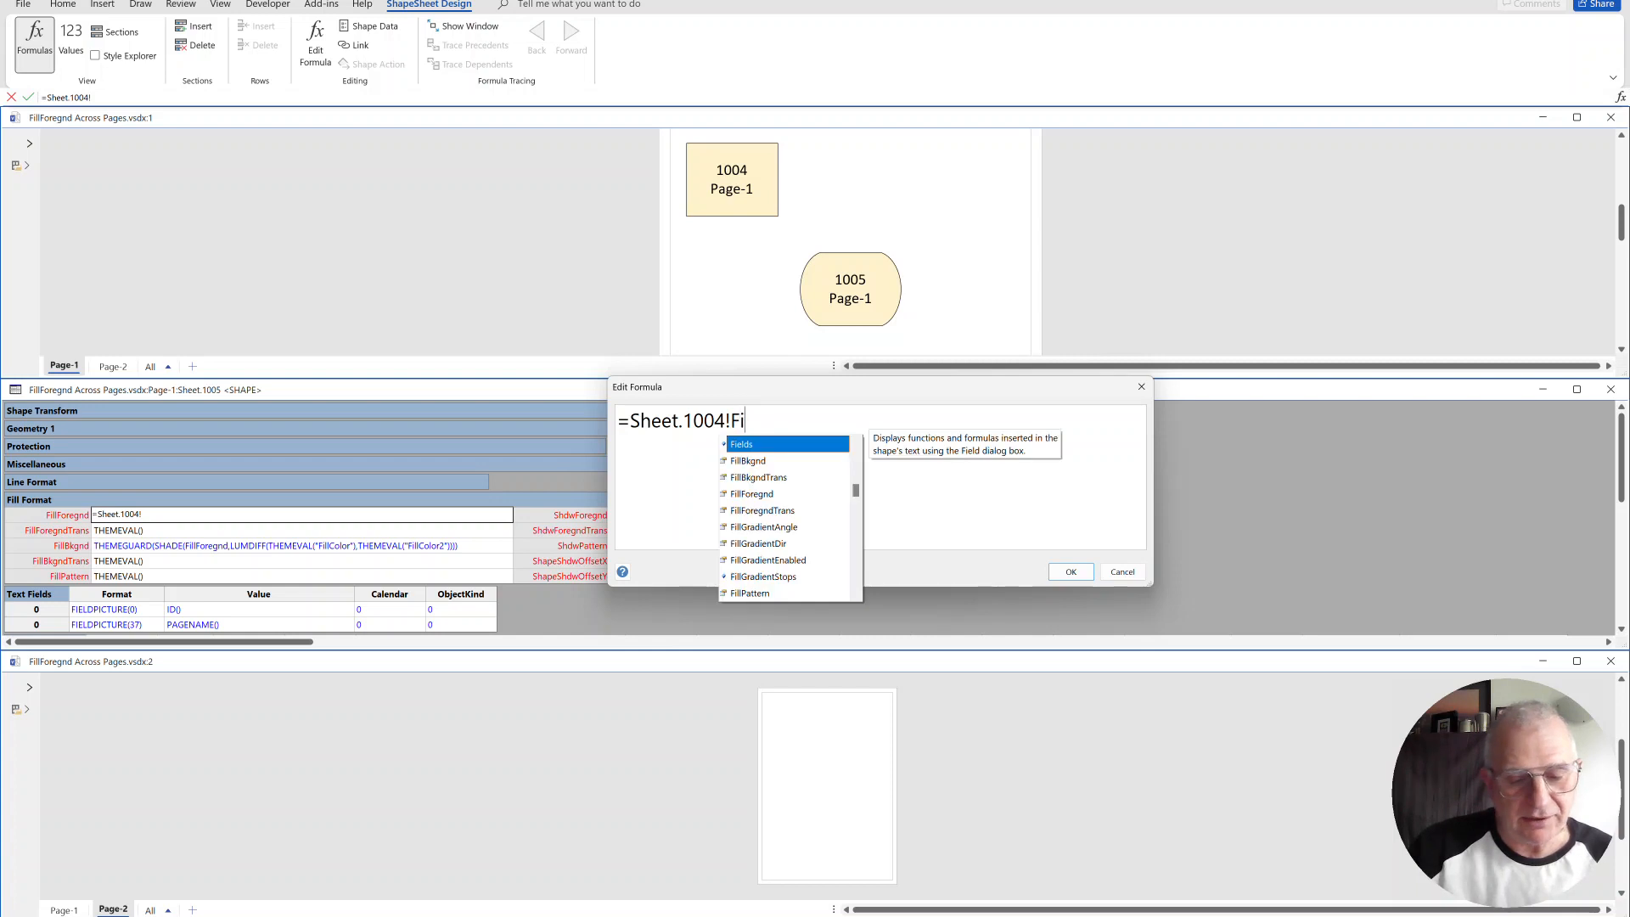
text(lForegnd)
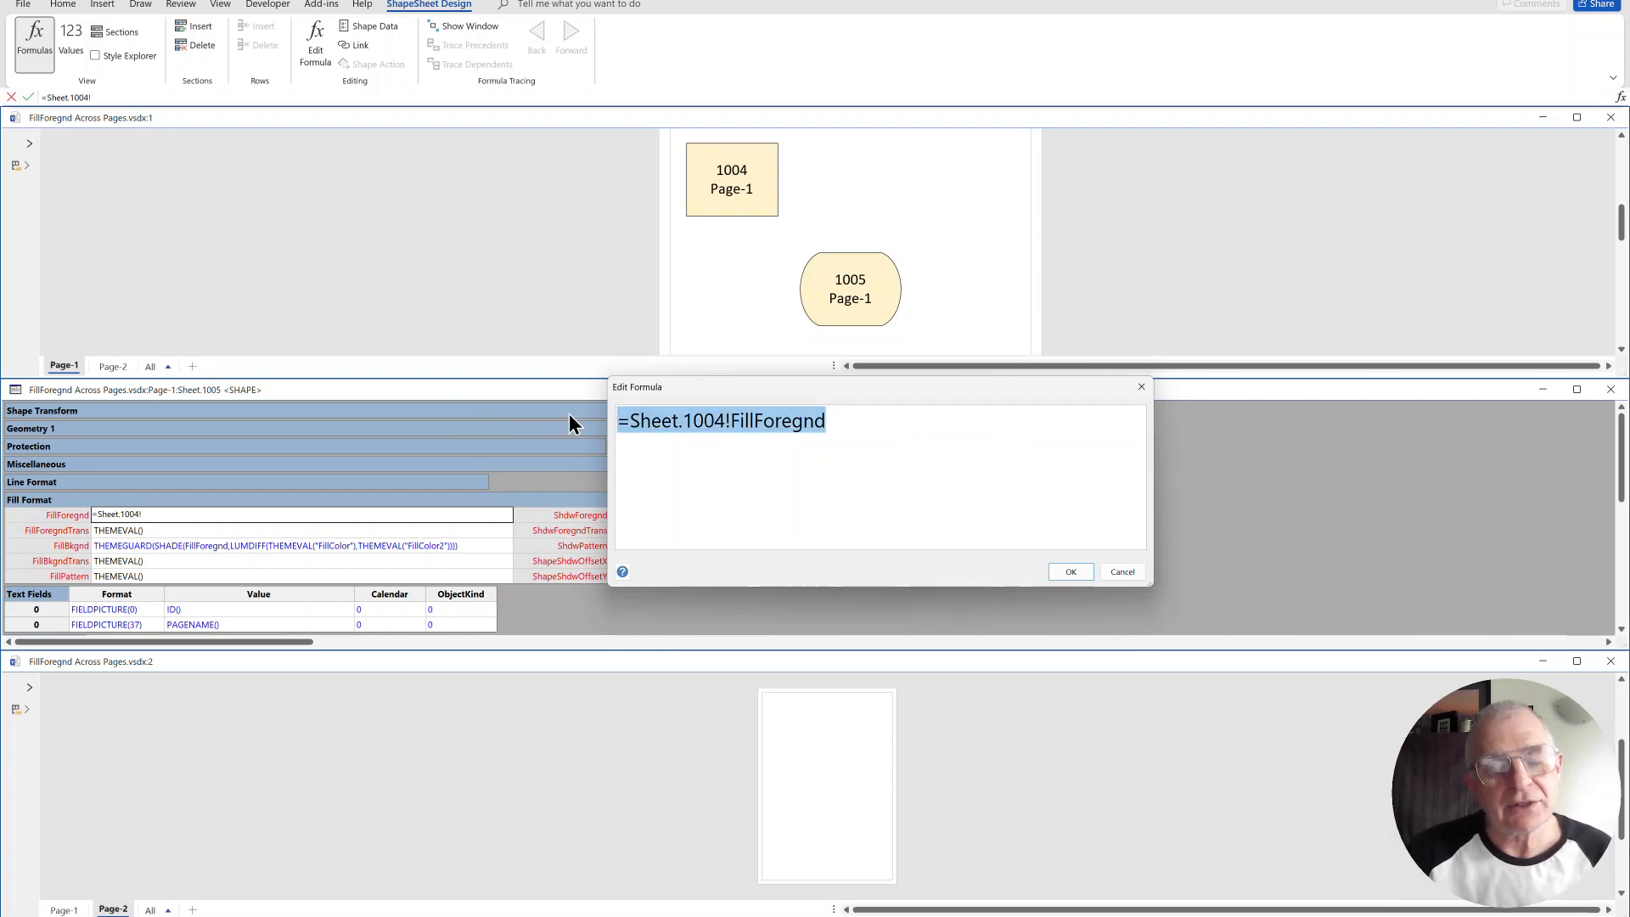
click(1070, 573)
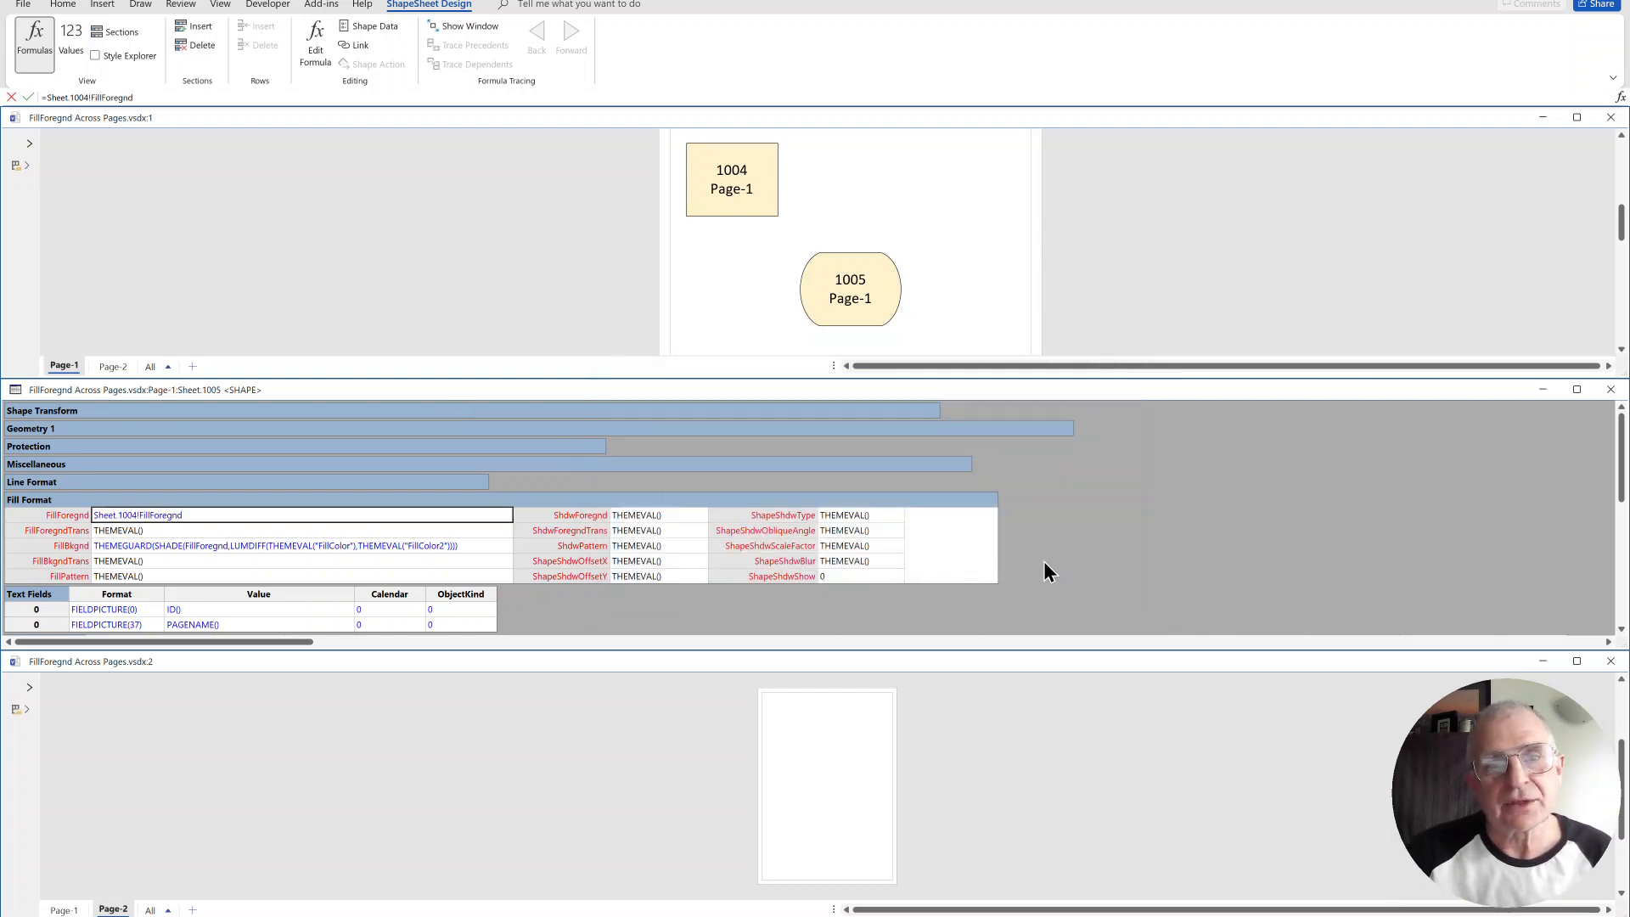
Step: Recolour rectangle 1004 gold so the linked ellipse follows, then close the ShapeSheet
click(730, 179)
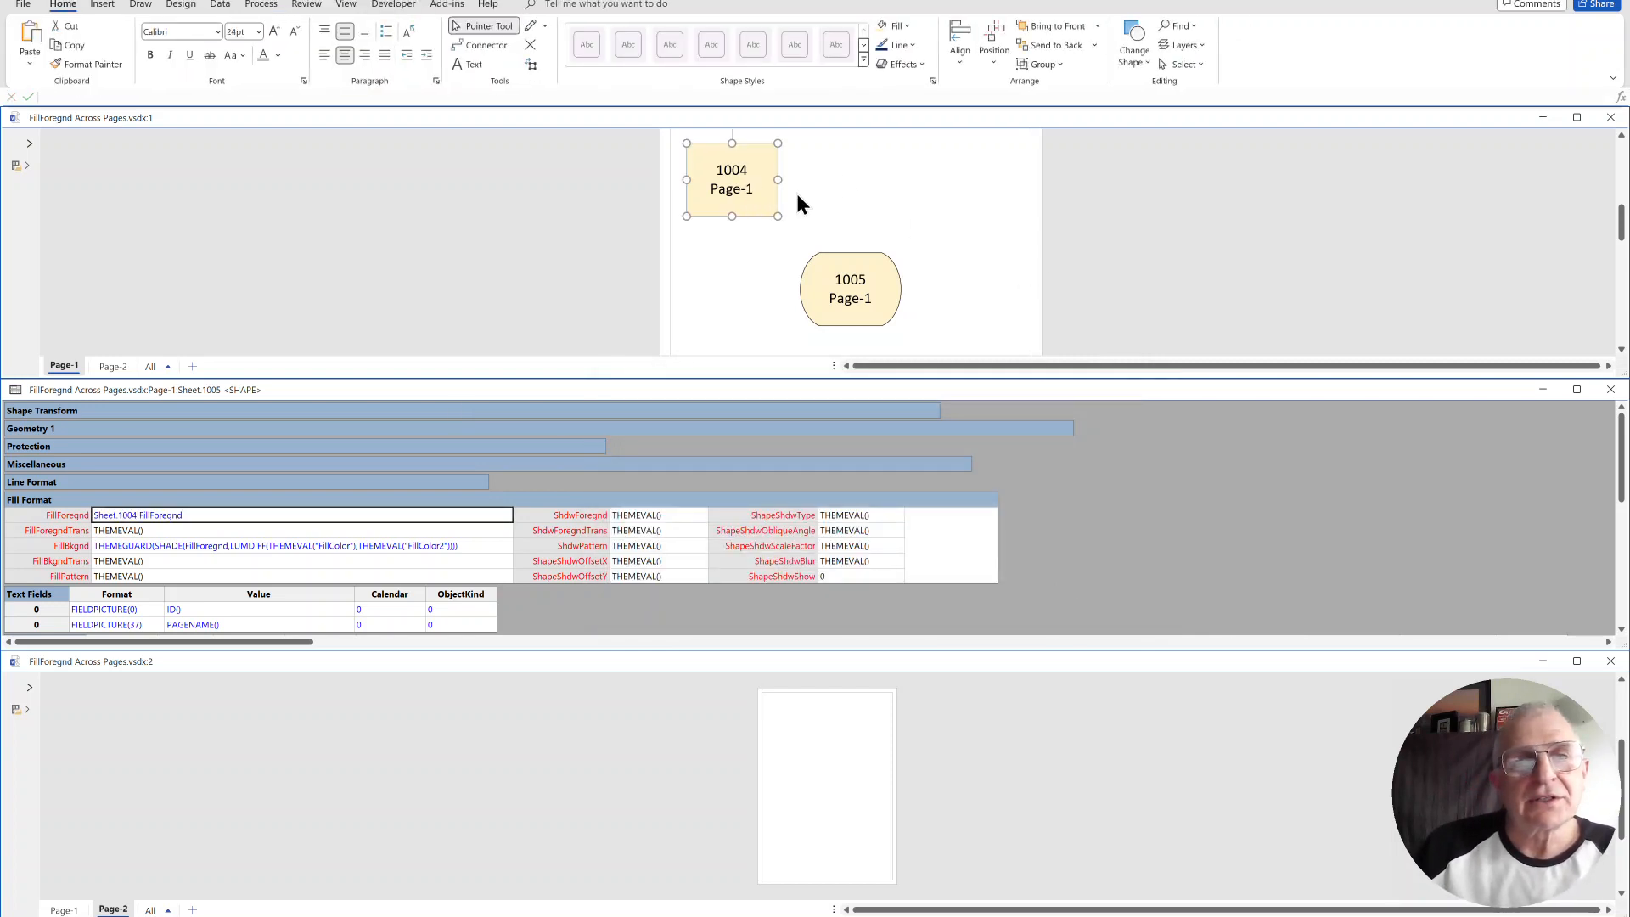
click(907, 26)
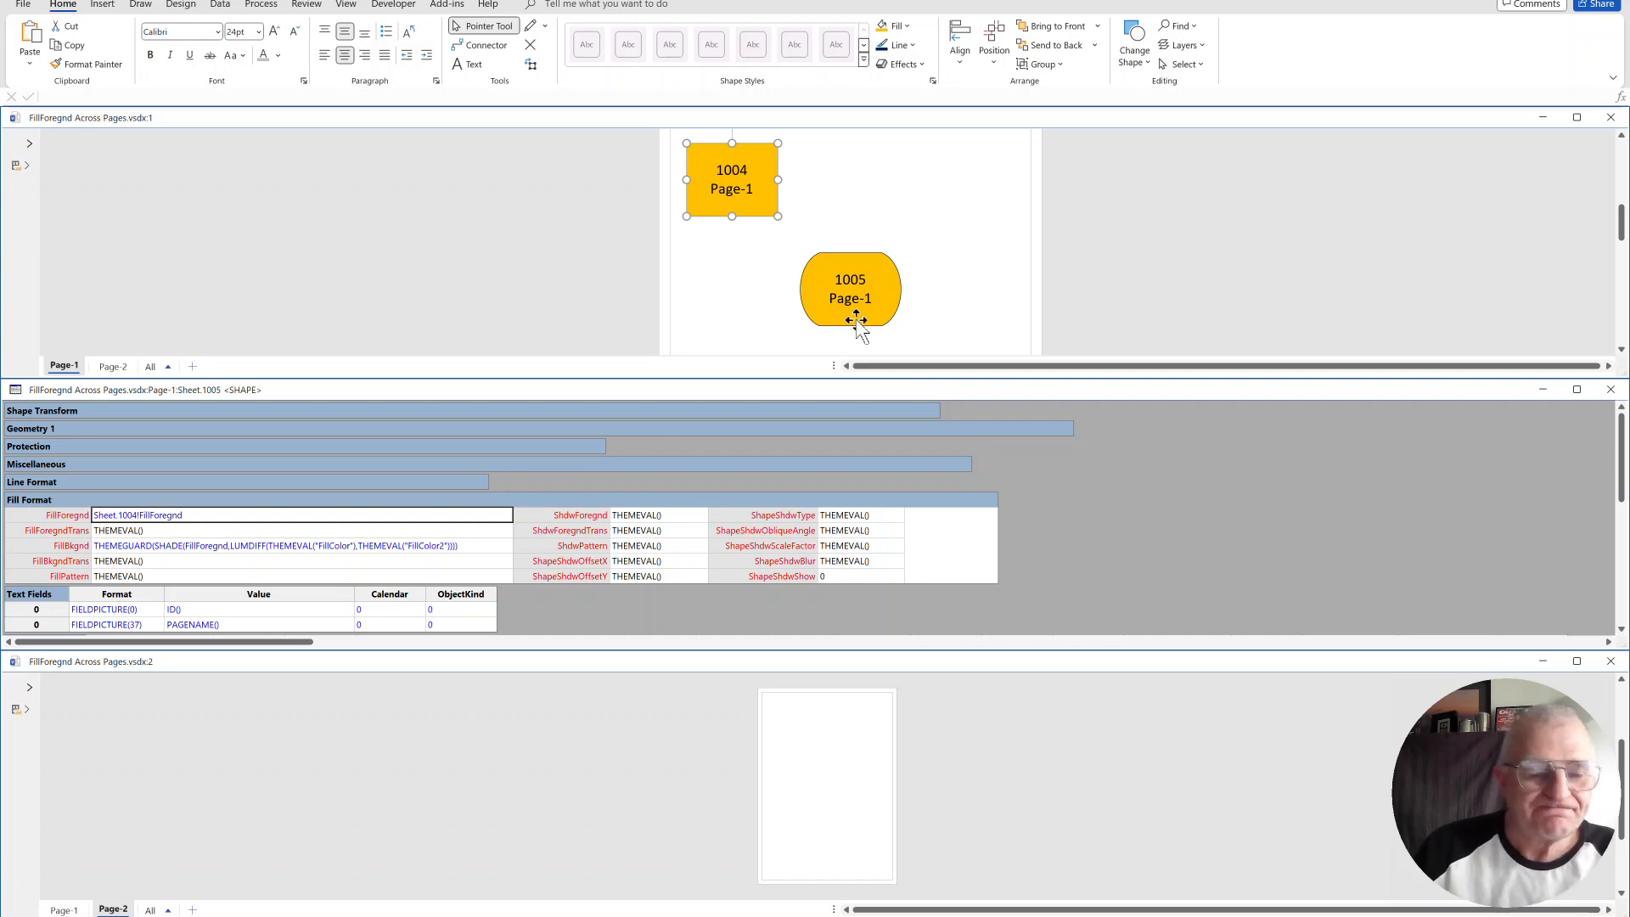
mouse_move(947, 343)
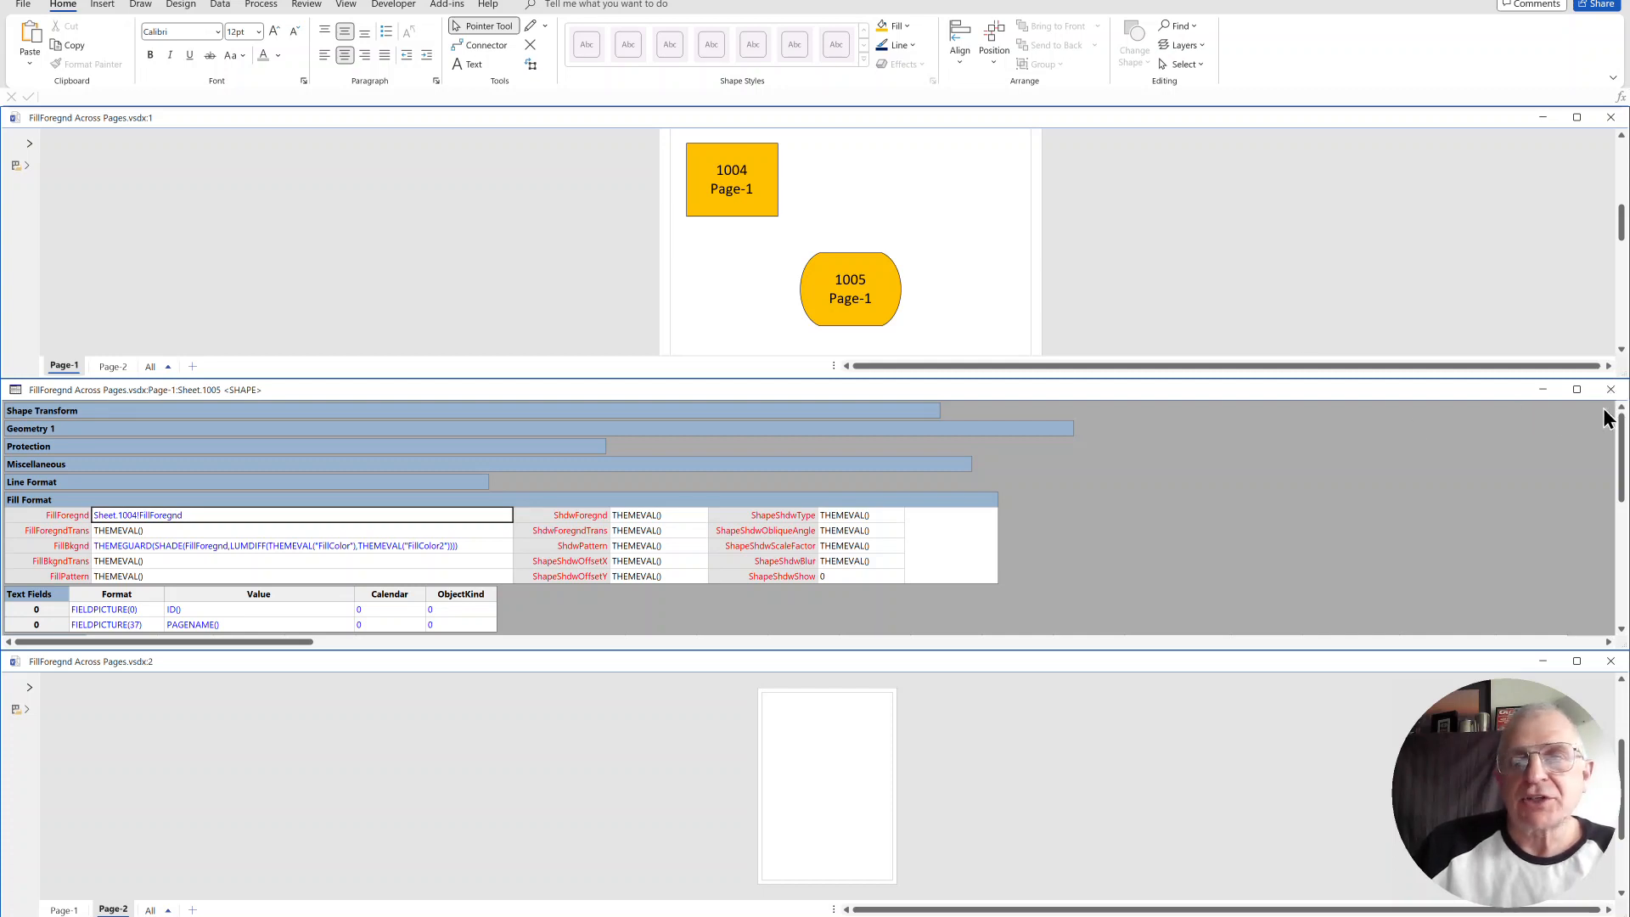
click(849, 289)
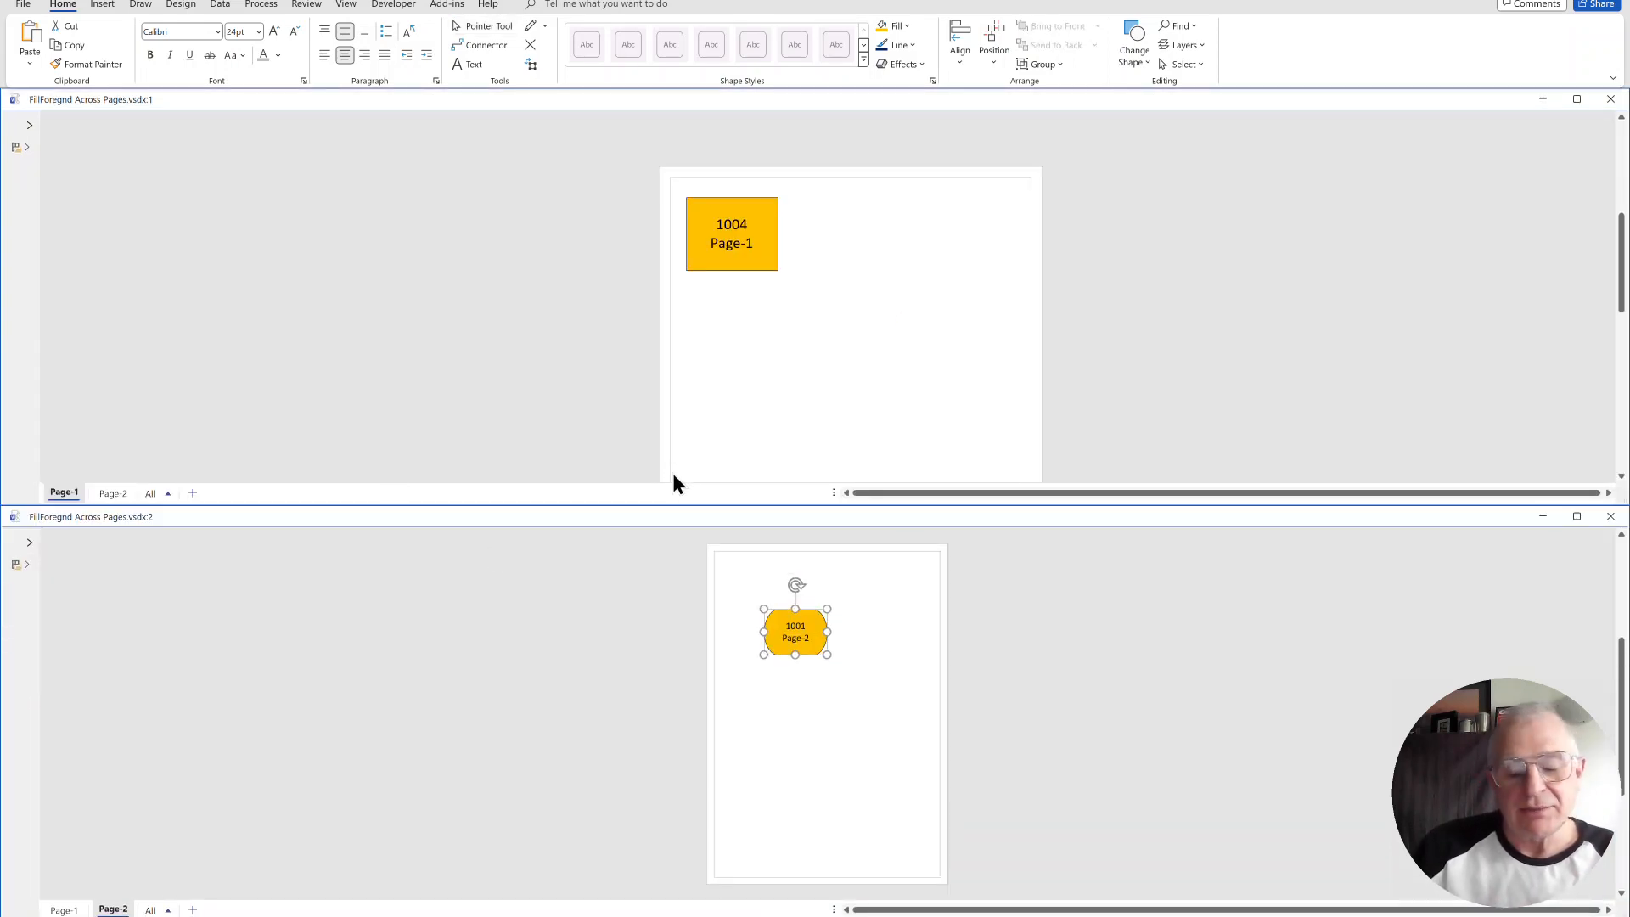
mouse_move(800, 554)
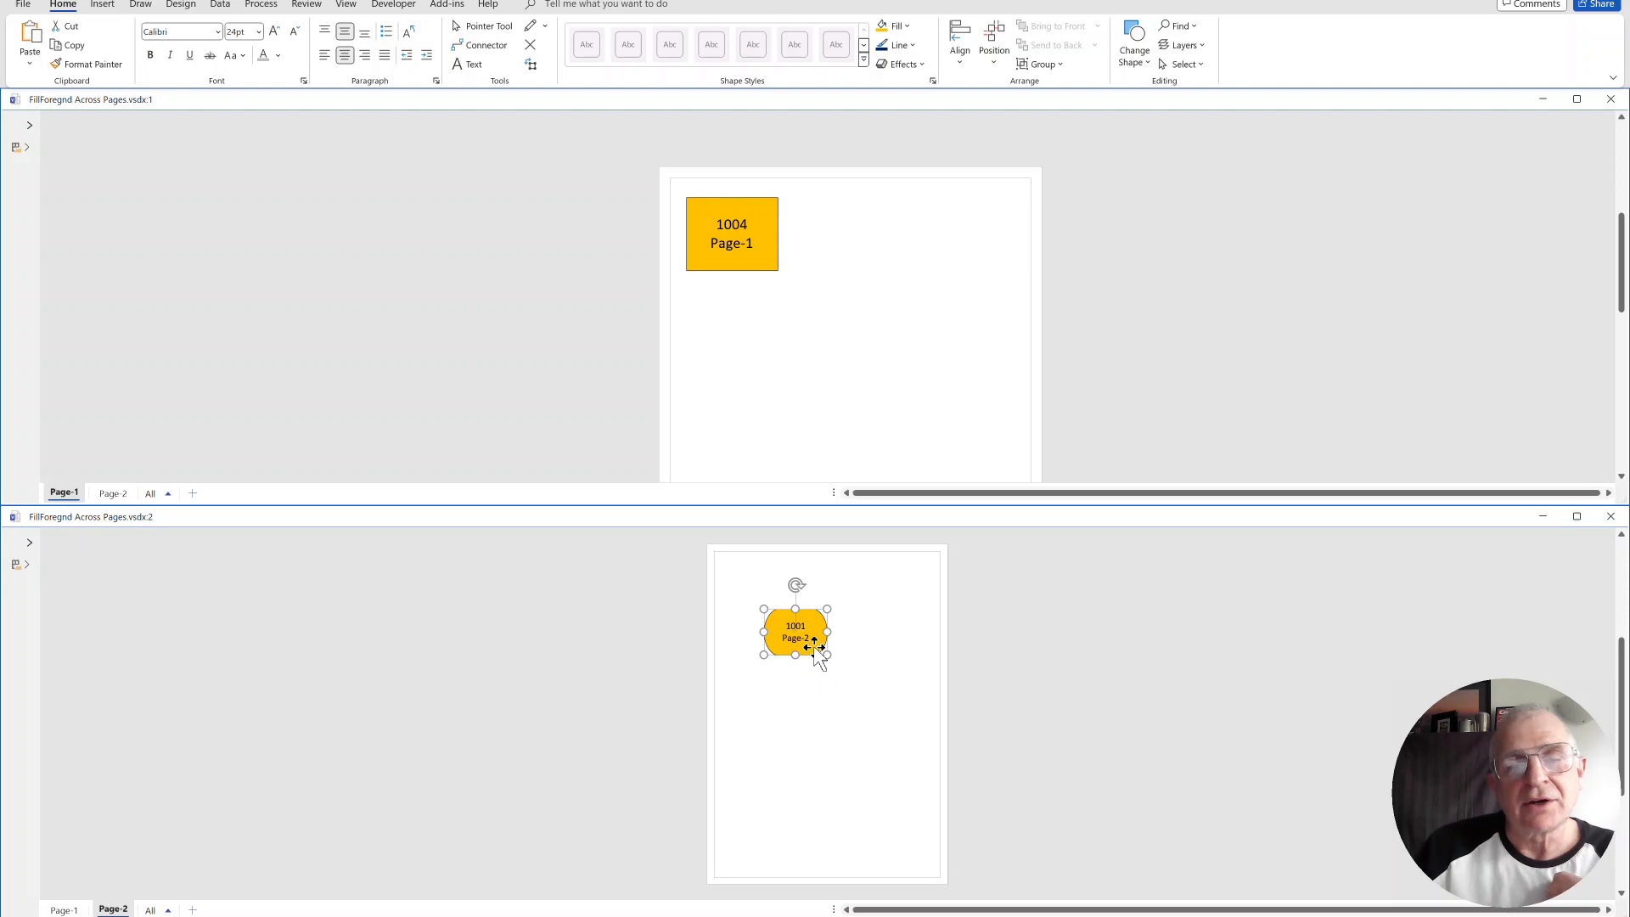
Step: Recolour rectangle 1004 light blue after the ellipse has moved to Page-2
click(731, 232)
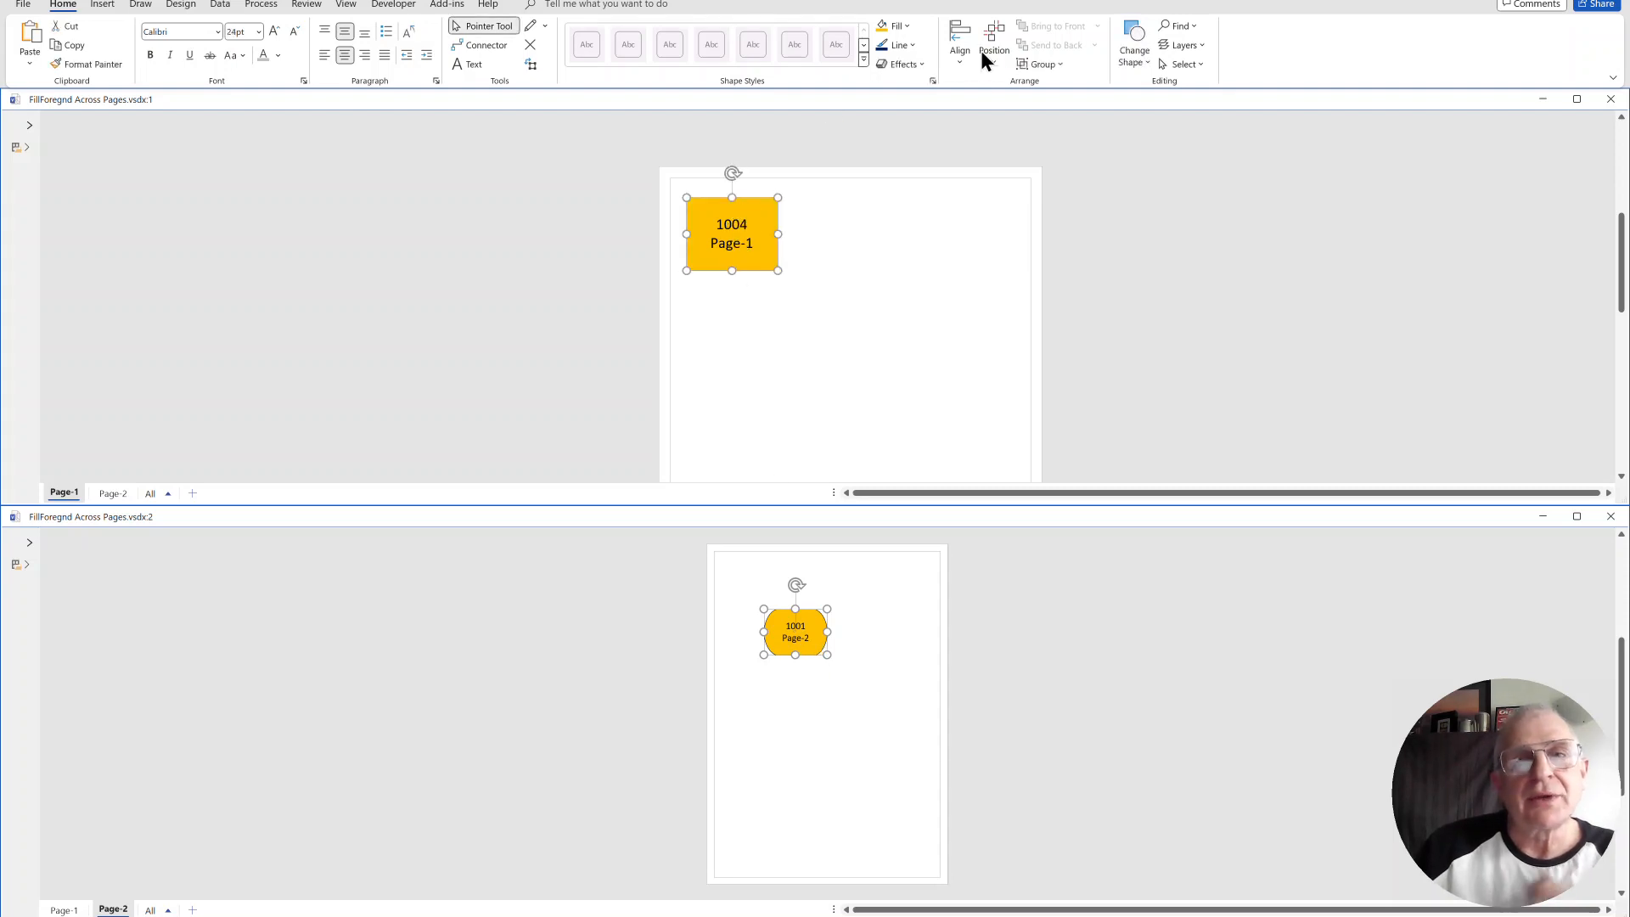
click(905, 26)
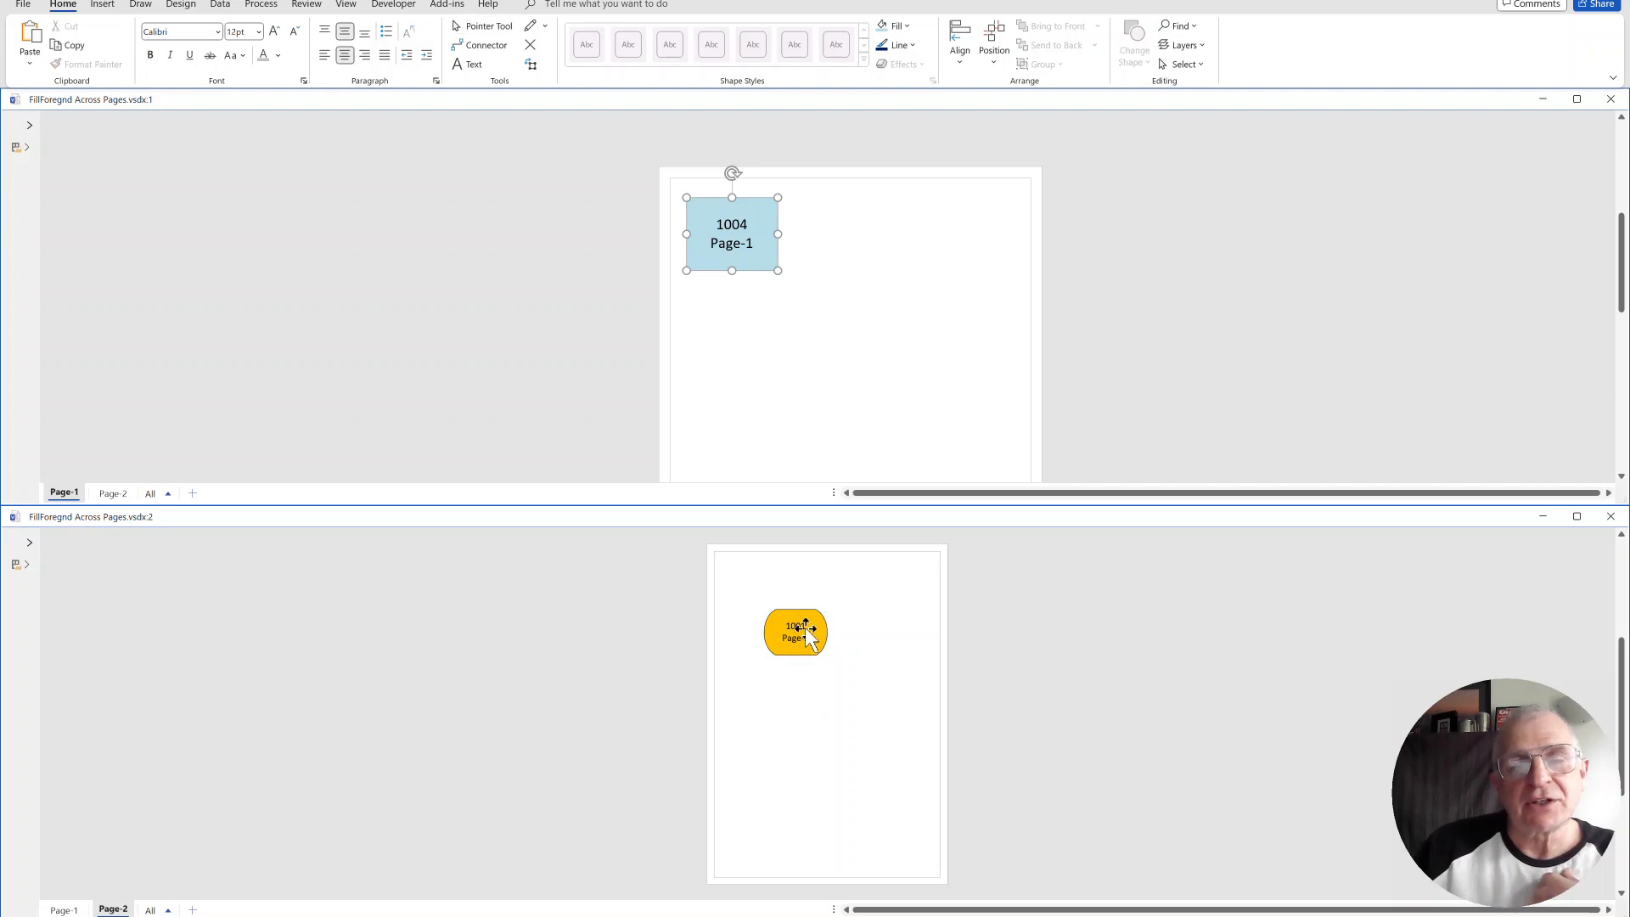
Step: Select the ellipse on Page-2 whose fill formula now shows a broken REF()
click(795, 632)
text(=Sheet.1004!FillForegnd)
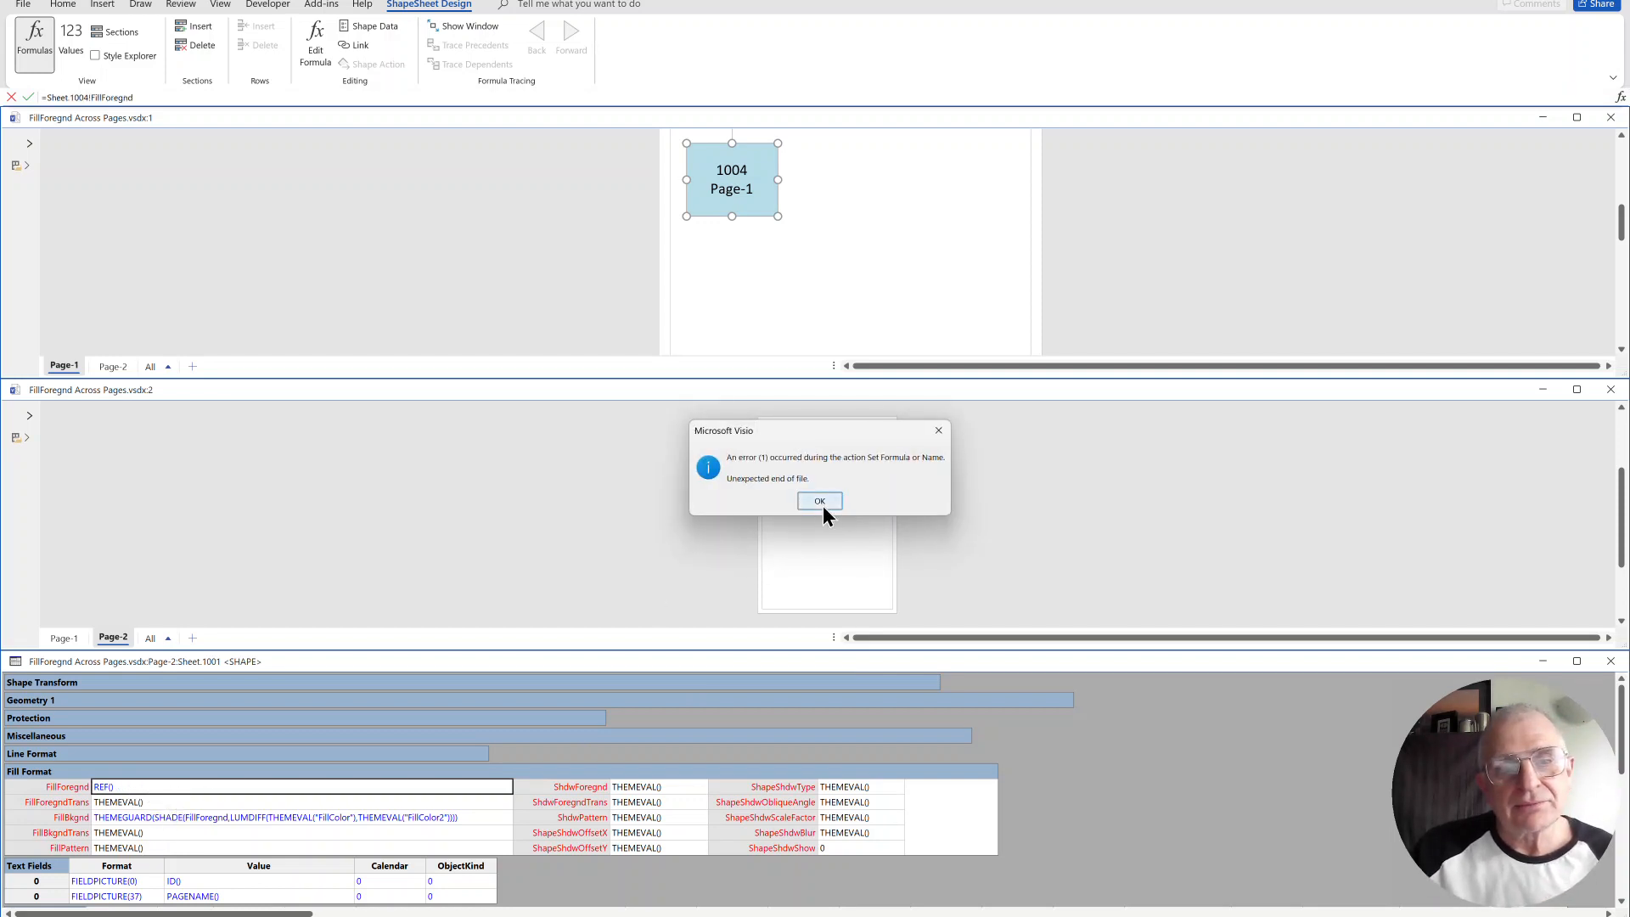
Step: Dismiss the formula and paste error messages and bring up the ellipse's fill formula editor
click(819, 500)
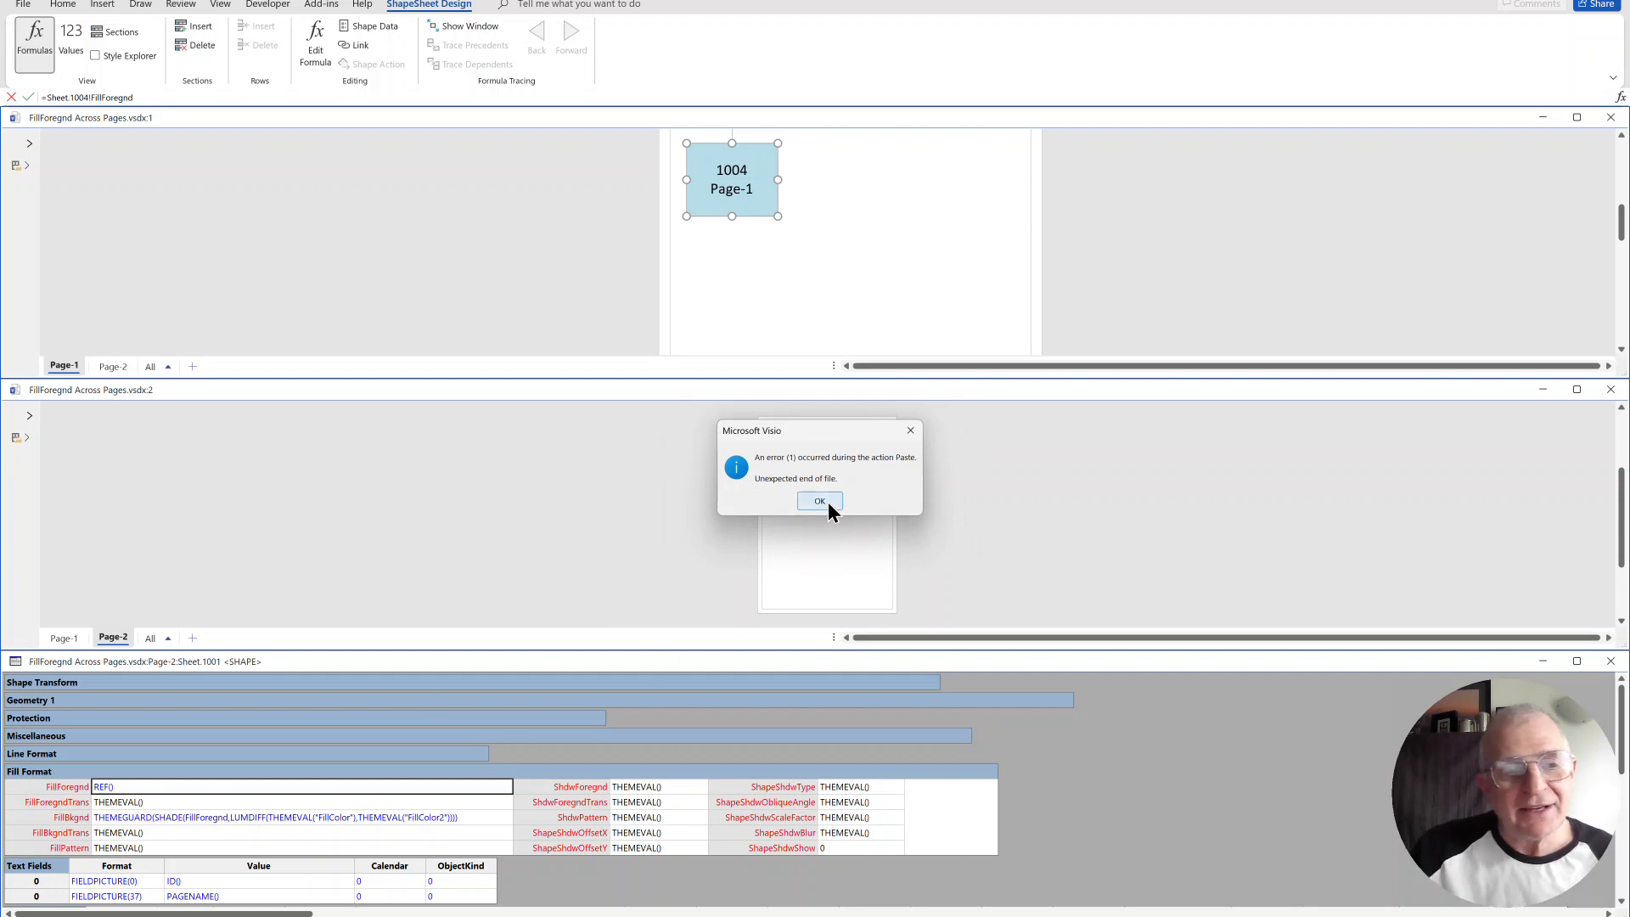
click(818, 500)
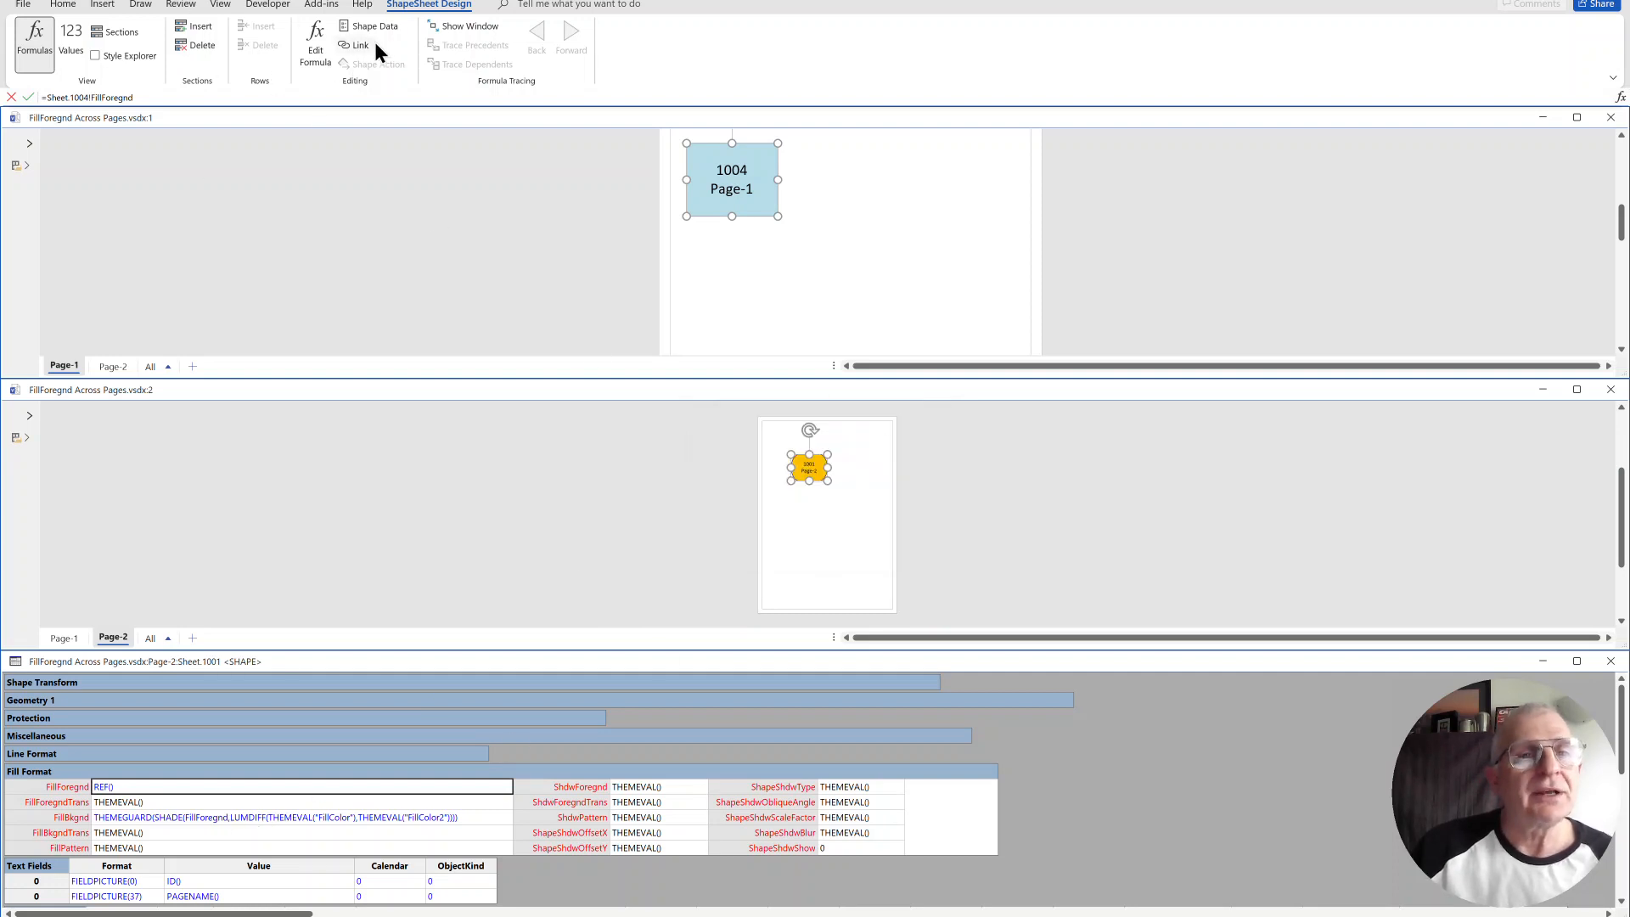
mouse_move(333, 143)
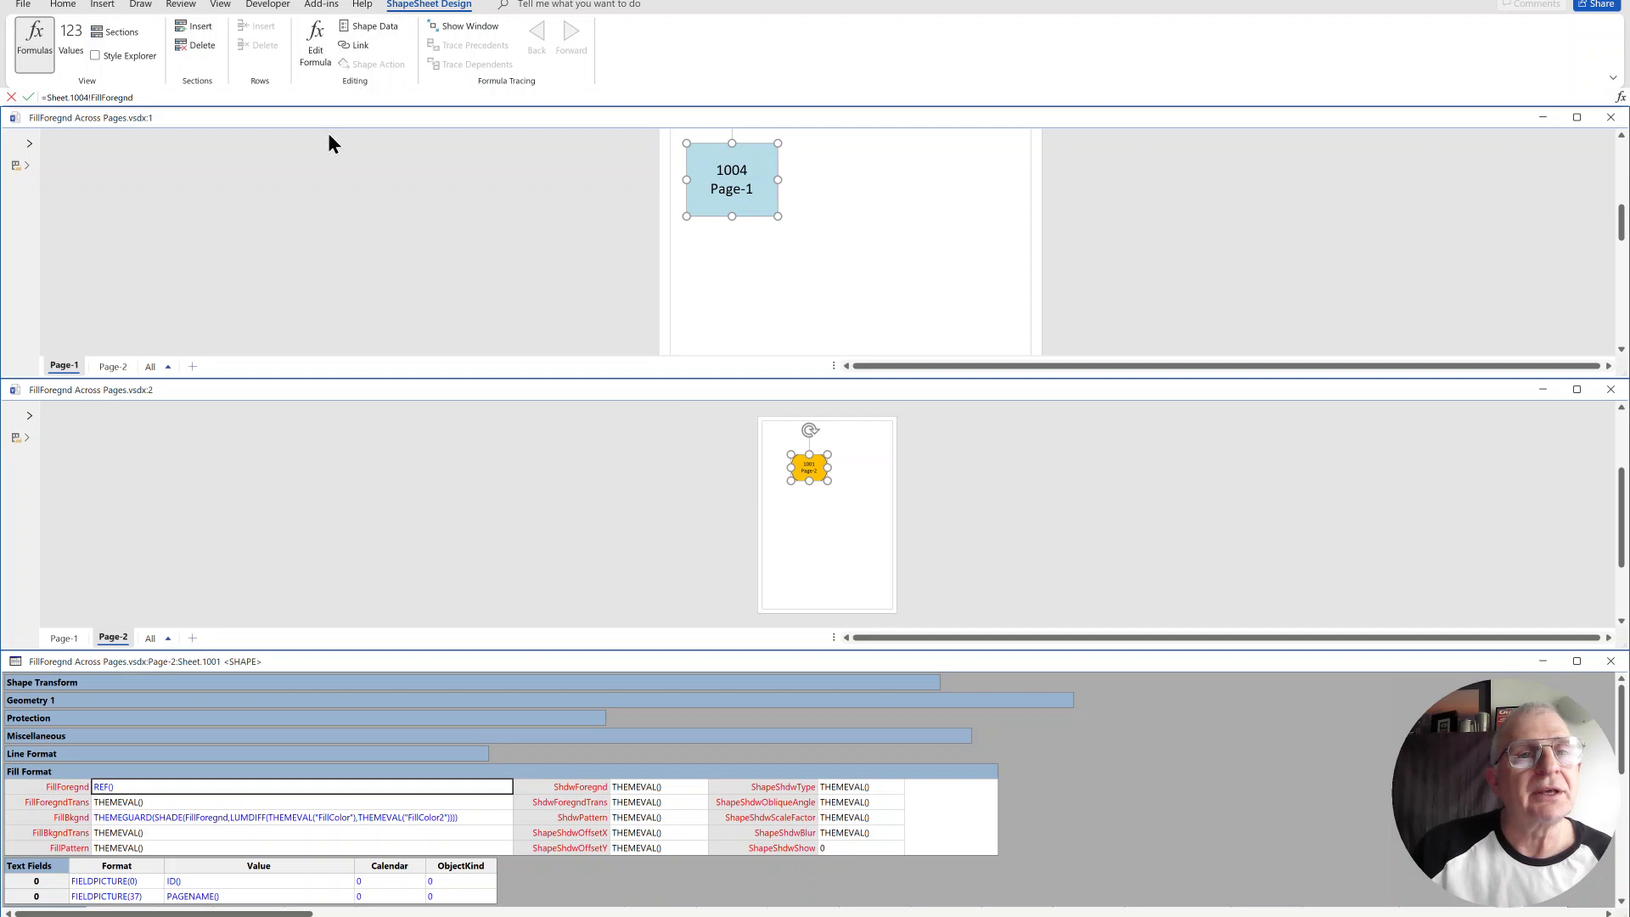
click(316, 40)
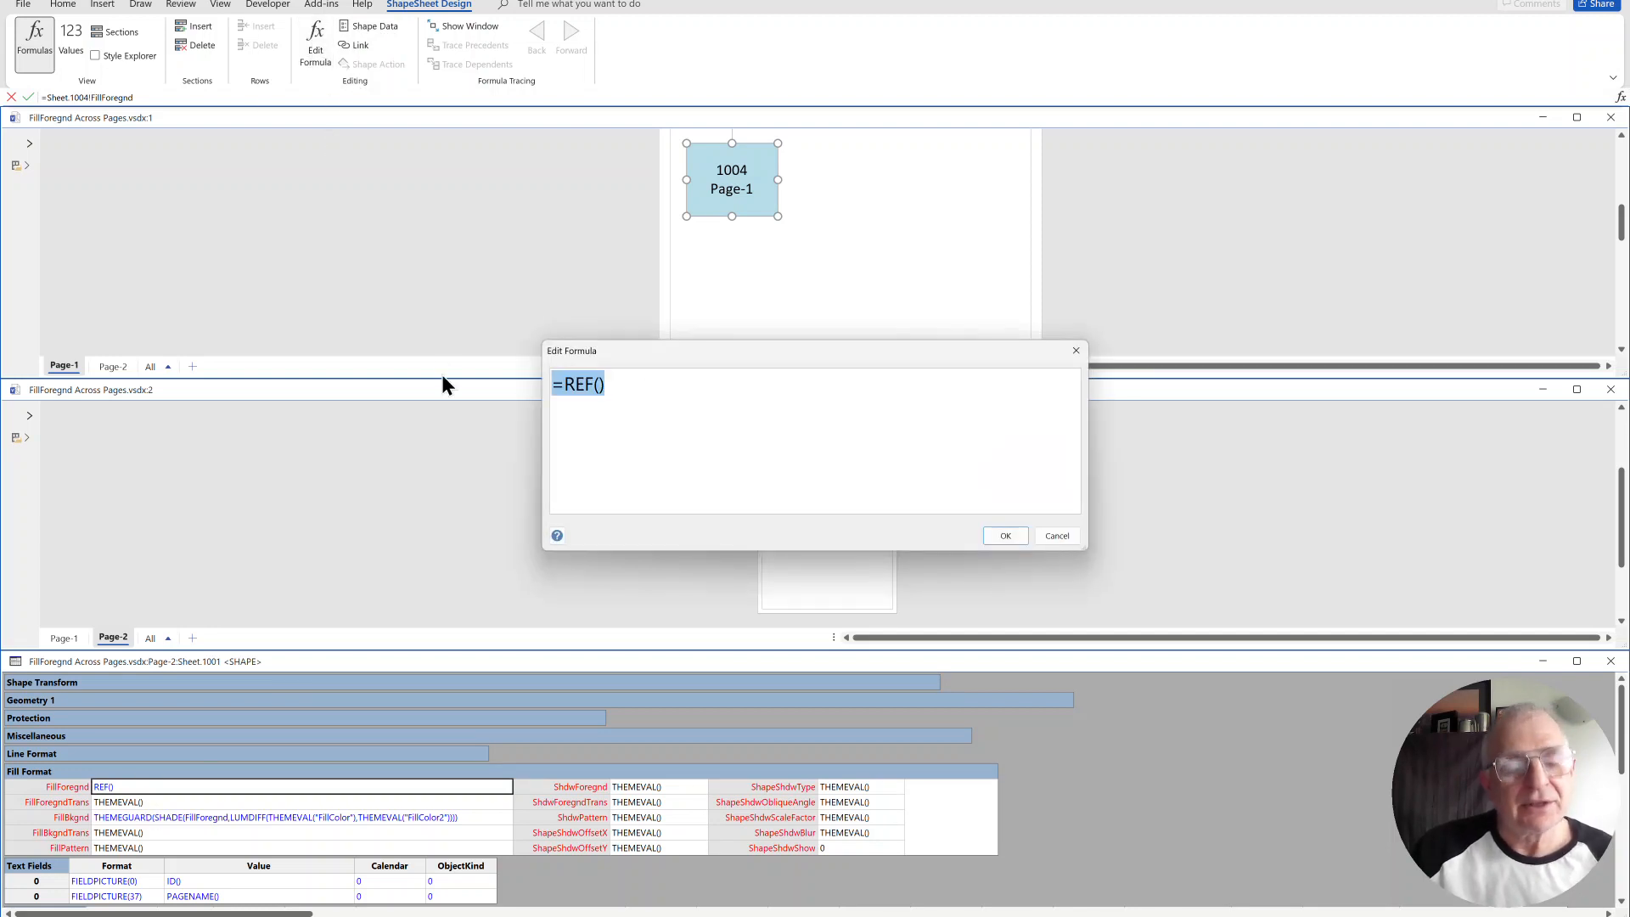
Step: Enter =Pages[Page-1]!Sheet.1004!FillForegnd as the ellipse's fill formula and confirm
text(Sheet.1004!FillForegnd)
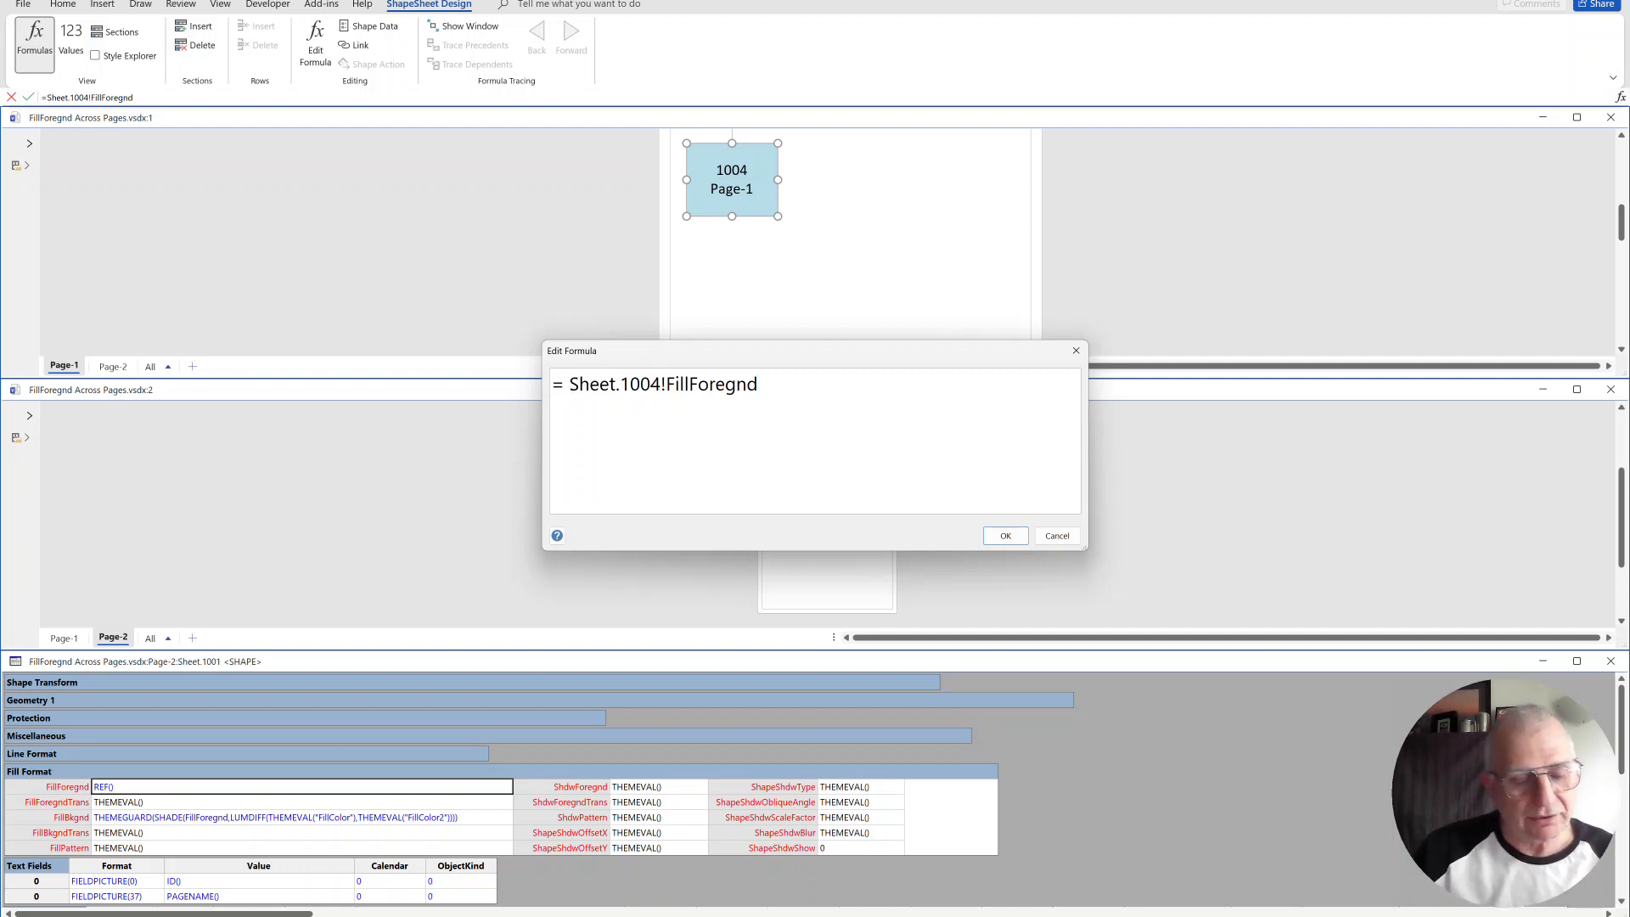
text(PA)
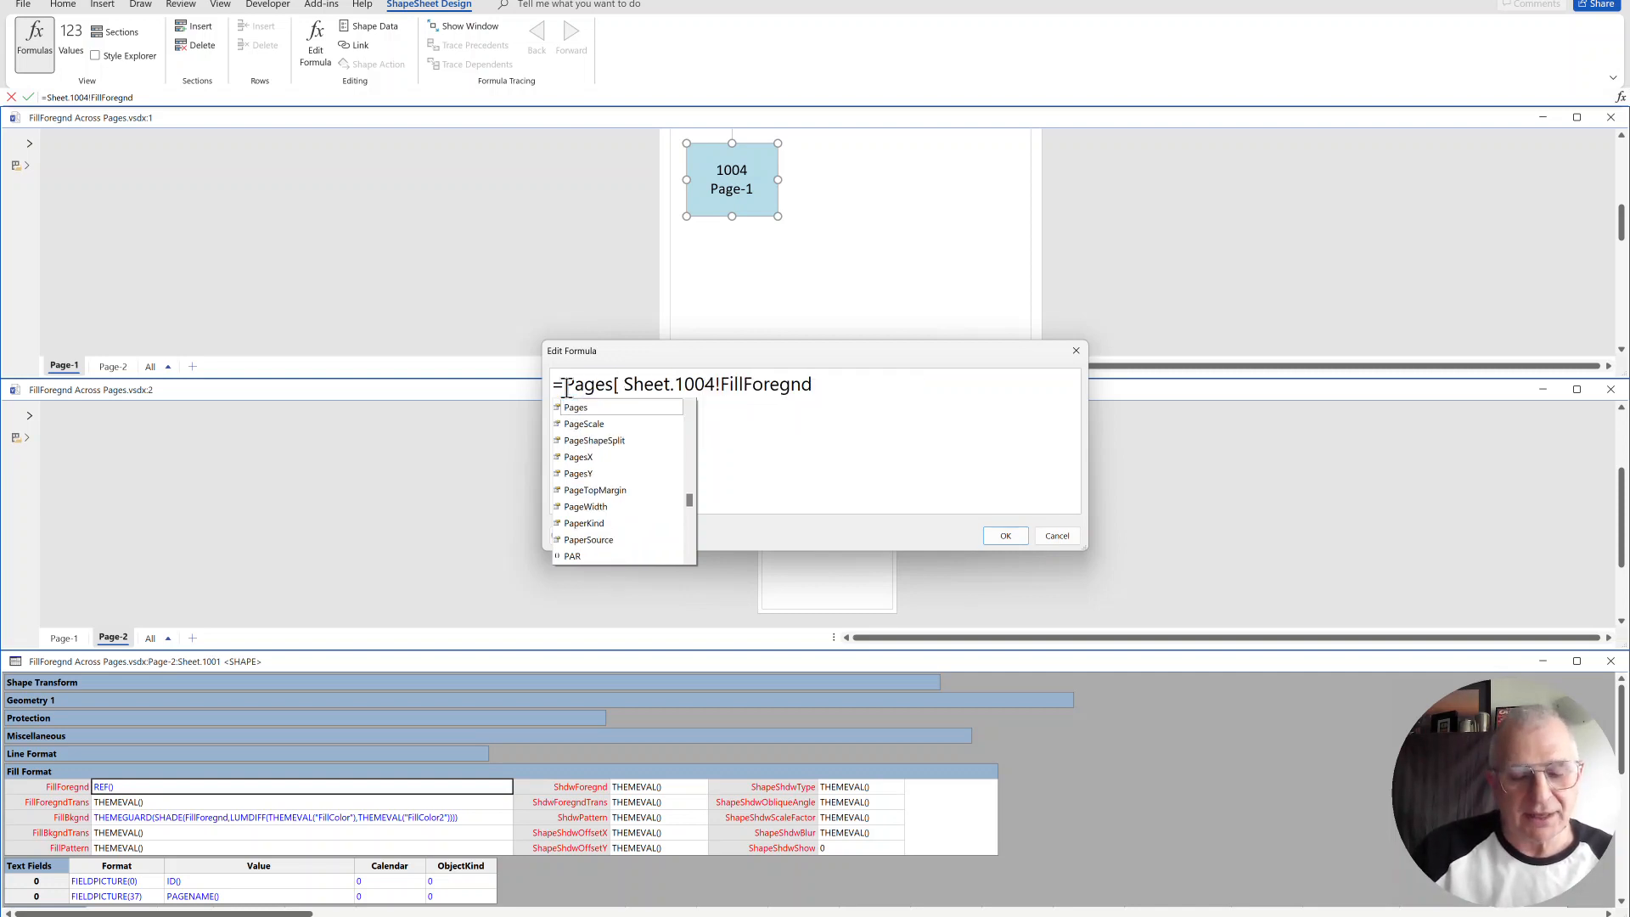
text(Page-1]!)
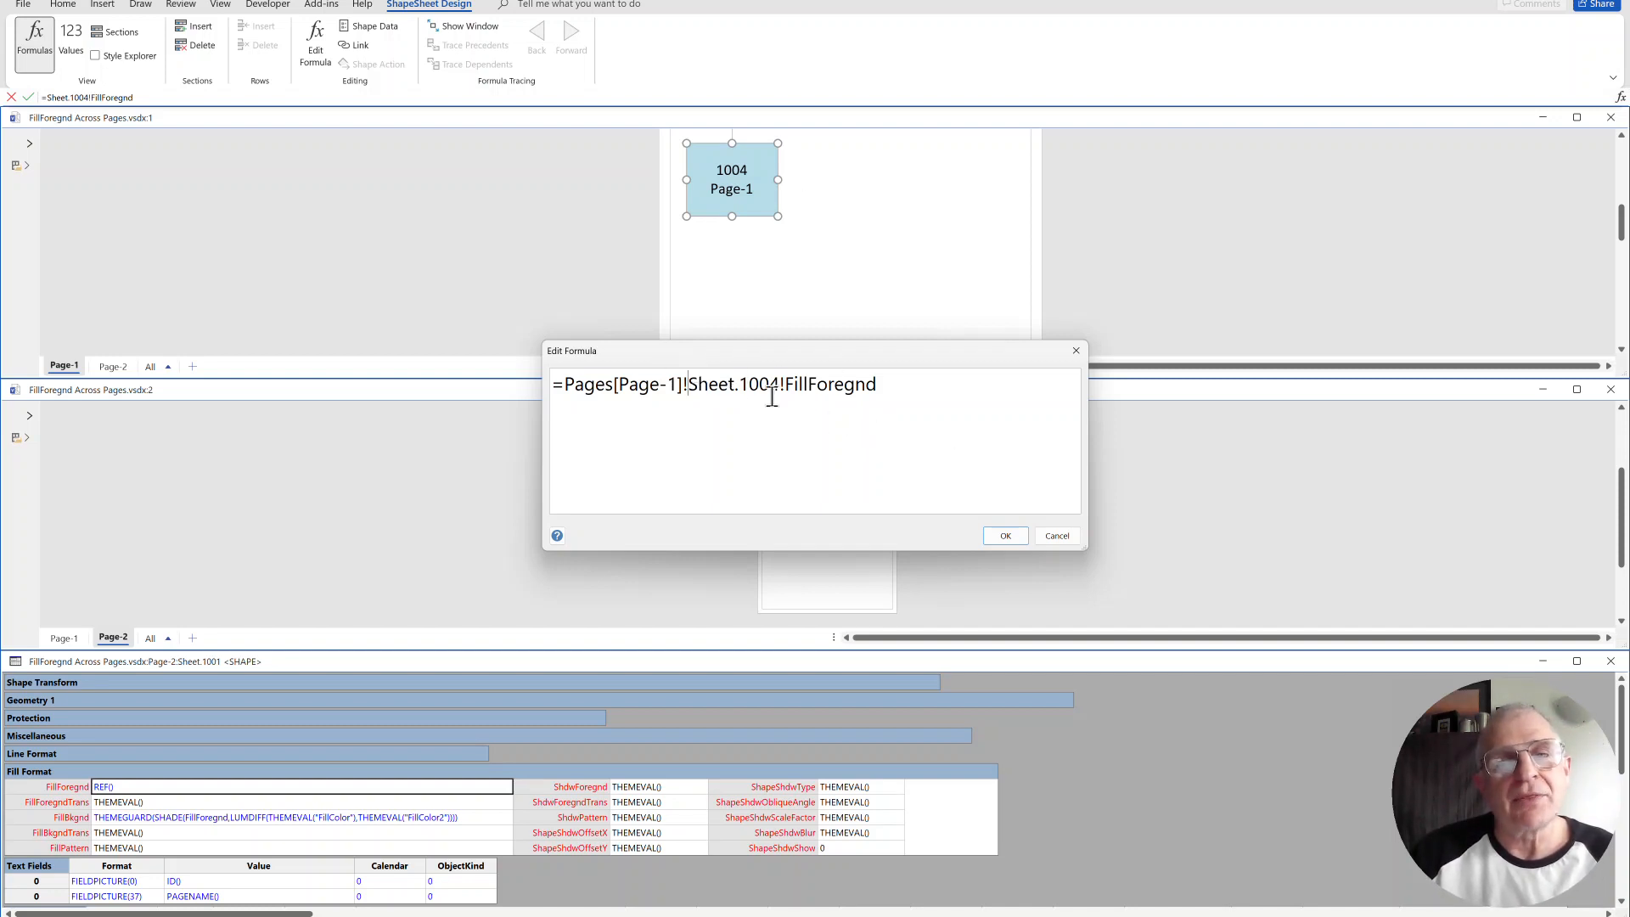
triple_click(717, 384)
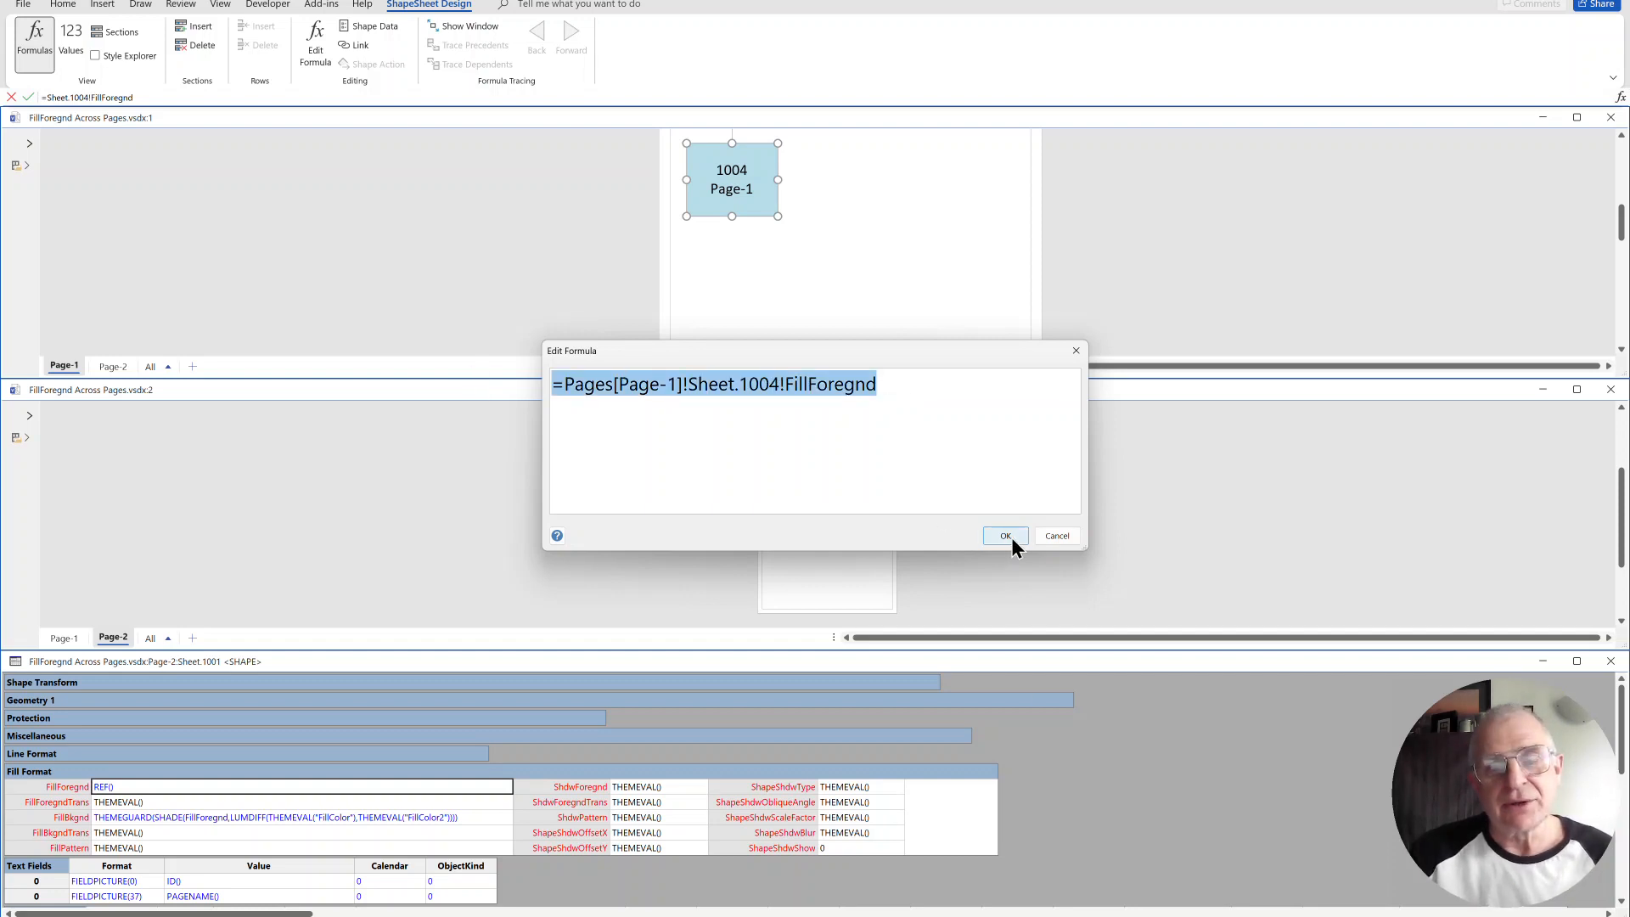
click(1003, 535)
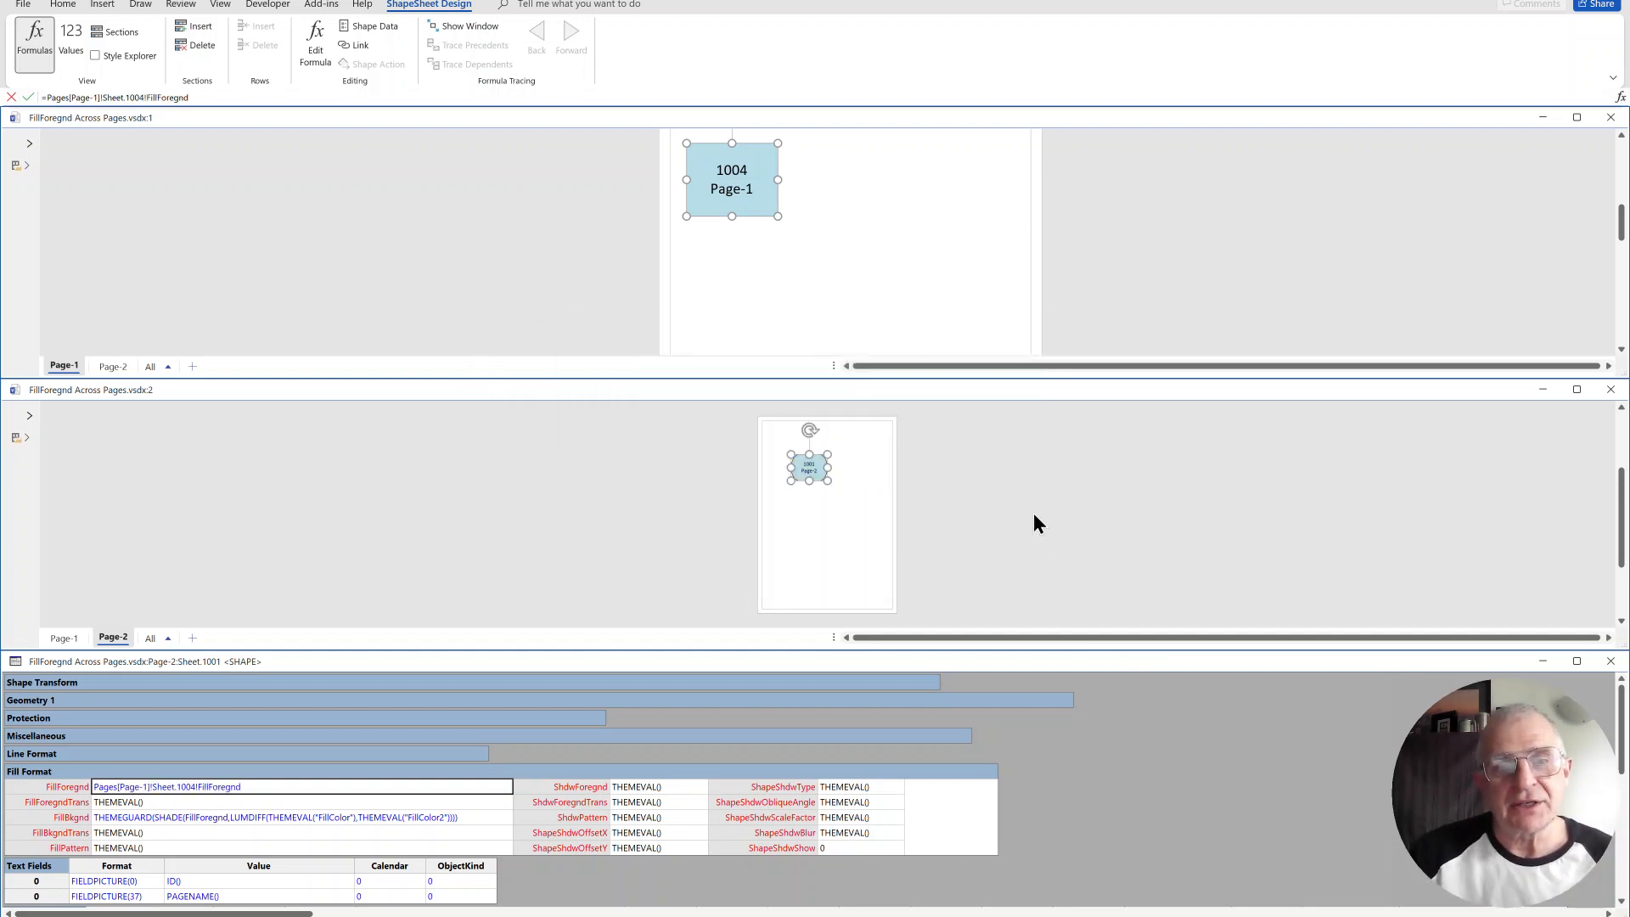
Step: Change rectangle 1004's fill to orange so all linked shapes update
click(63, 5)
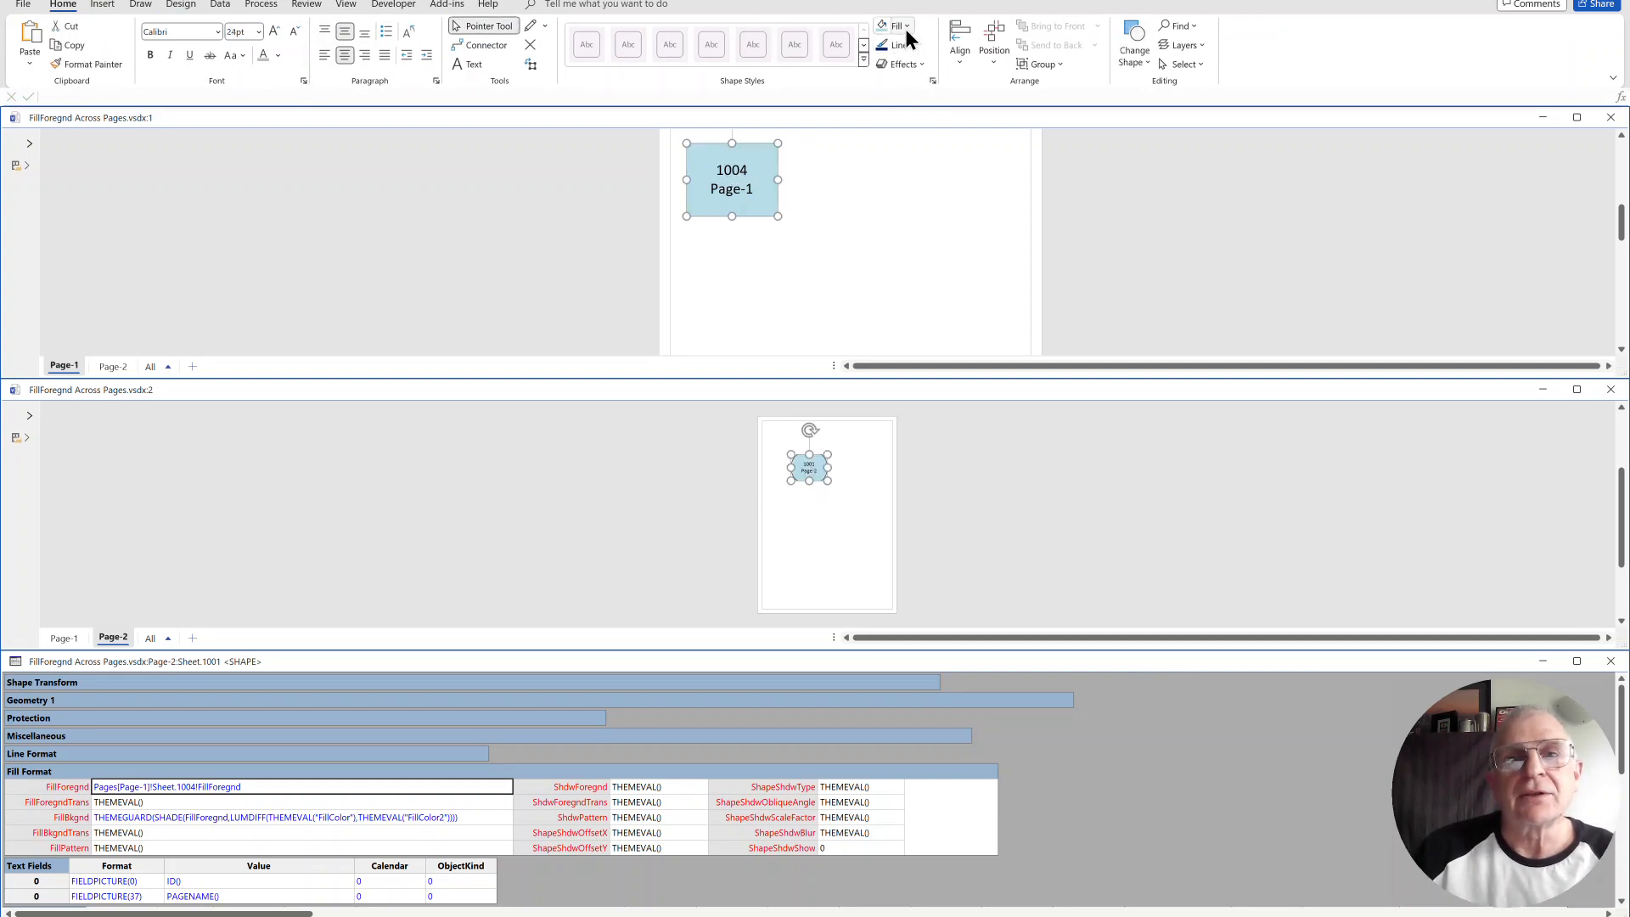
click(895, 26)
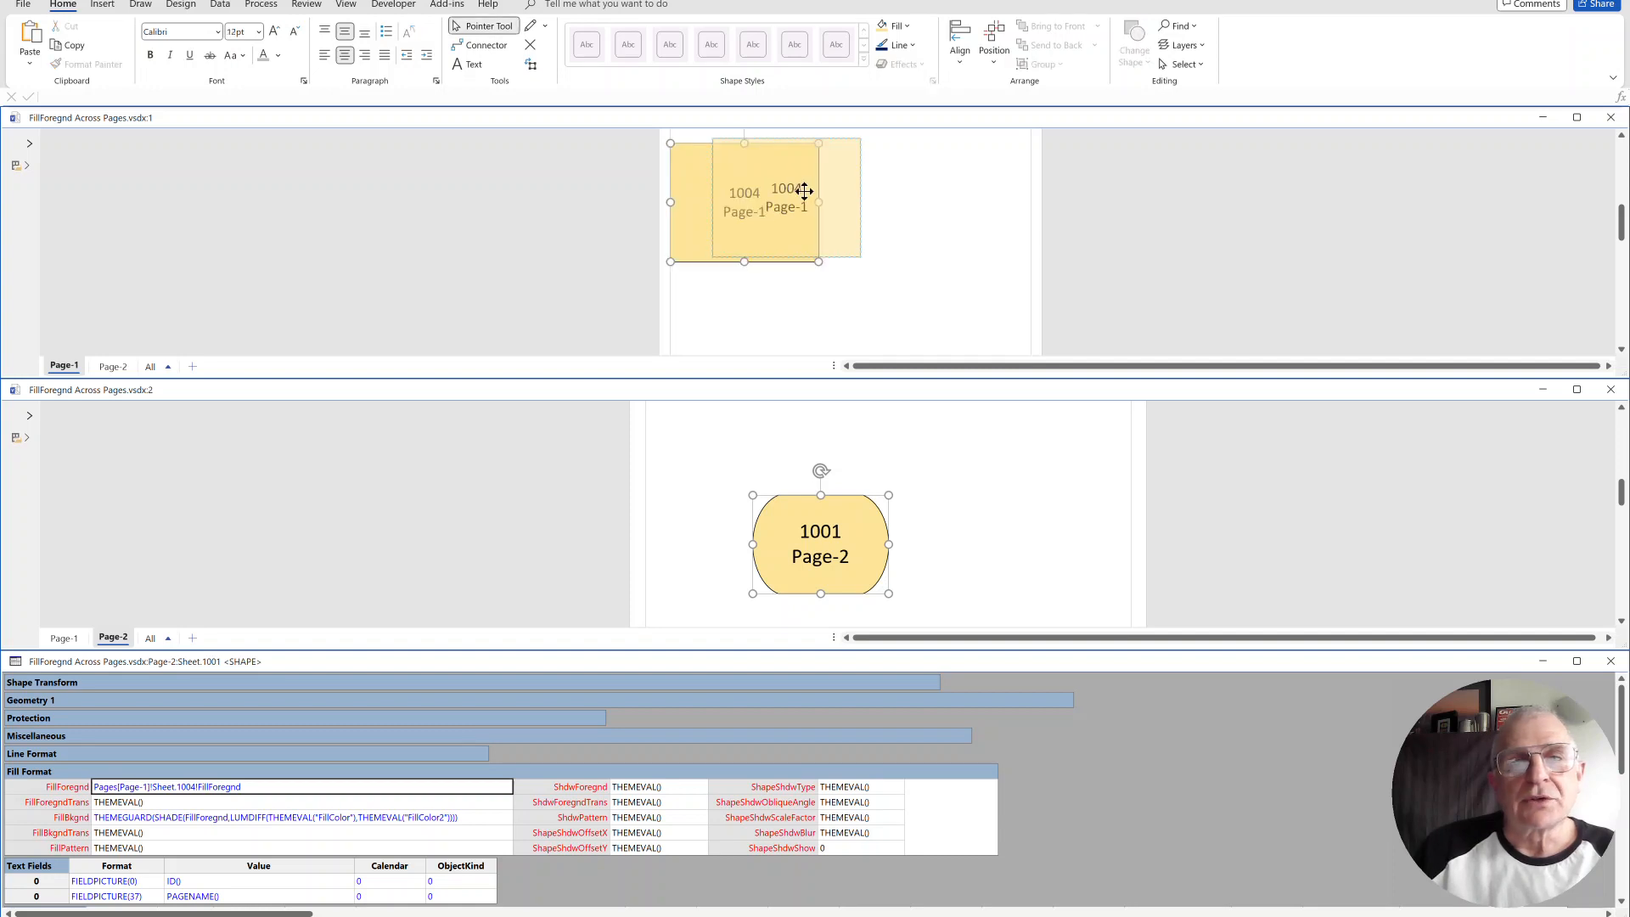
click(906, 26)
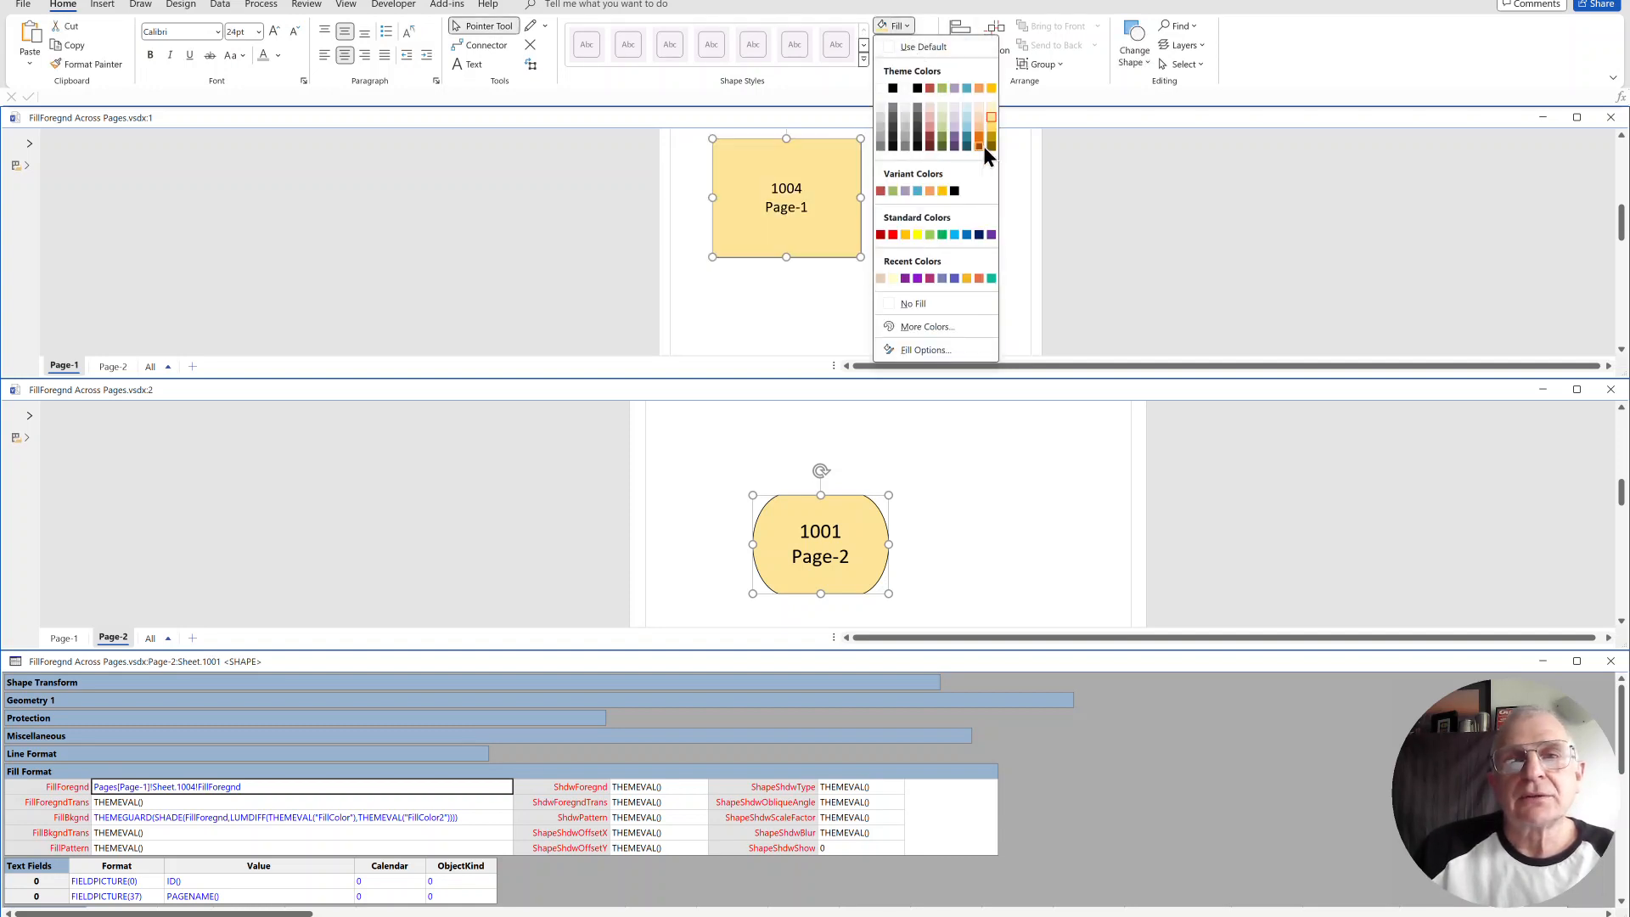
click(990, 118)
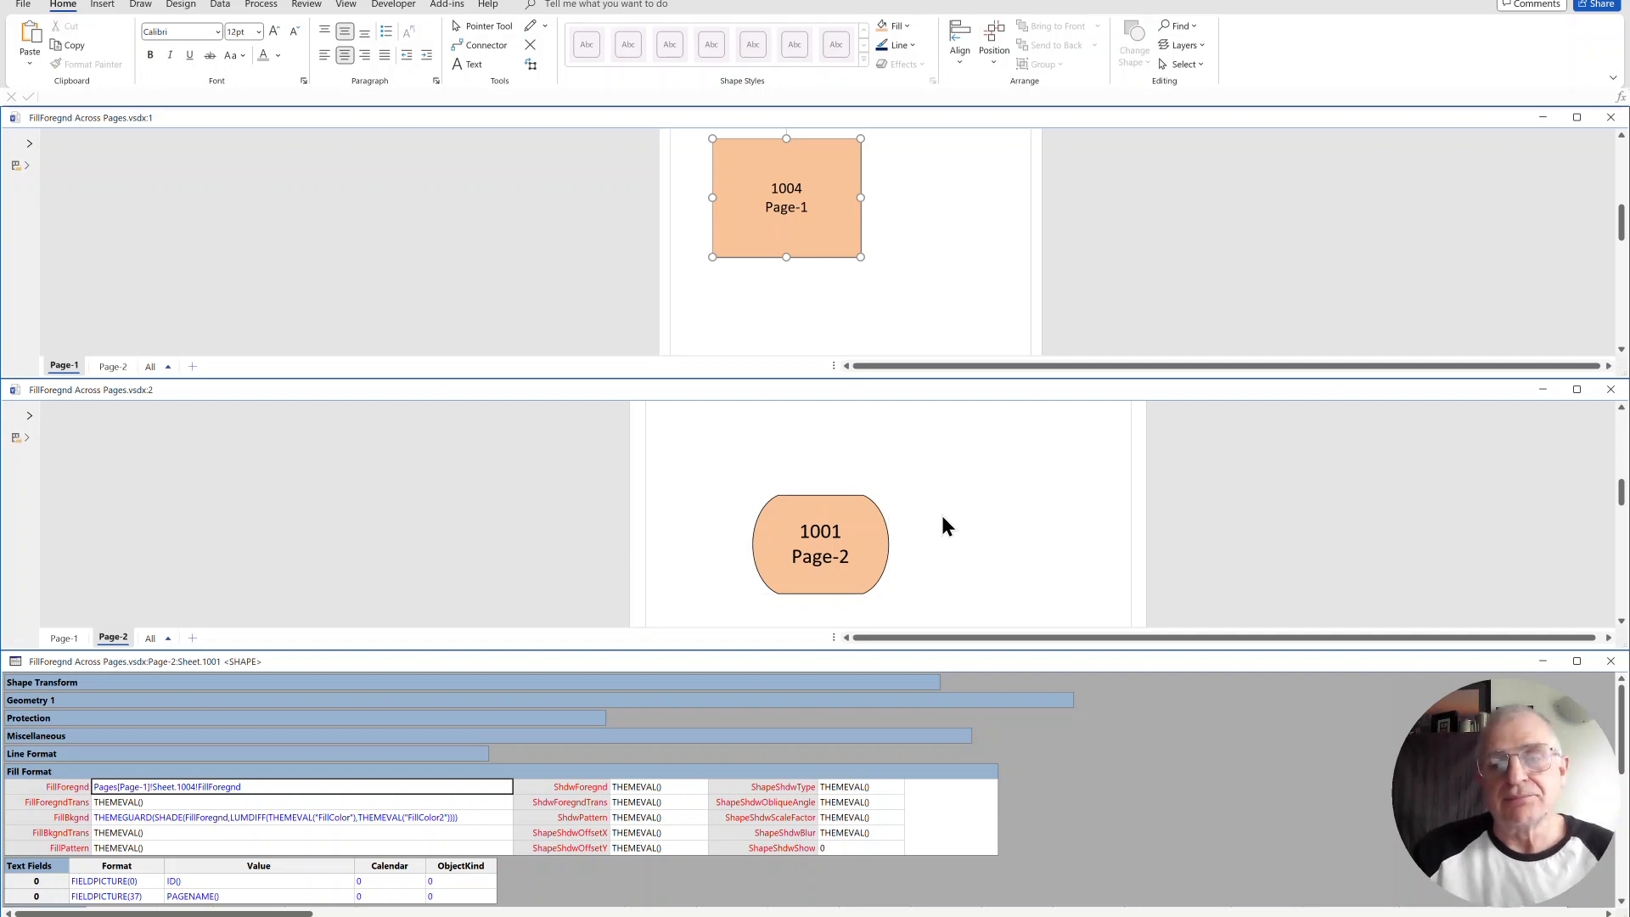
Step: Copy the Page-2 ellipse onto Page-1, then give square 1004 a green fill so every linked shape turns green
click(820, 543)
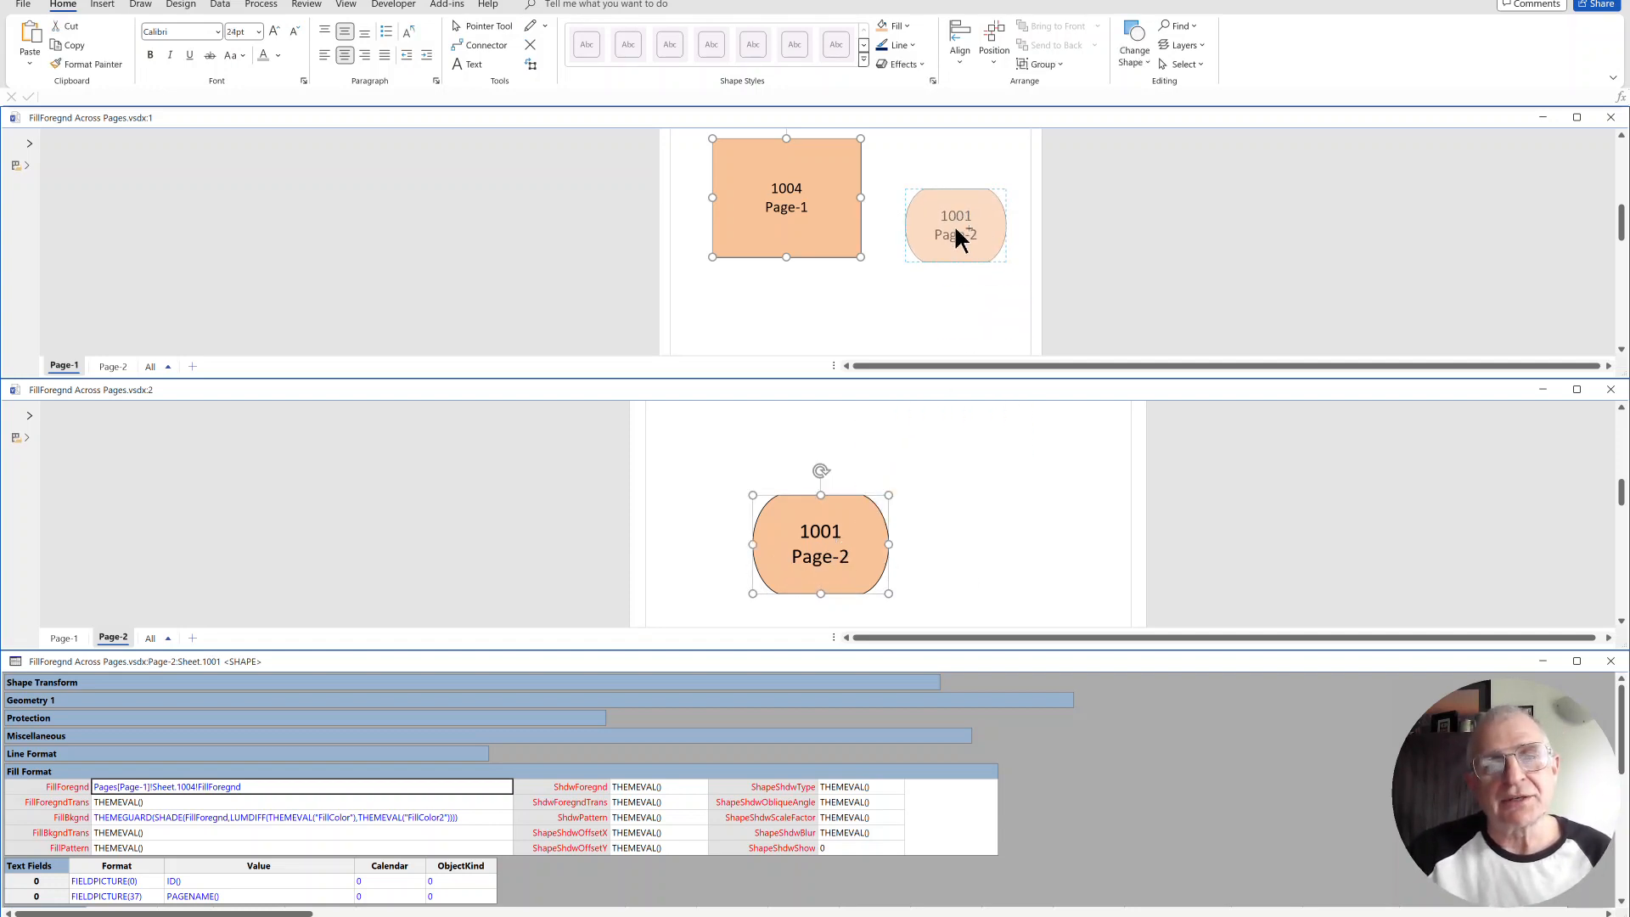
click(955, 224)
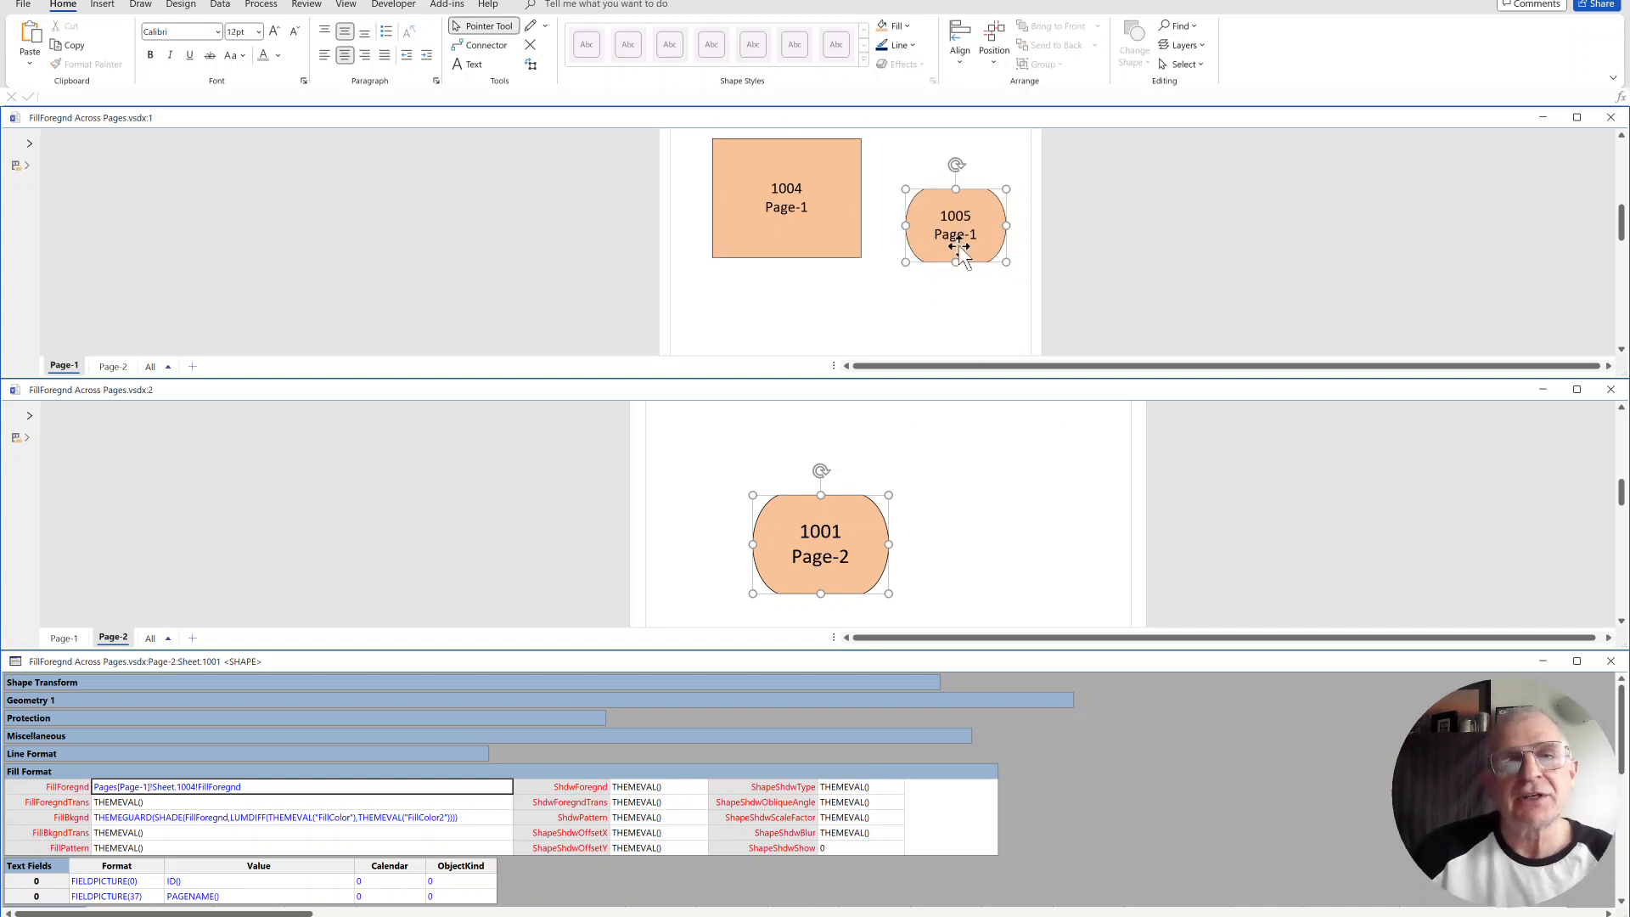
click(786, 196)
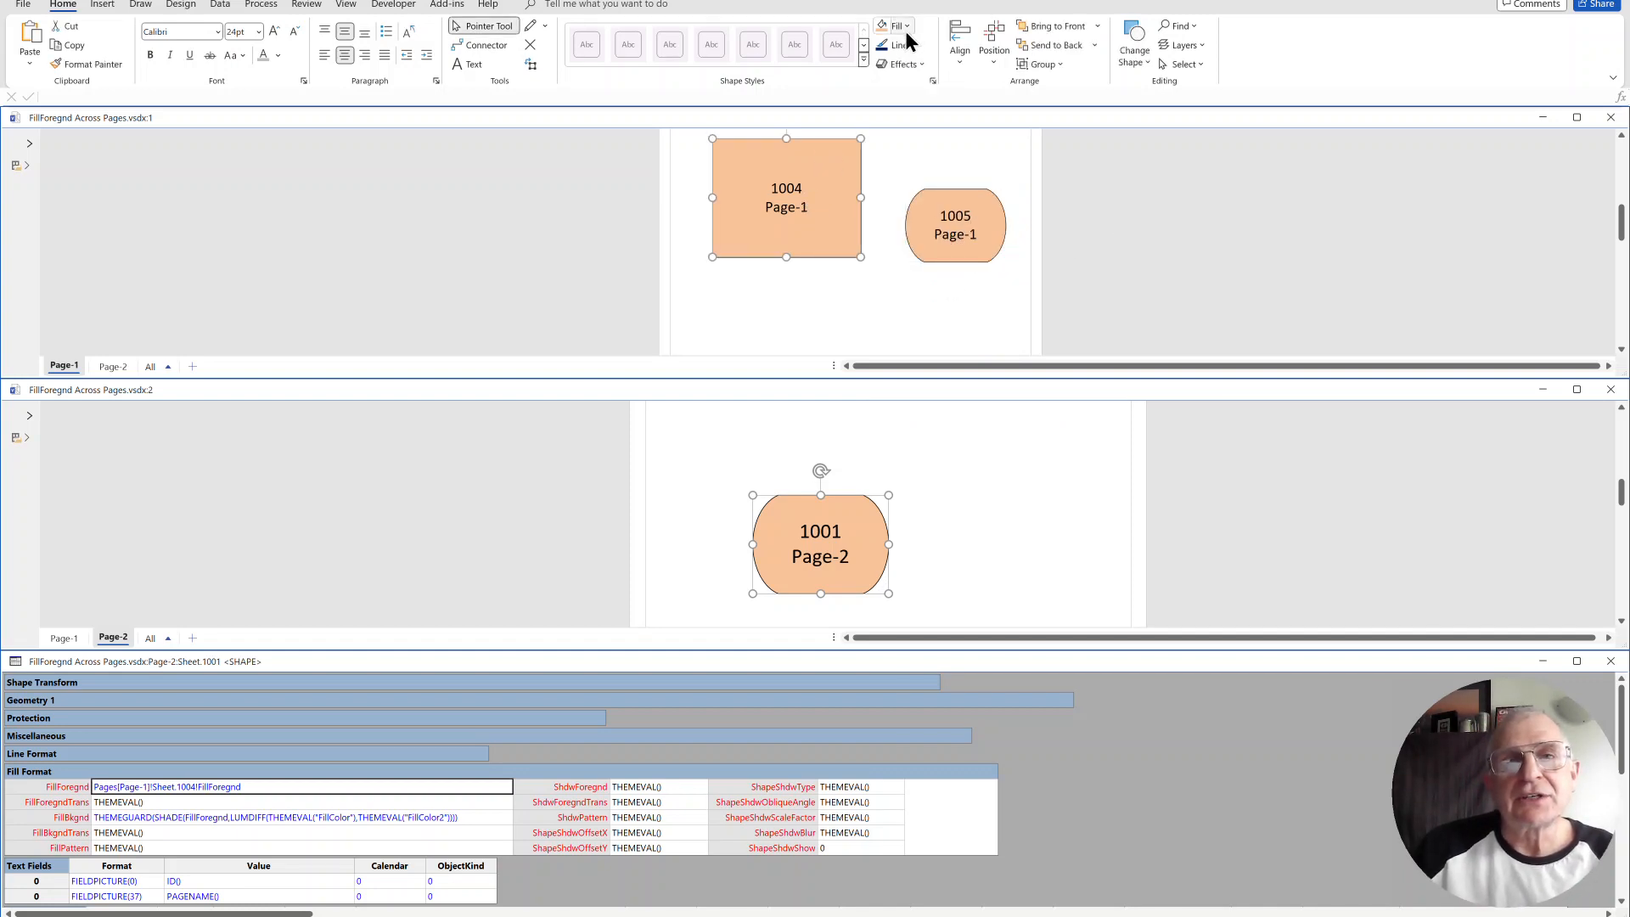
click(906, 26)
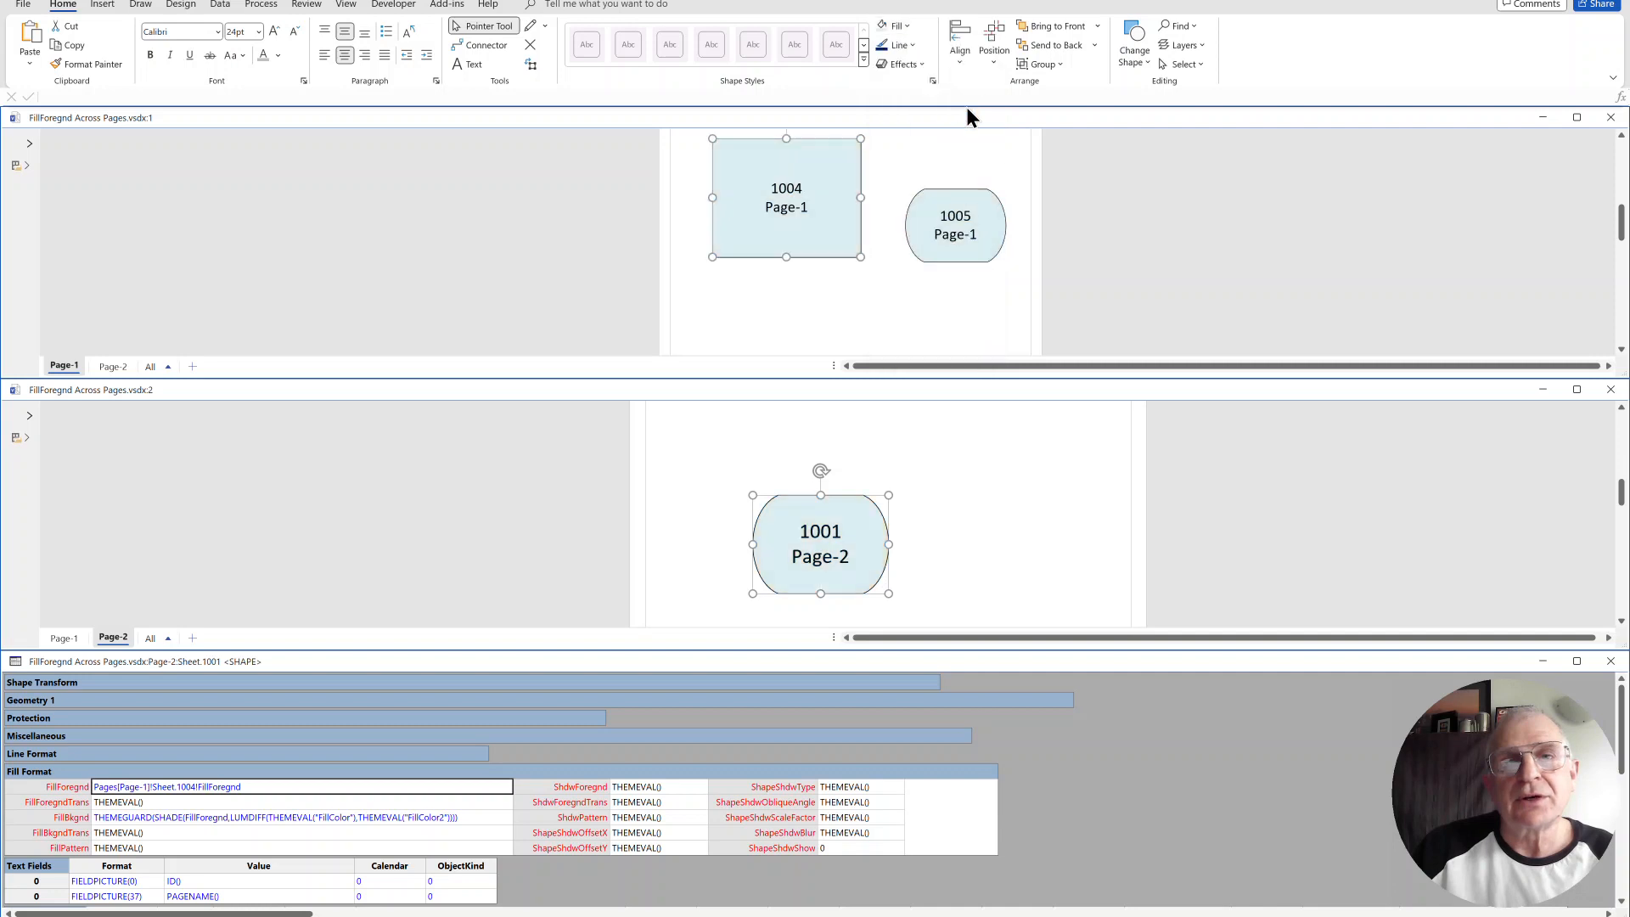
mouse_move(971, 263)
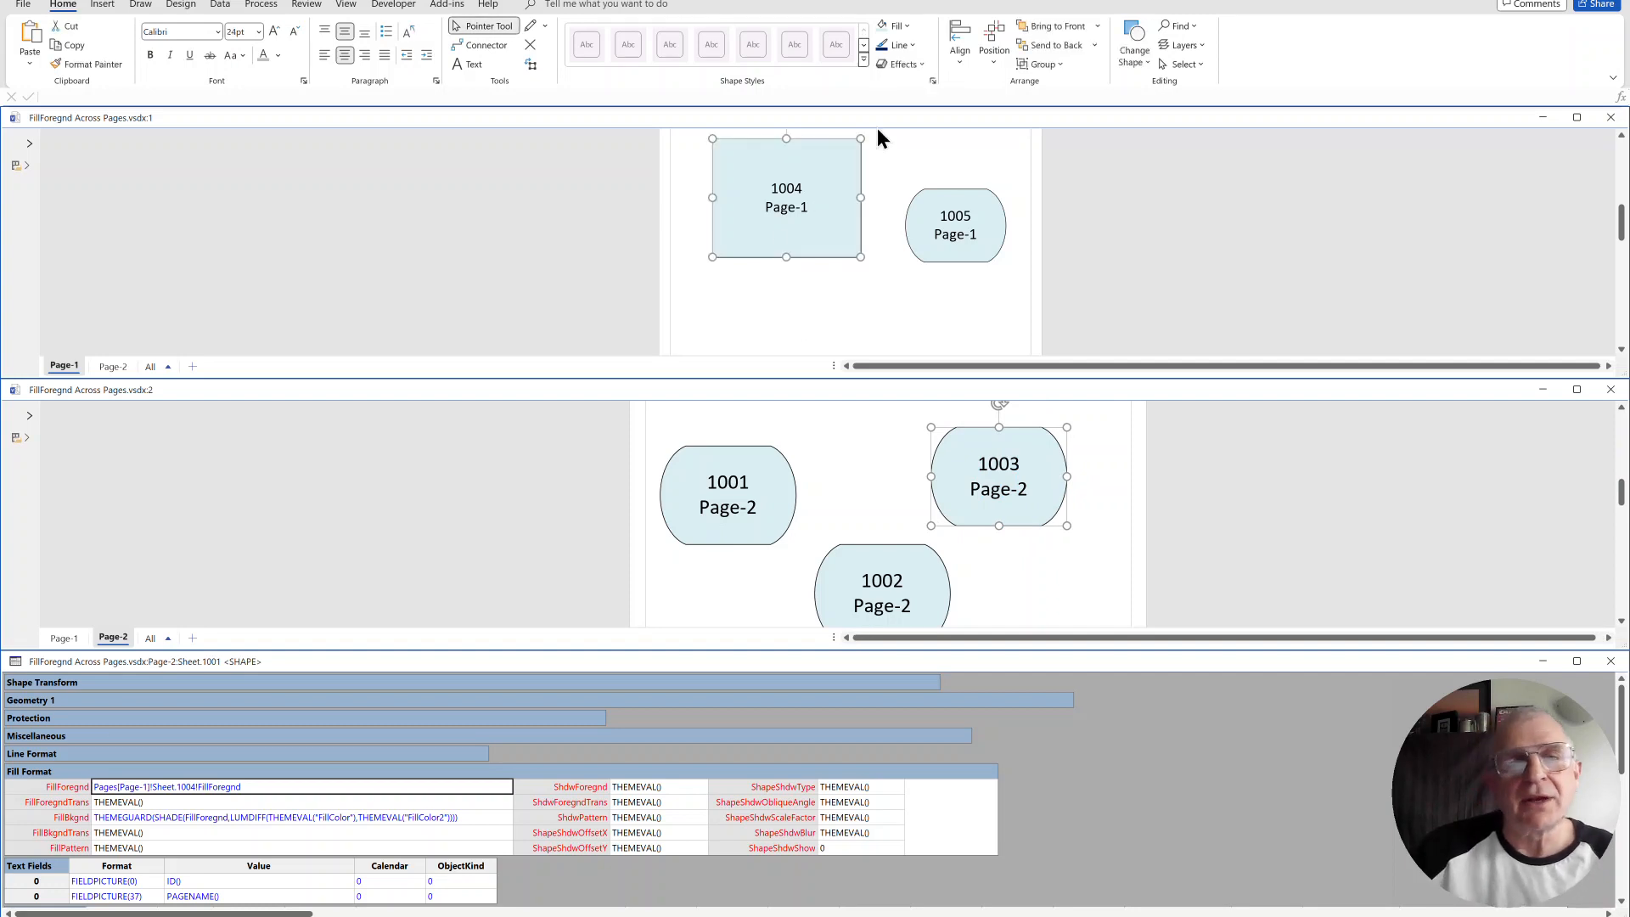
click(907, 26)
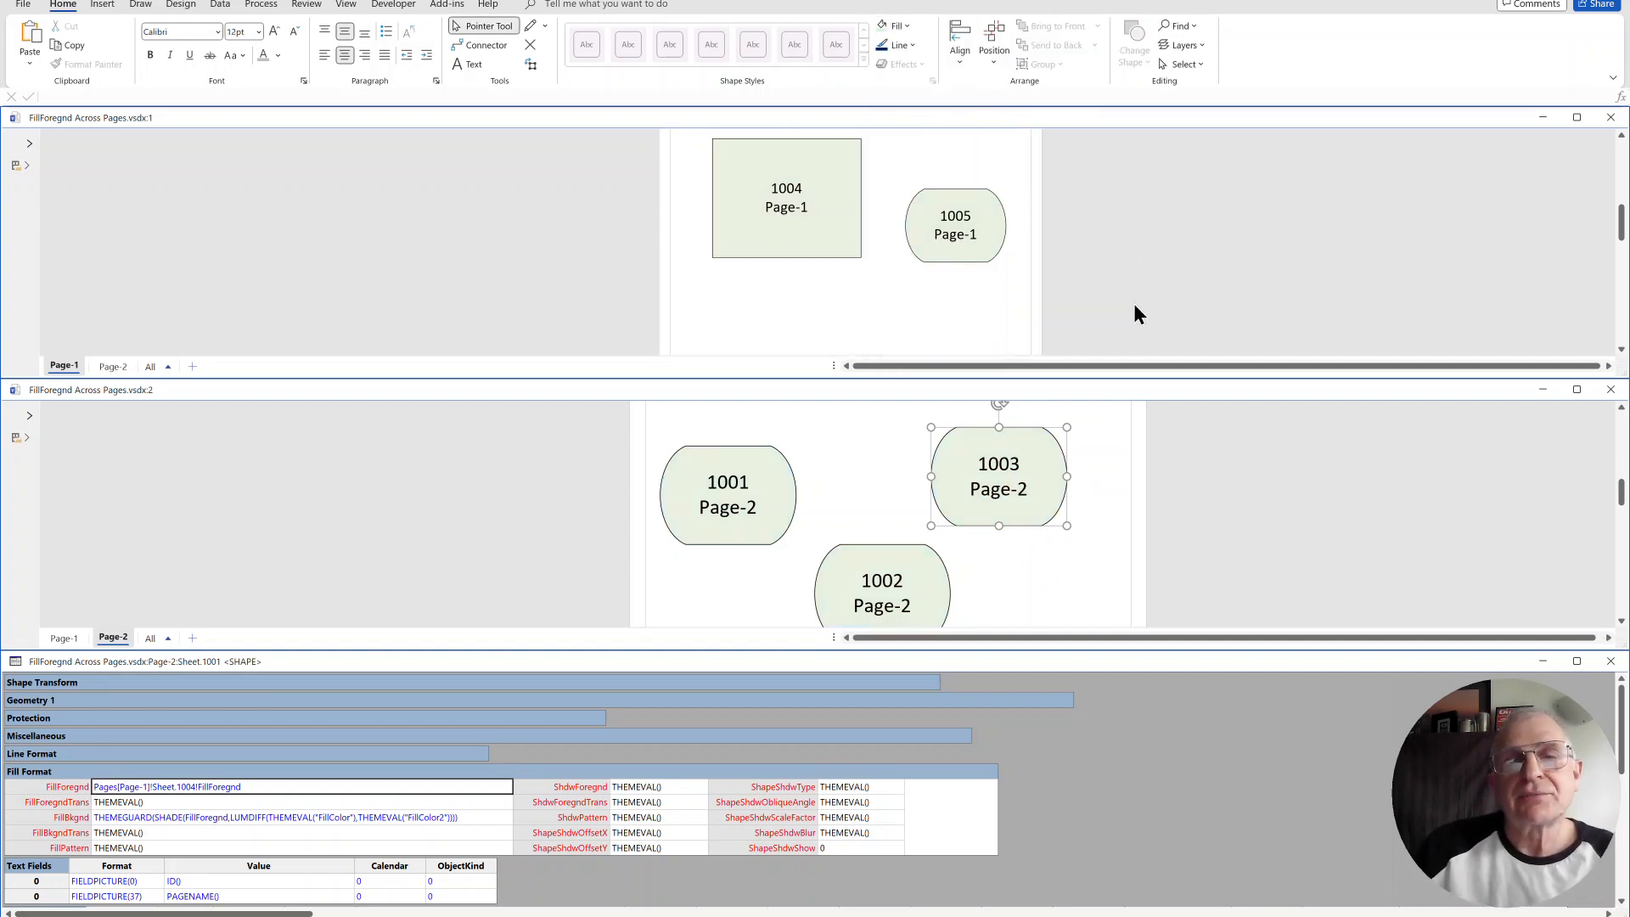
mouse_move(1034, 513)
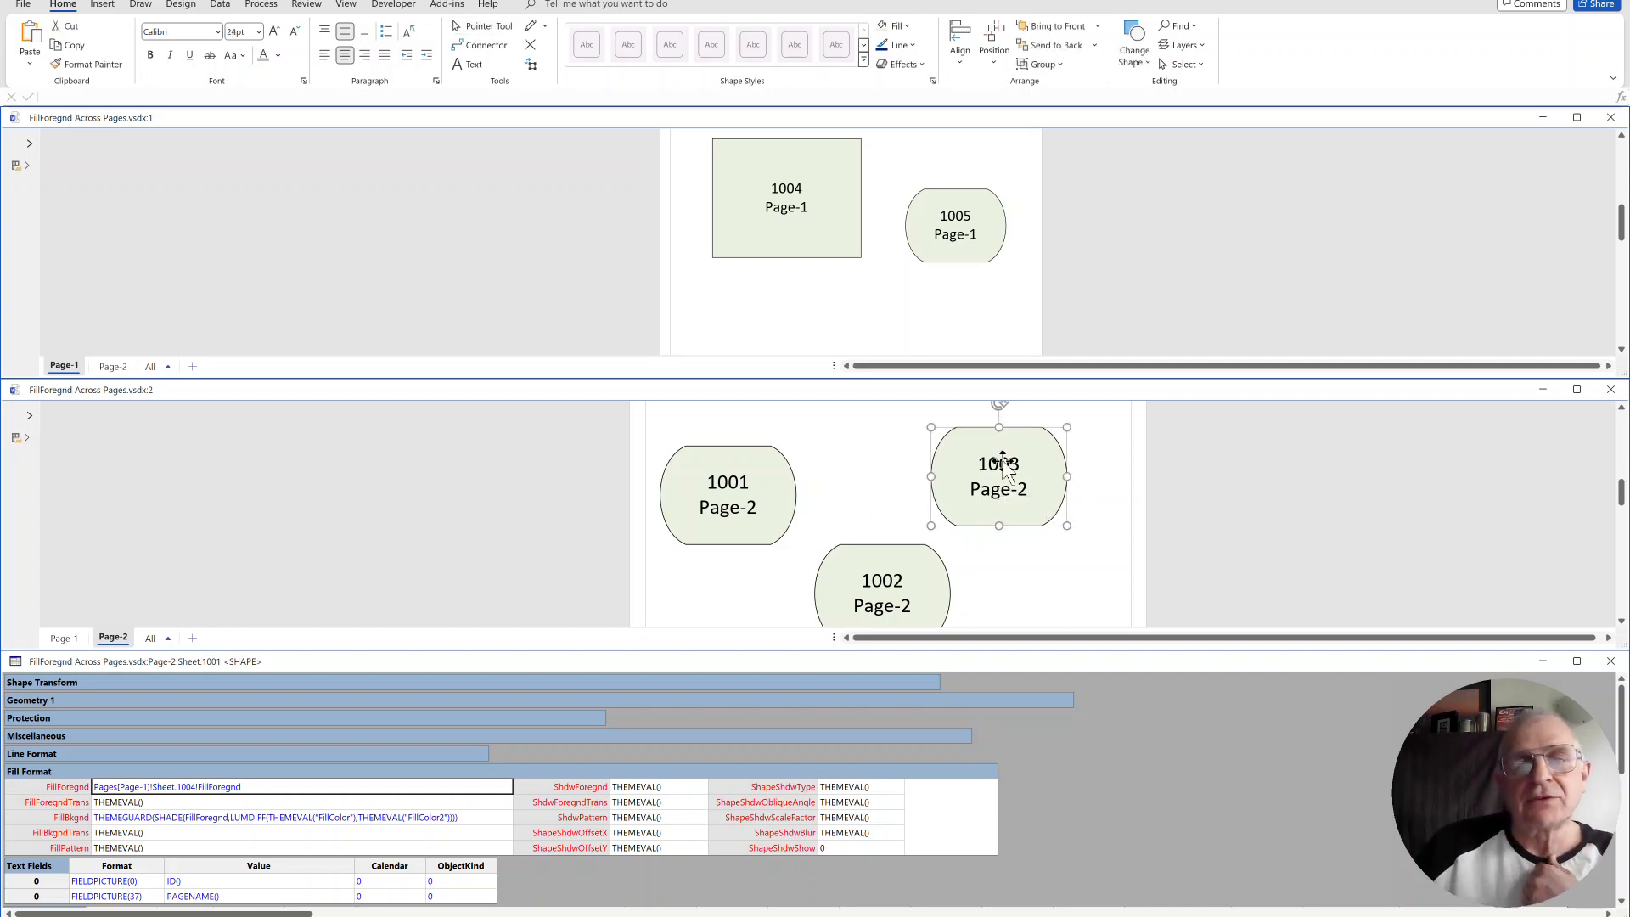
Step: Fill shape 1003 blue and shape 1001 pink directly, overwriting 1001's cross-page fill formula
click(891, 26)
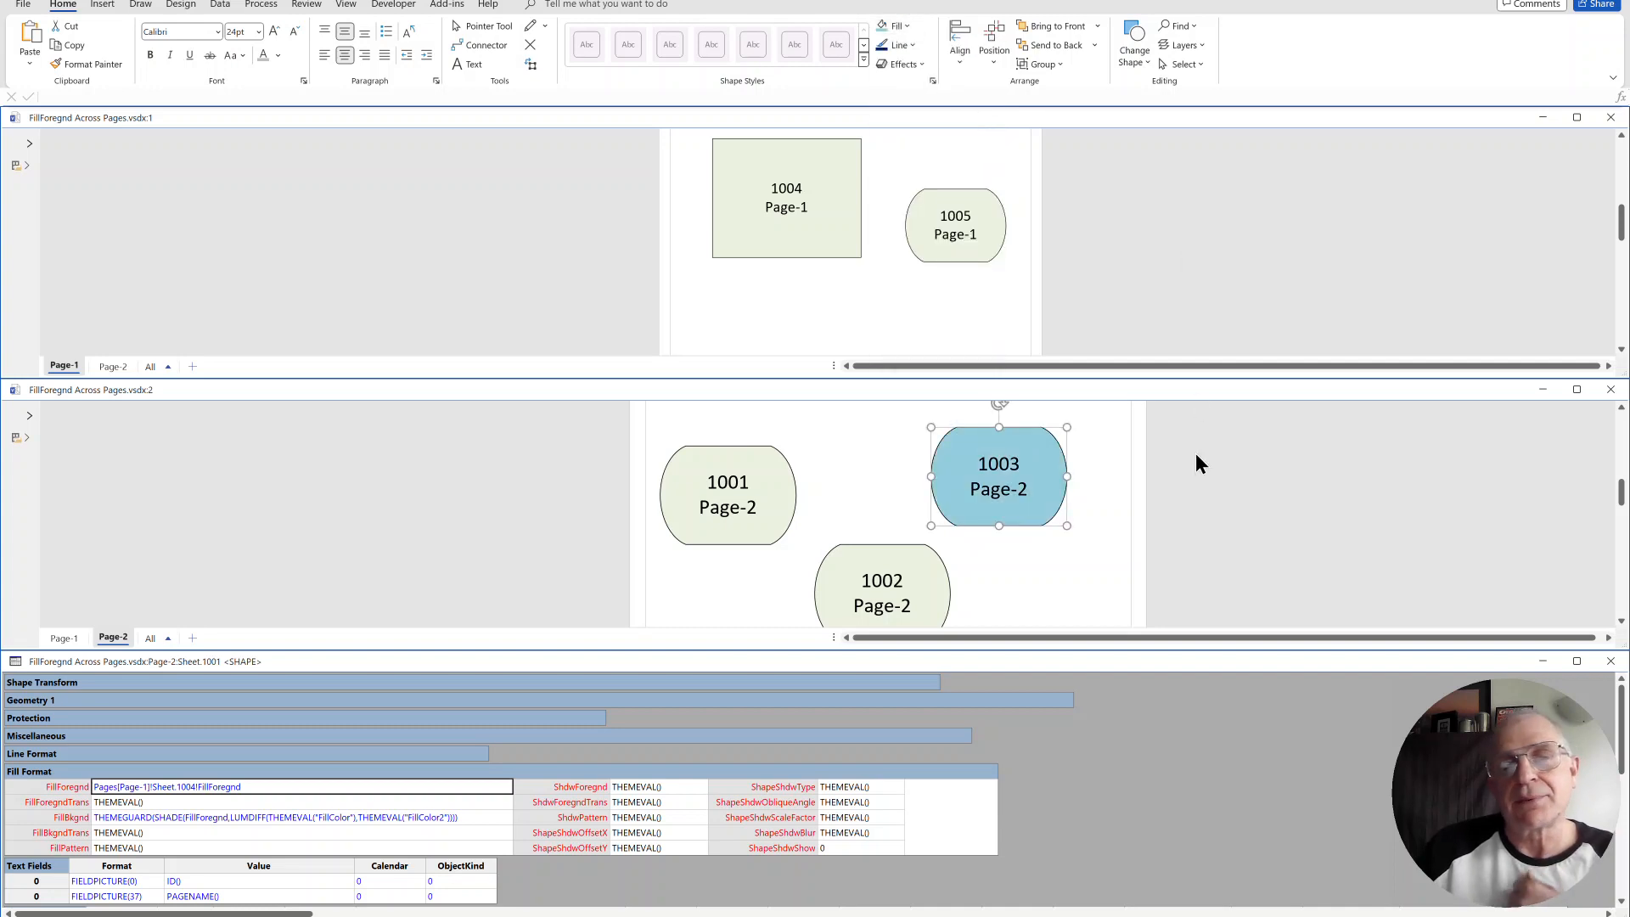
mouse_move(1156, 481)
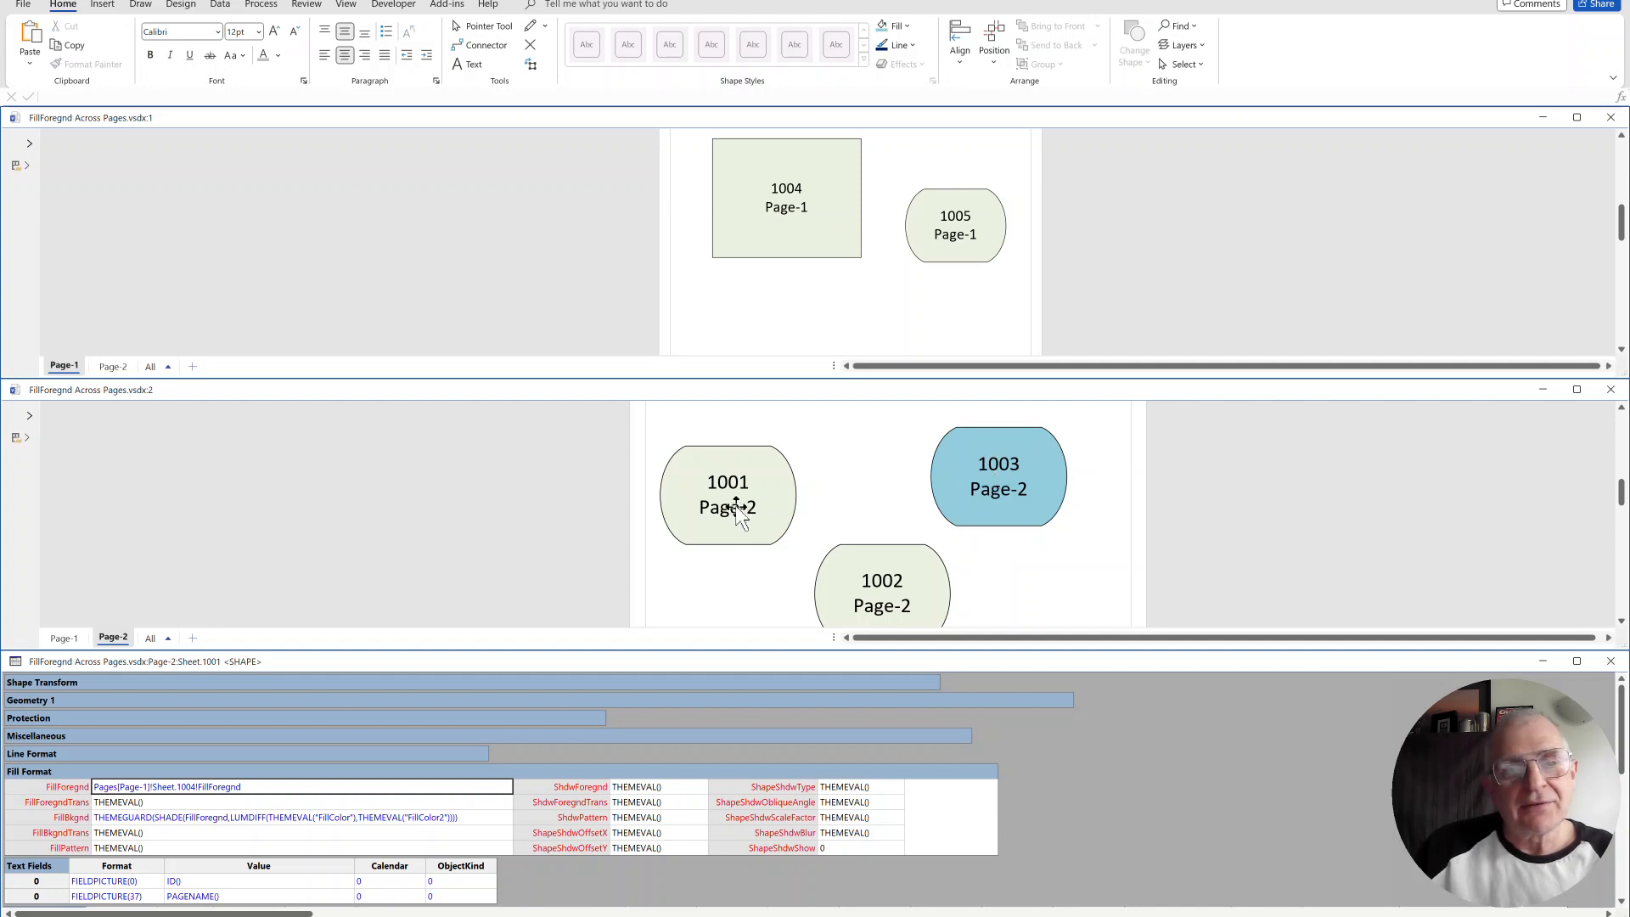
click(729, 494)
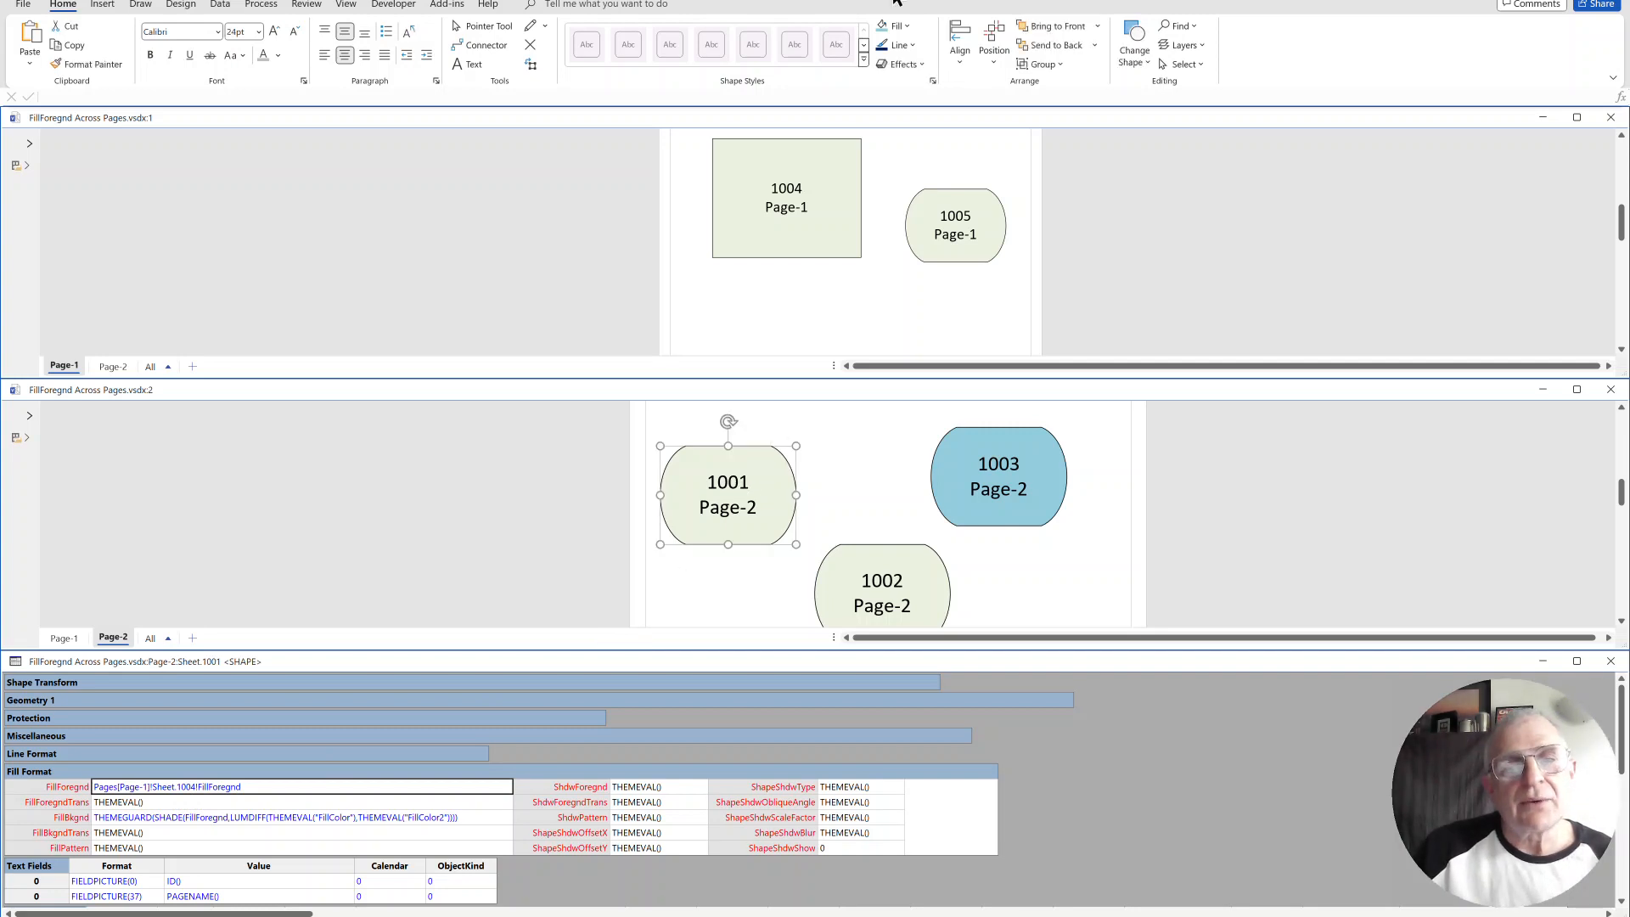
click(906, 25)
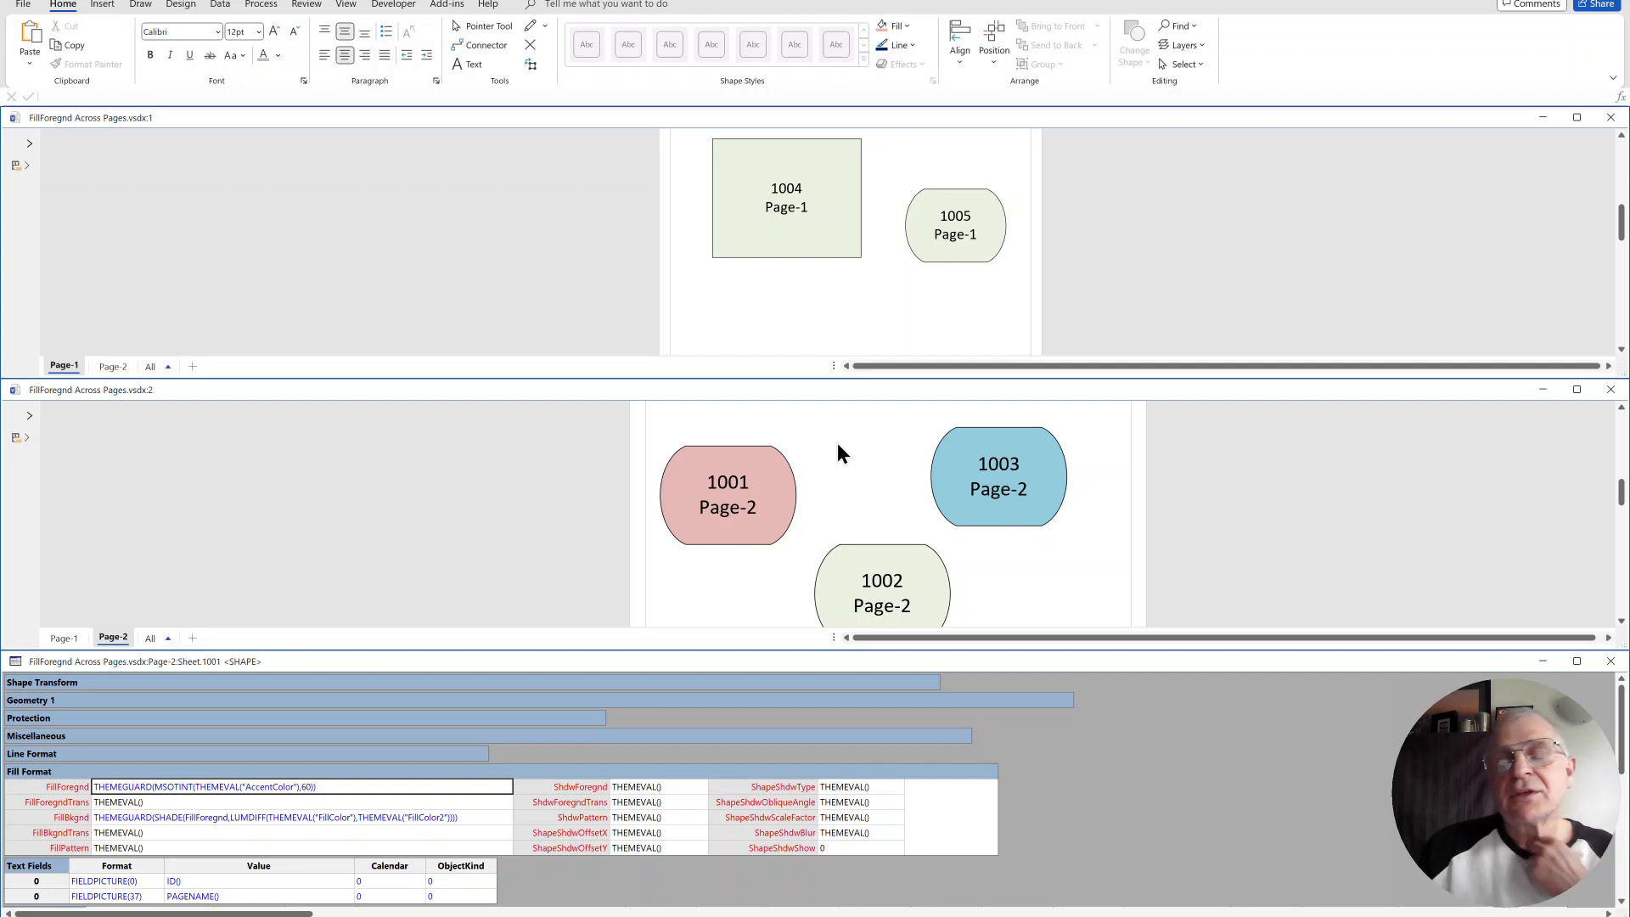
mouse_move(708, 518)
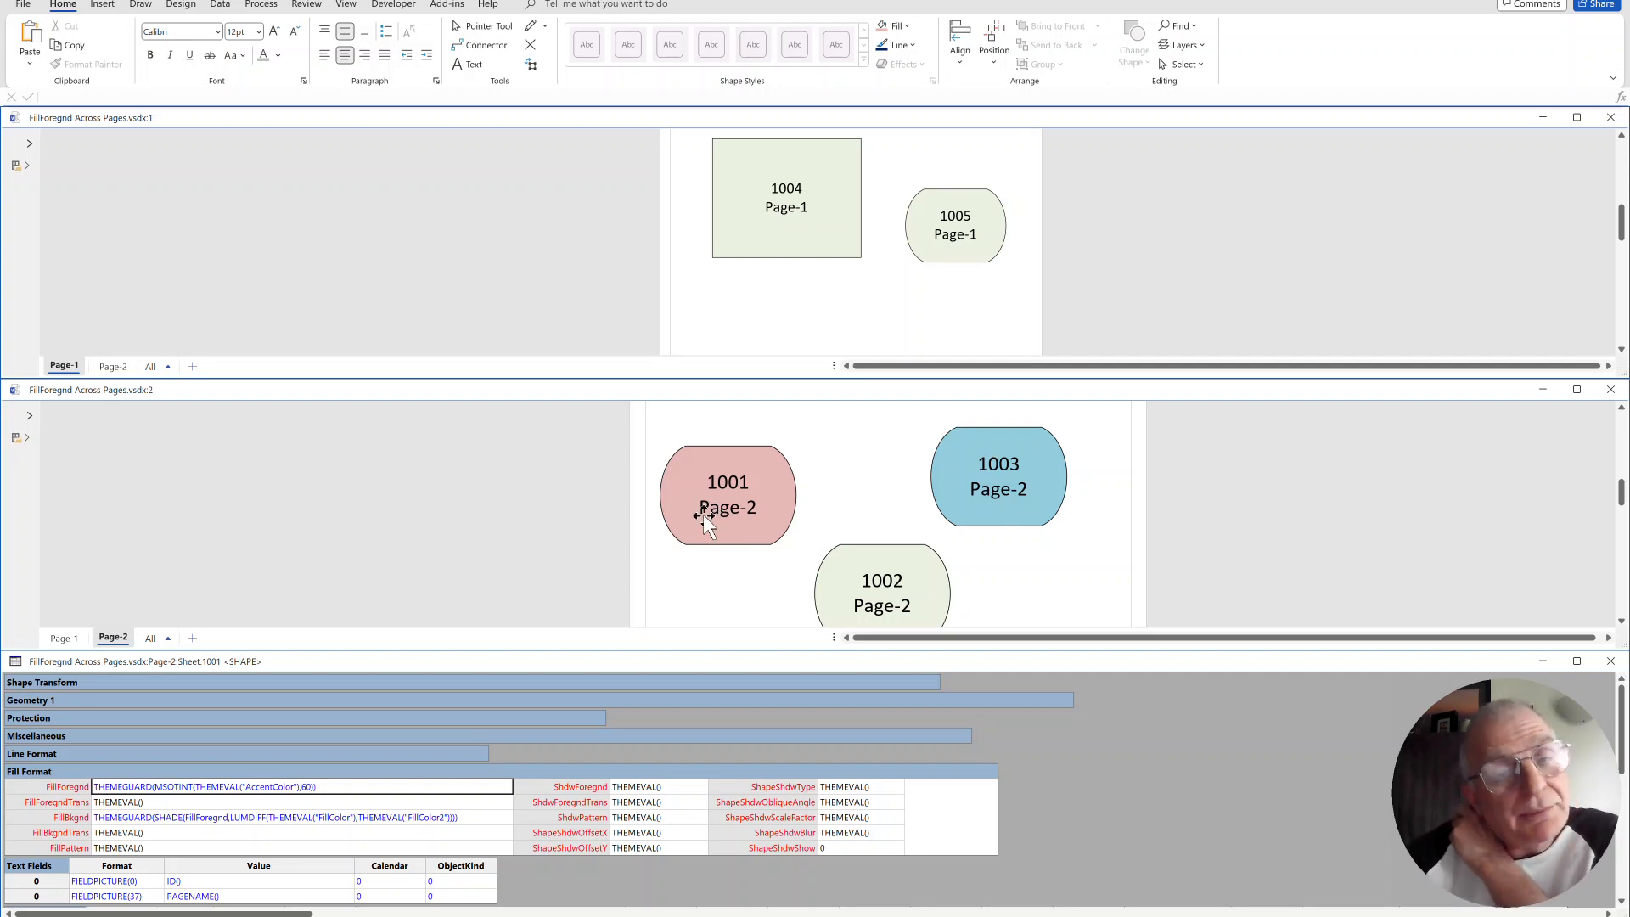
mouse_move(721, 516)
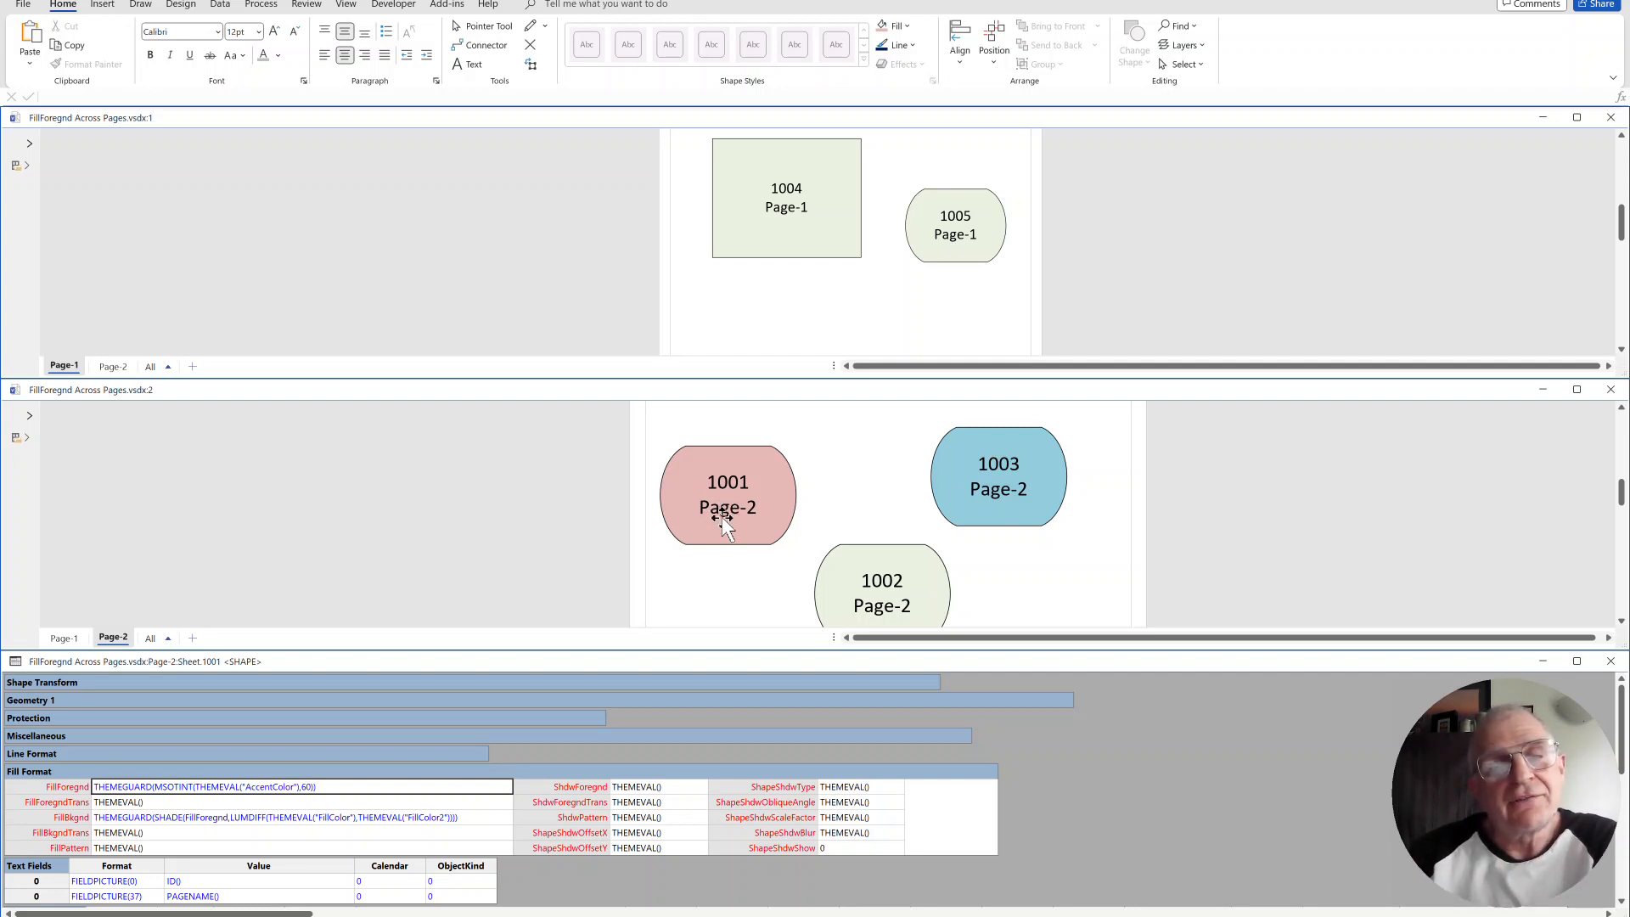
Step: Set ellipse 1001's FillForegnd to SETATREF(Pages[Page-1]!Sheet.1004!FillForegnd), restoring its pale green fill
click(729, 494)
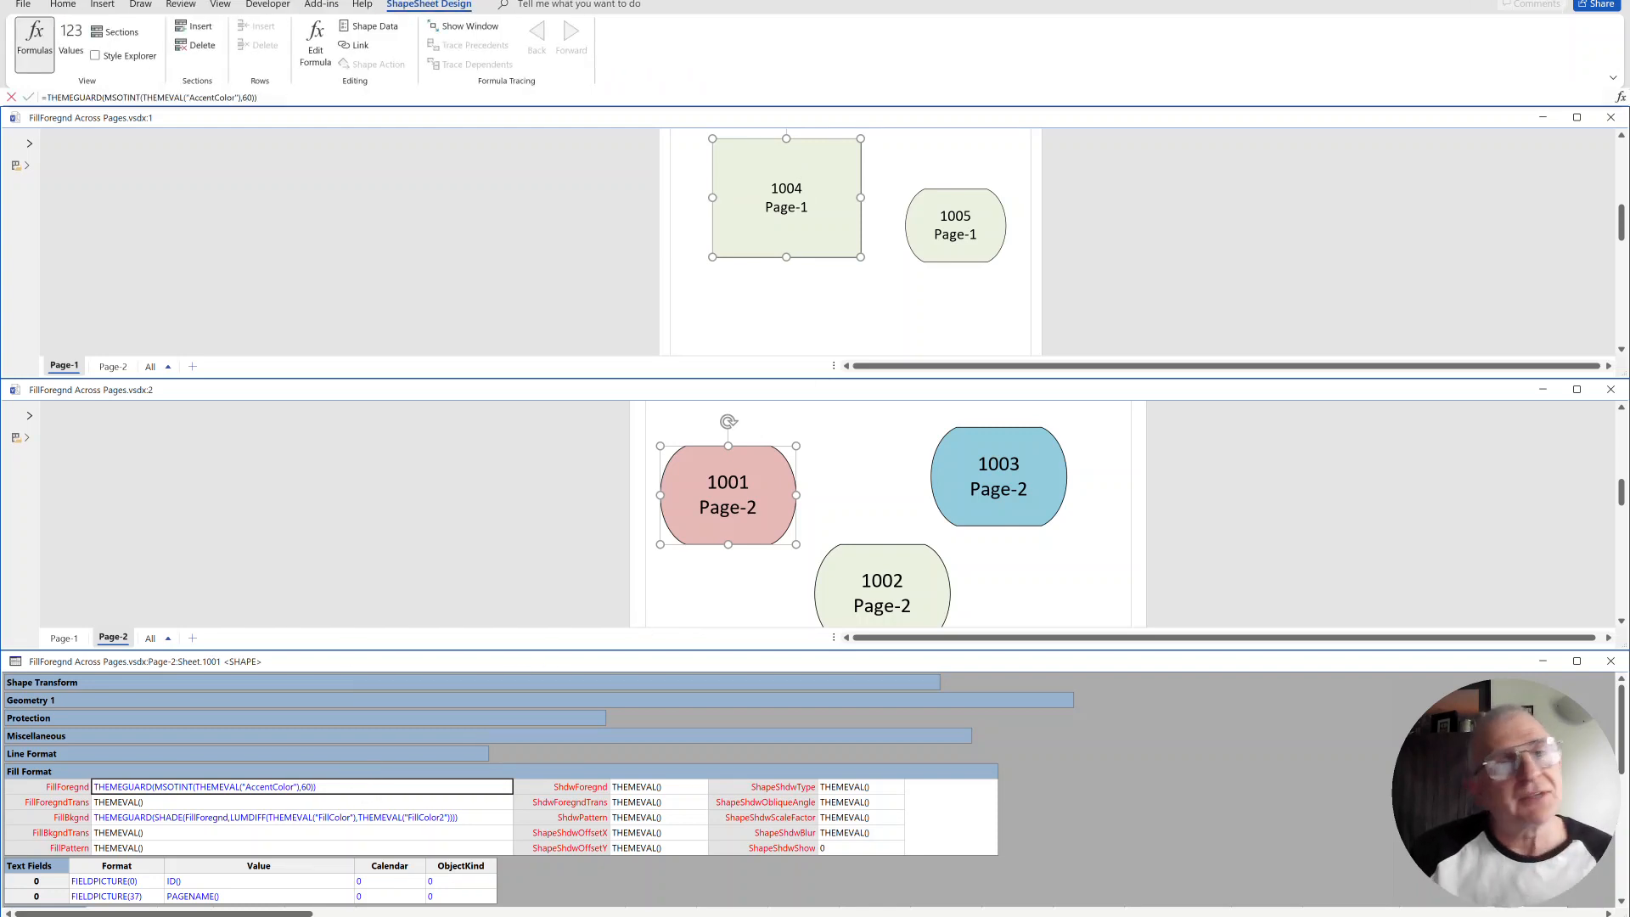
click(316, 41)
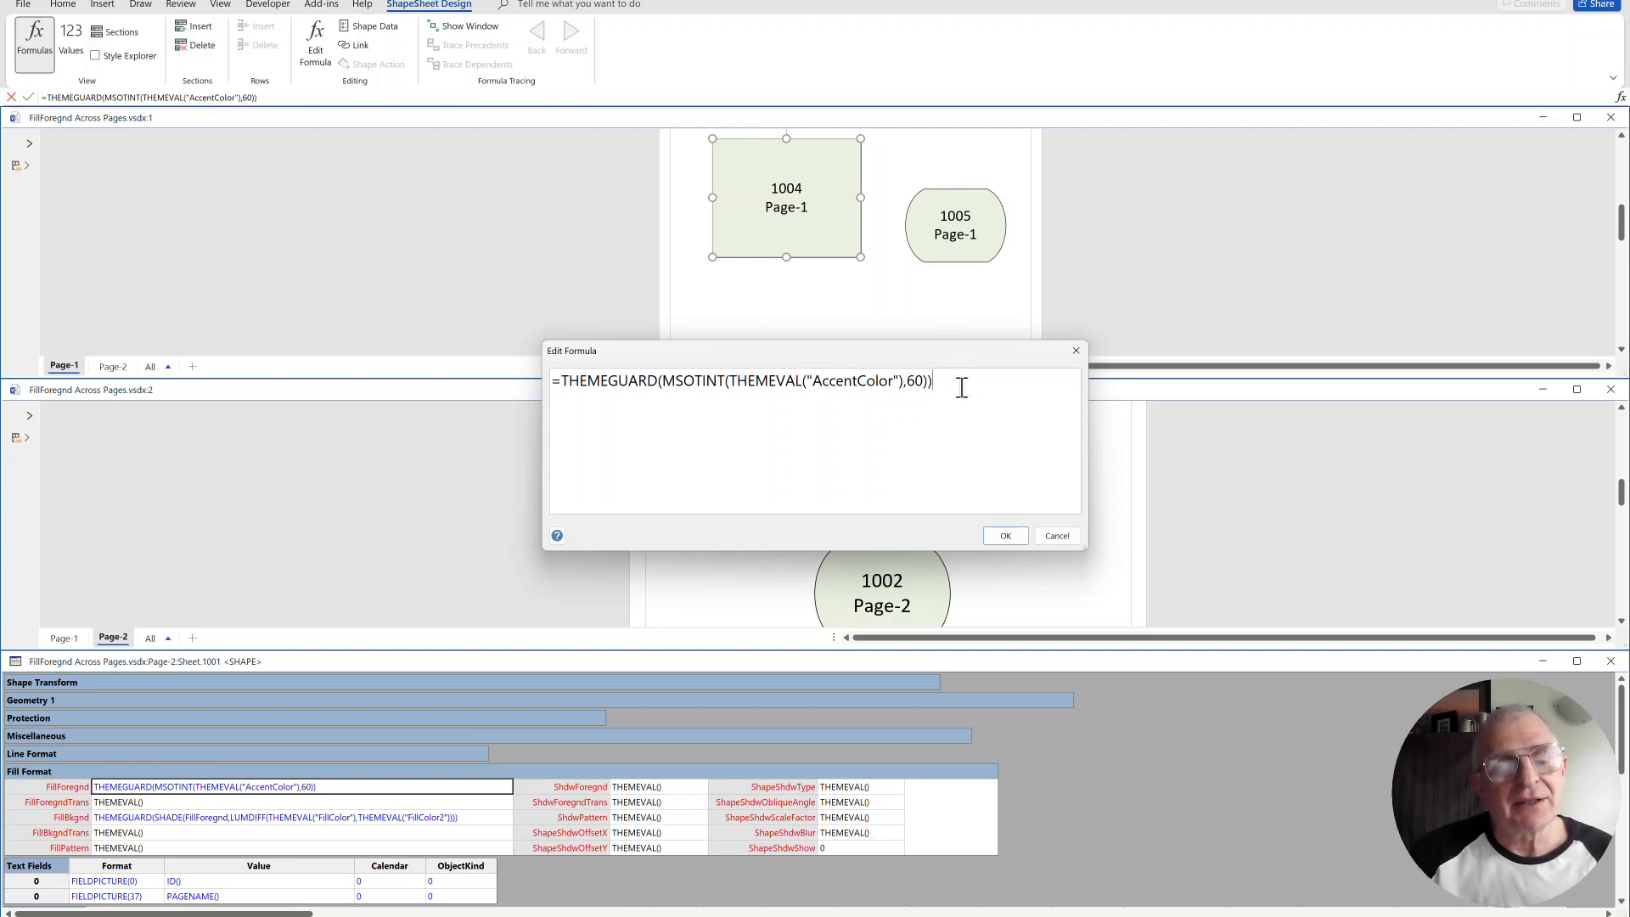
text(=Pages[Page-1]!Sheet.1004!FillForegnd)
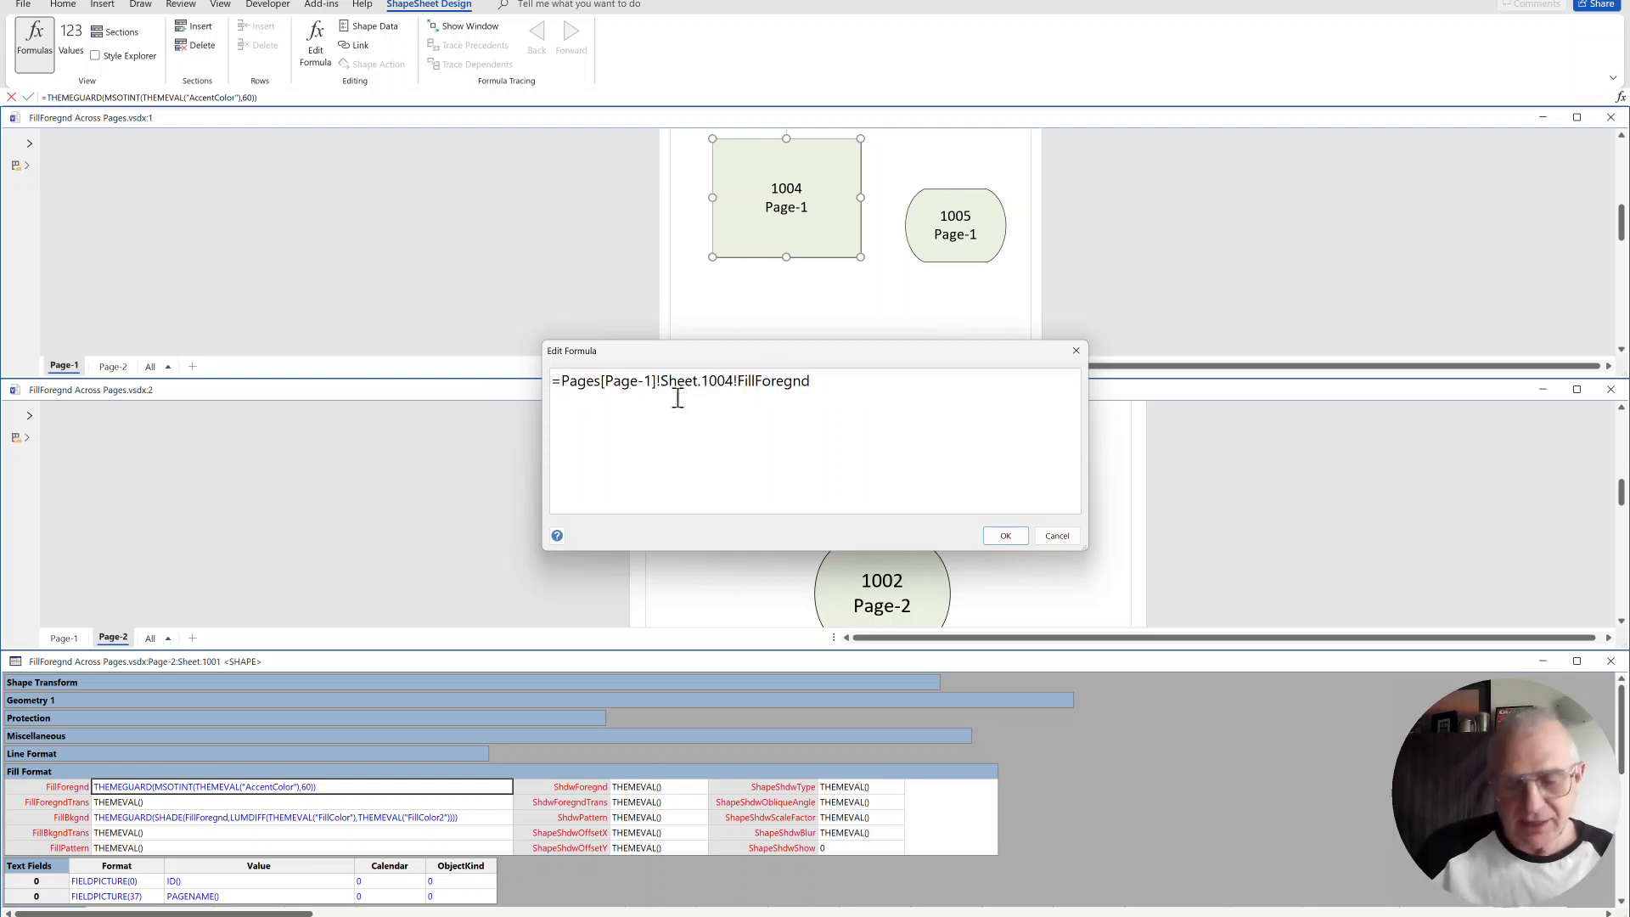
text(SE)
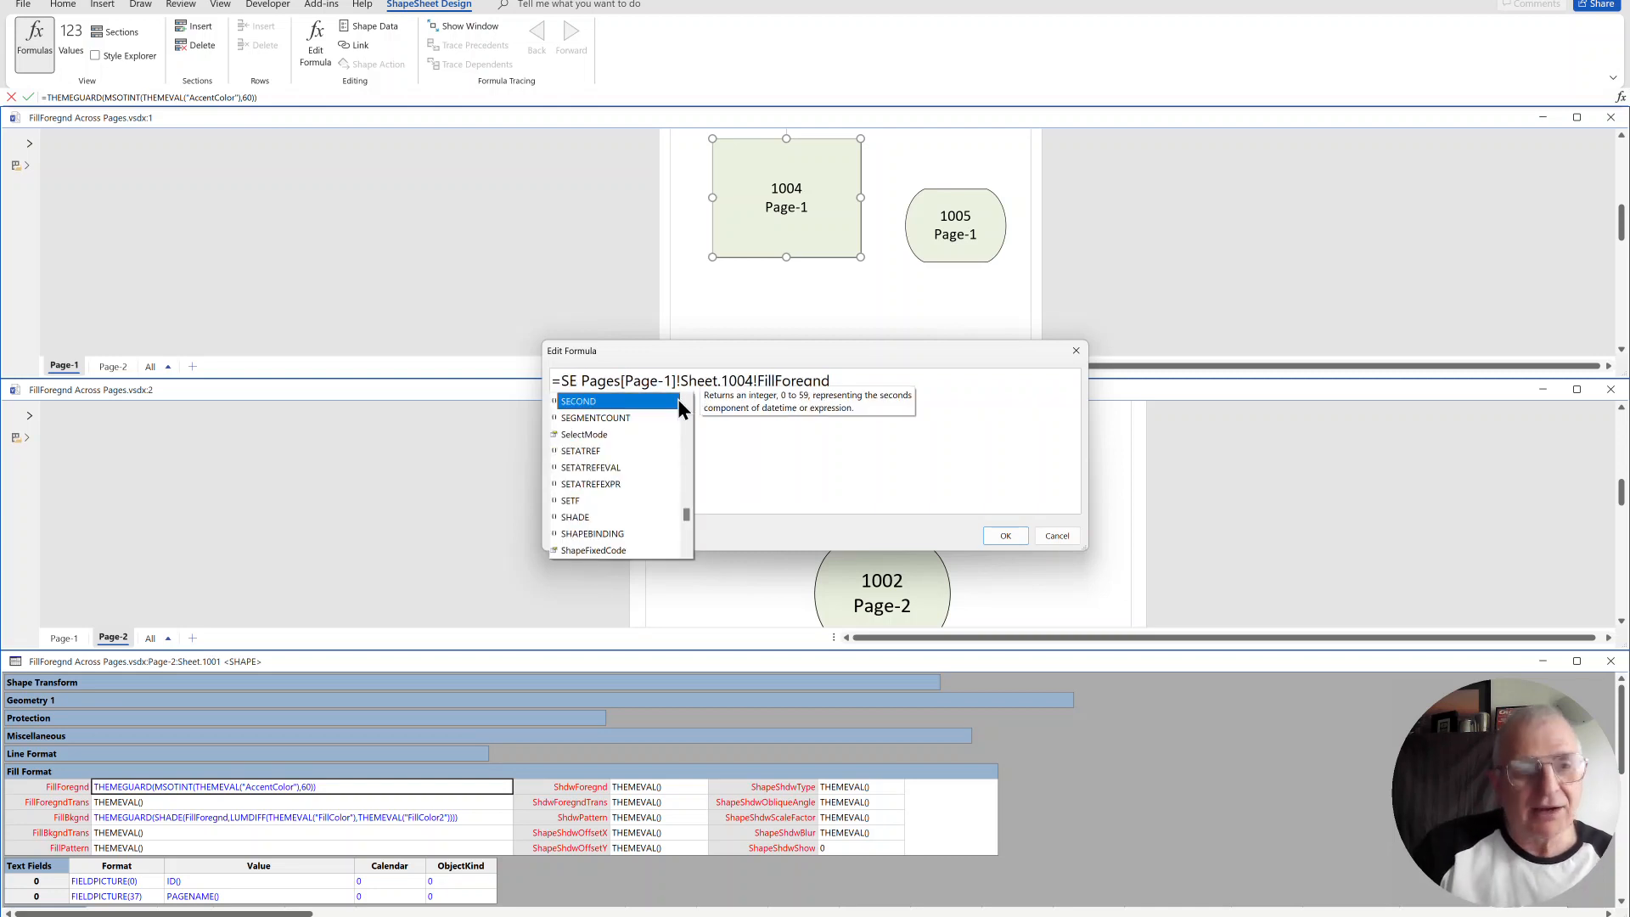
text(TATREF()
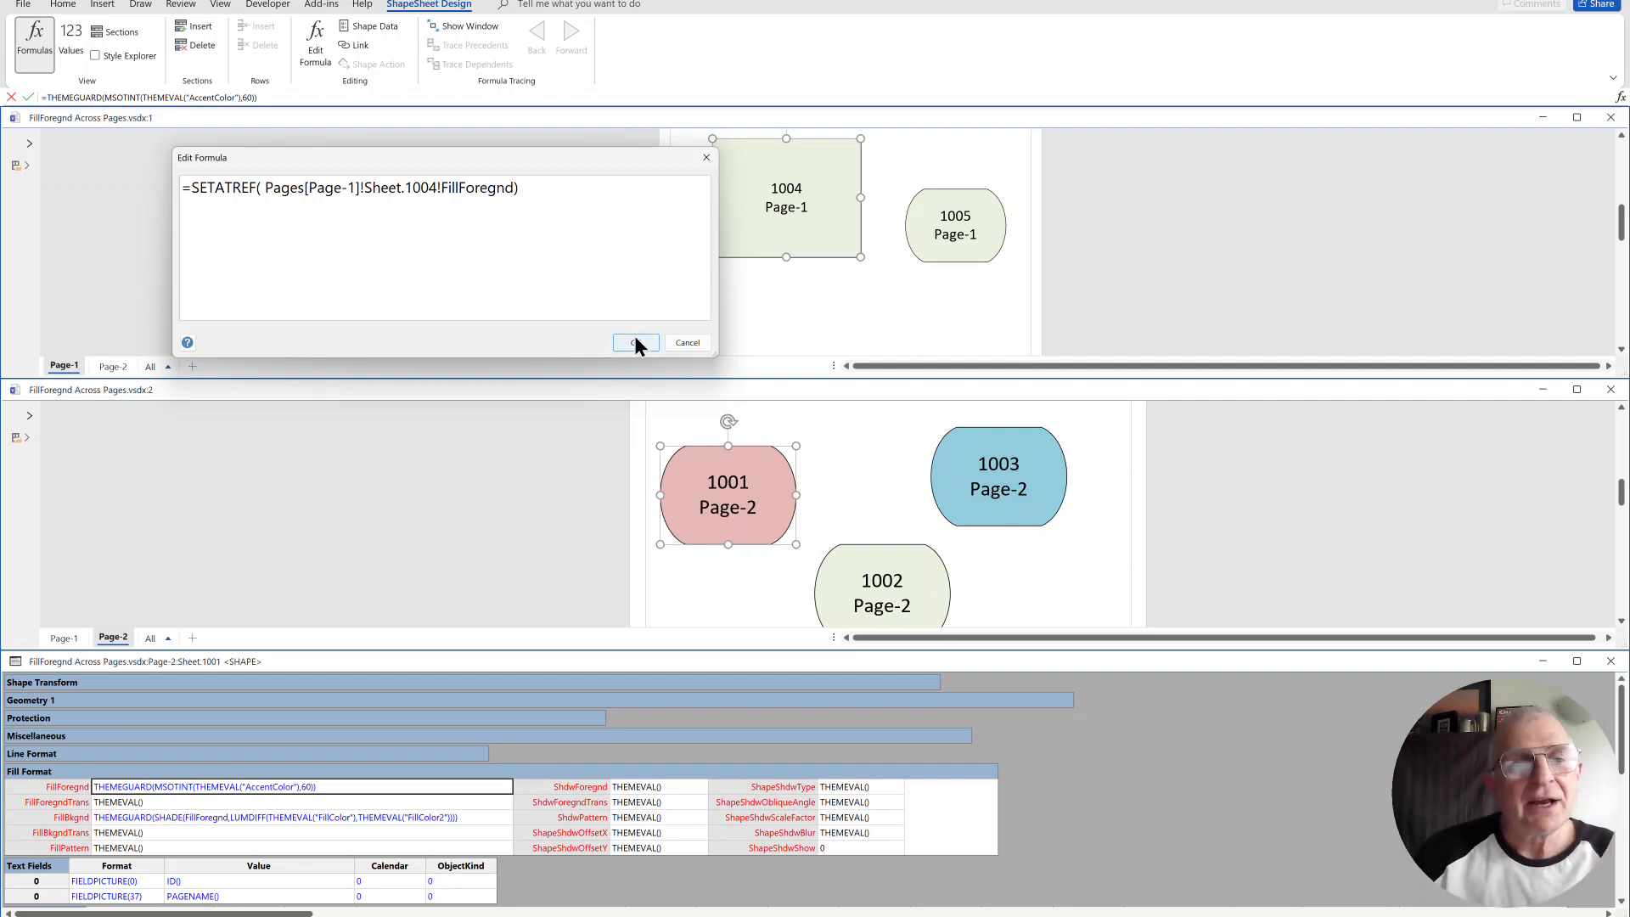
click(635, 342)
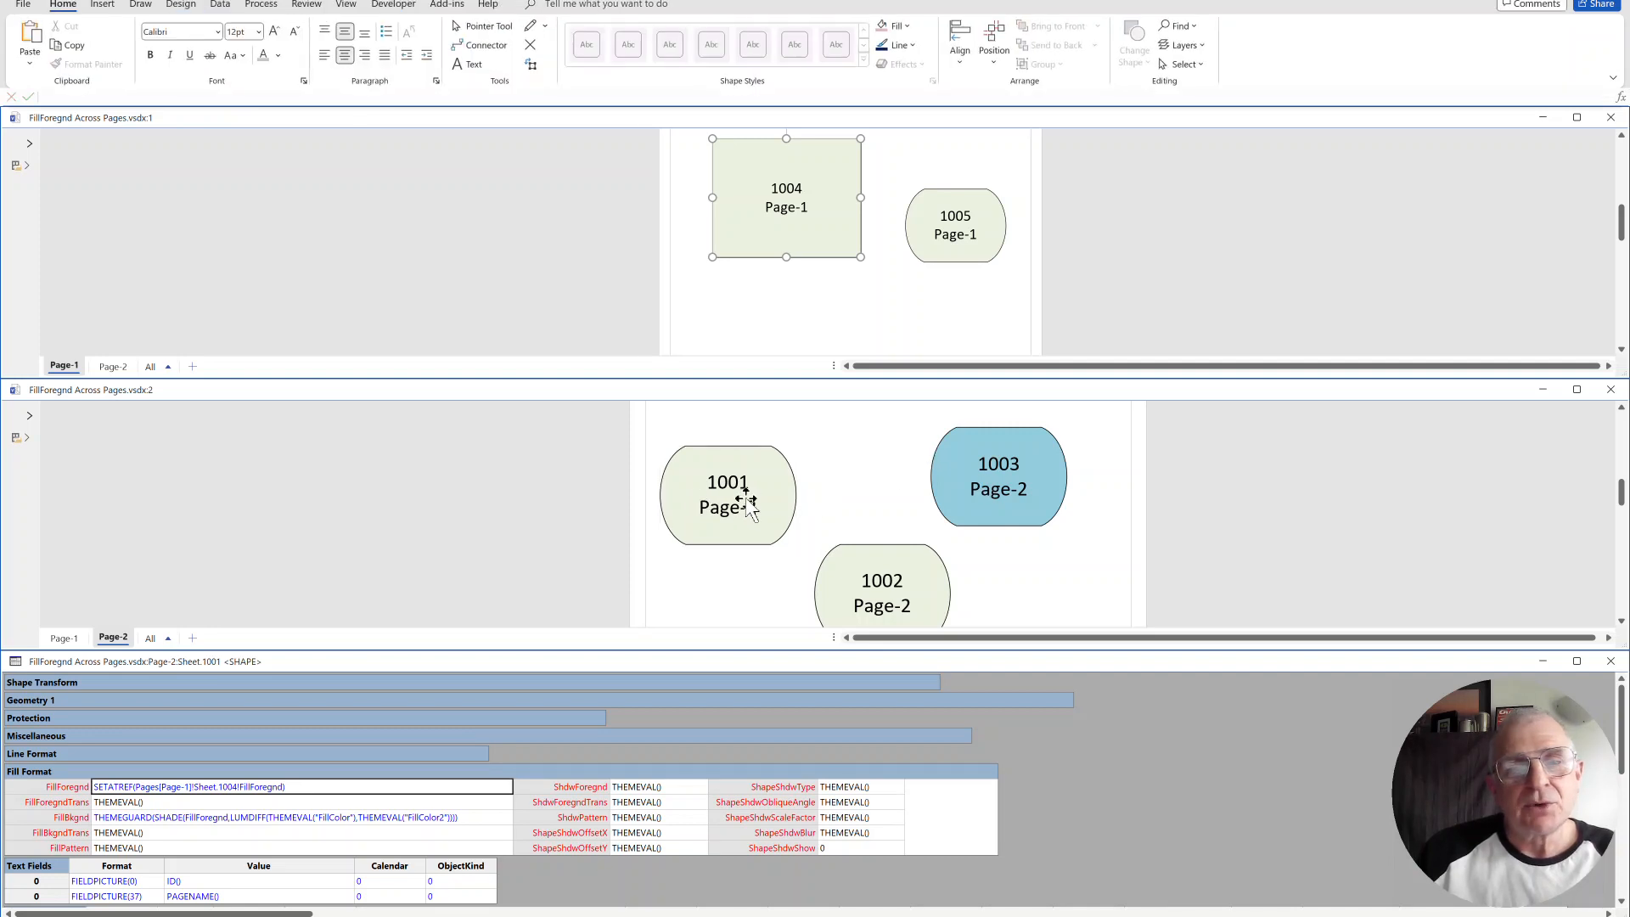
Step: Recolour shape 1001 pink then blue, every shape on both pages following
click(729, 494)
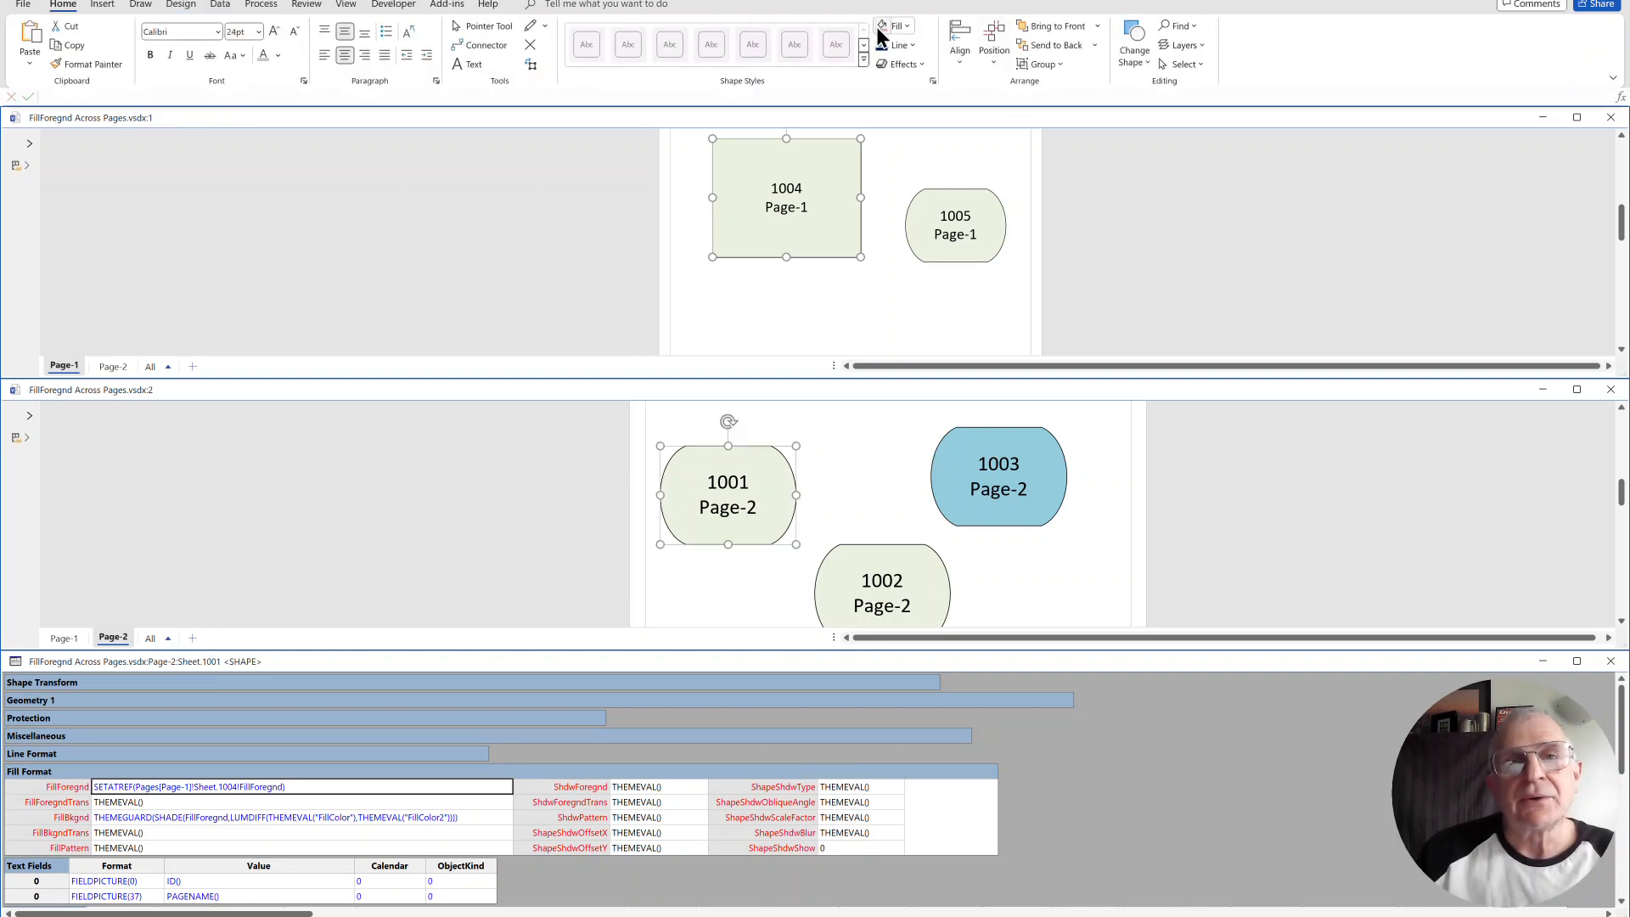
click(883, 26)
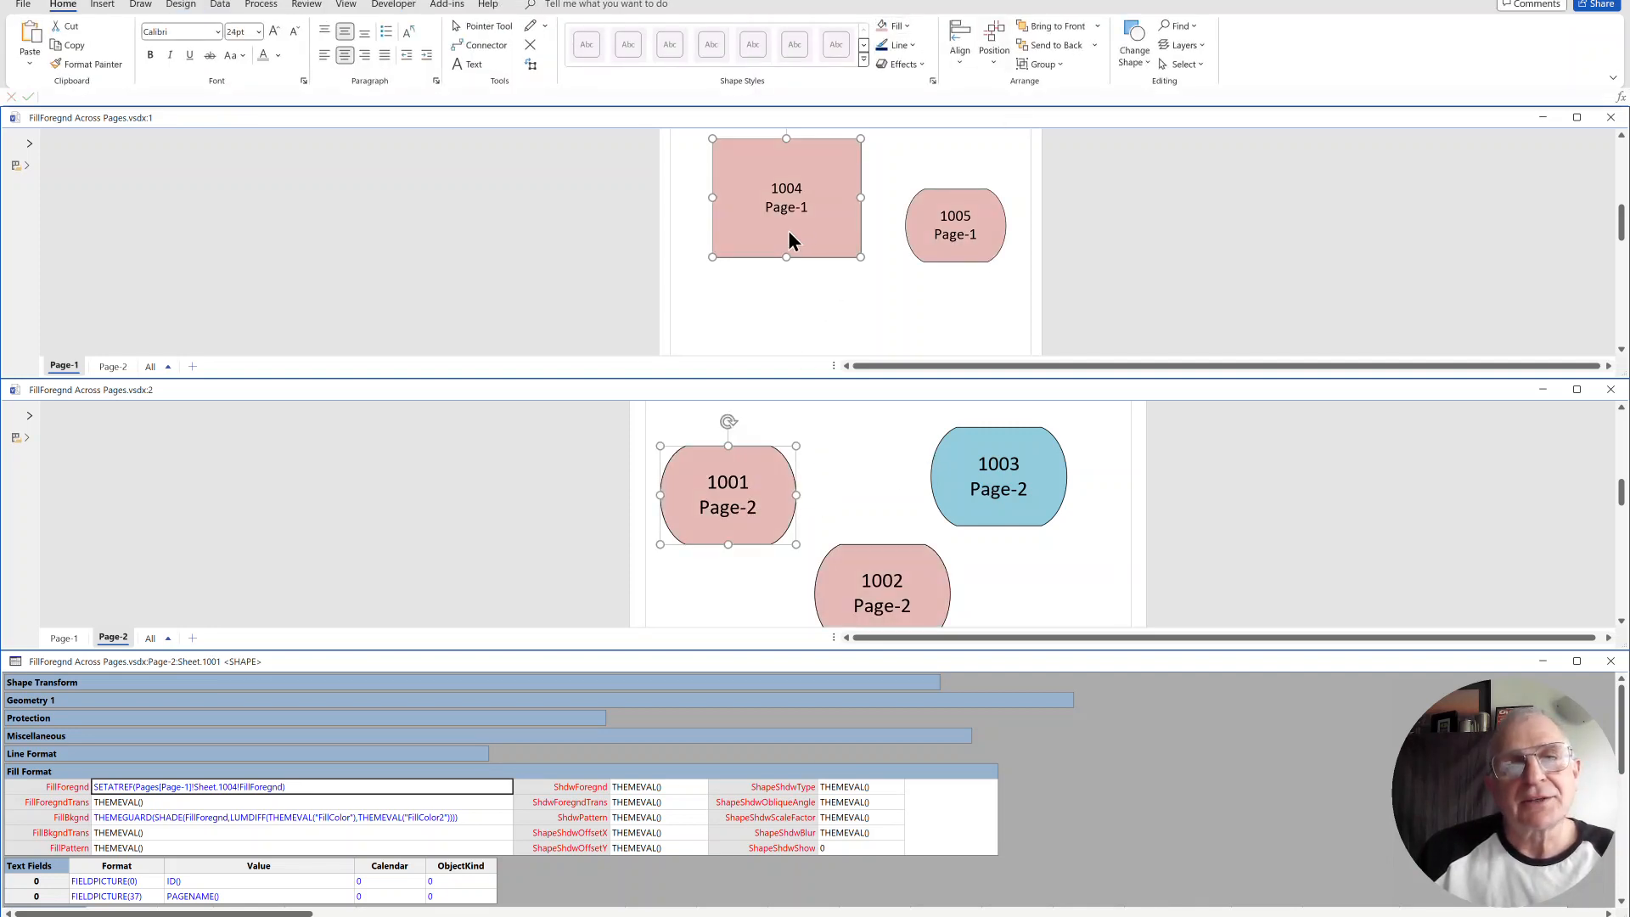
click(999, 476)
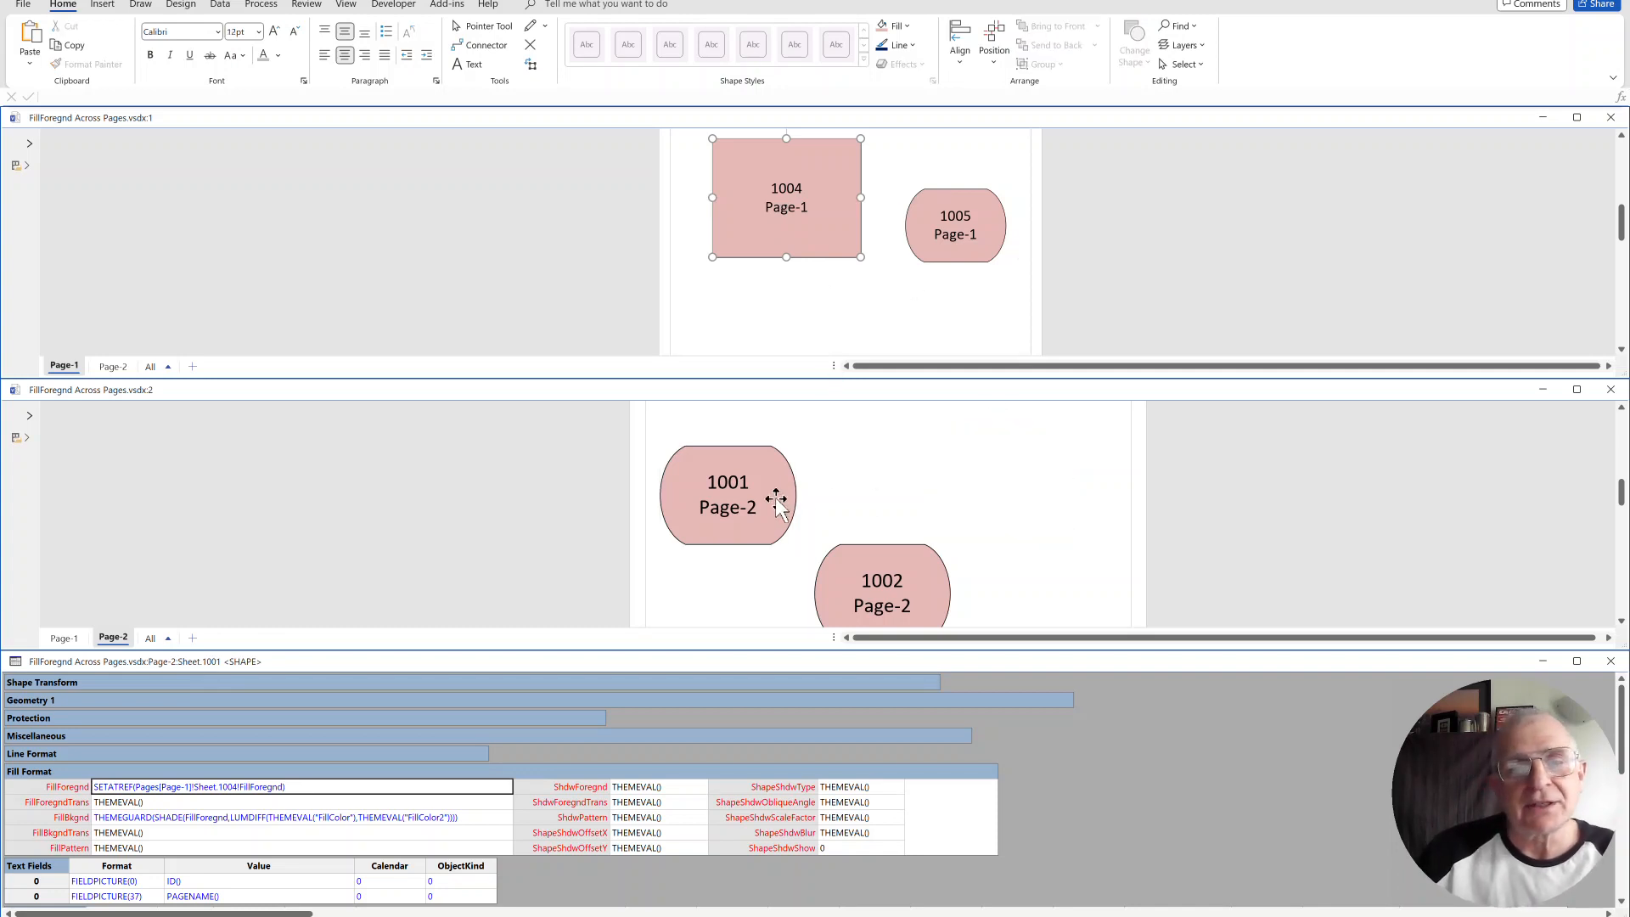
click(905, 24)
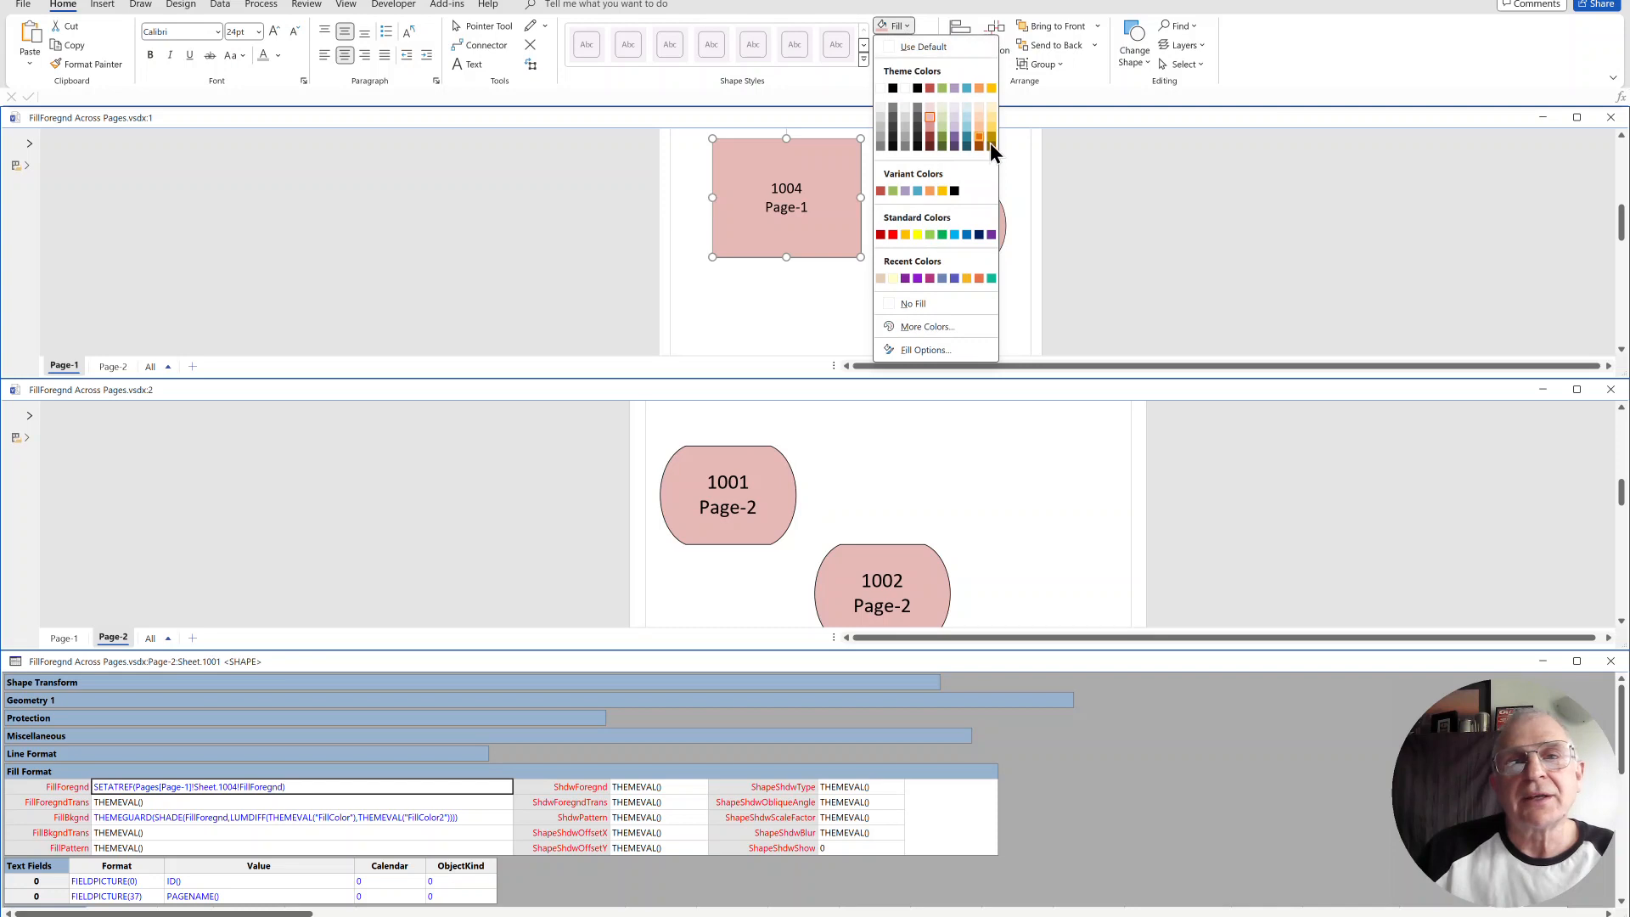
click(989, 129)
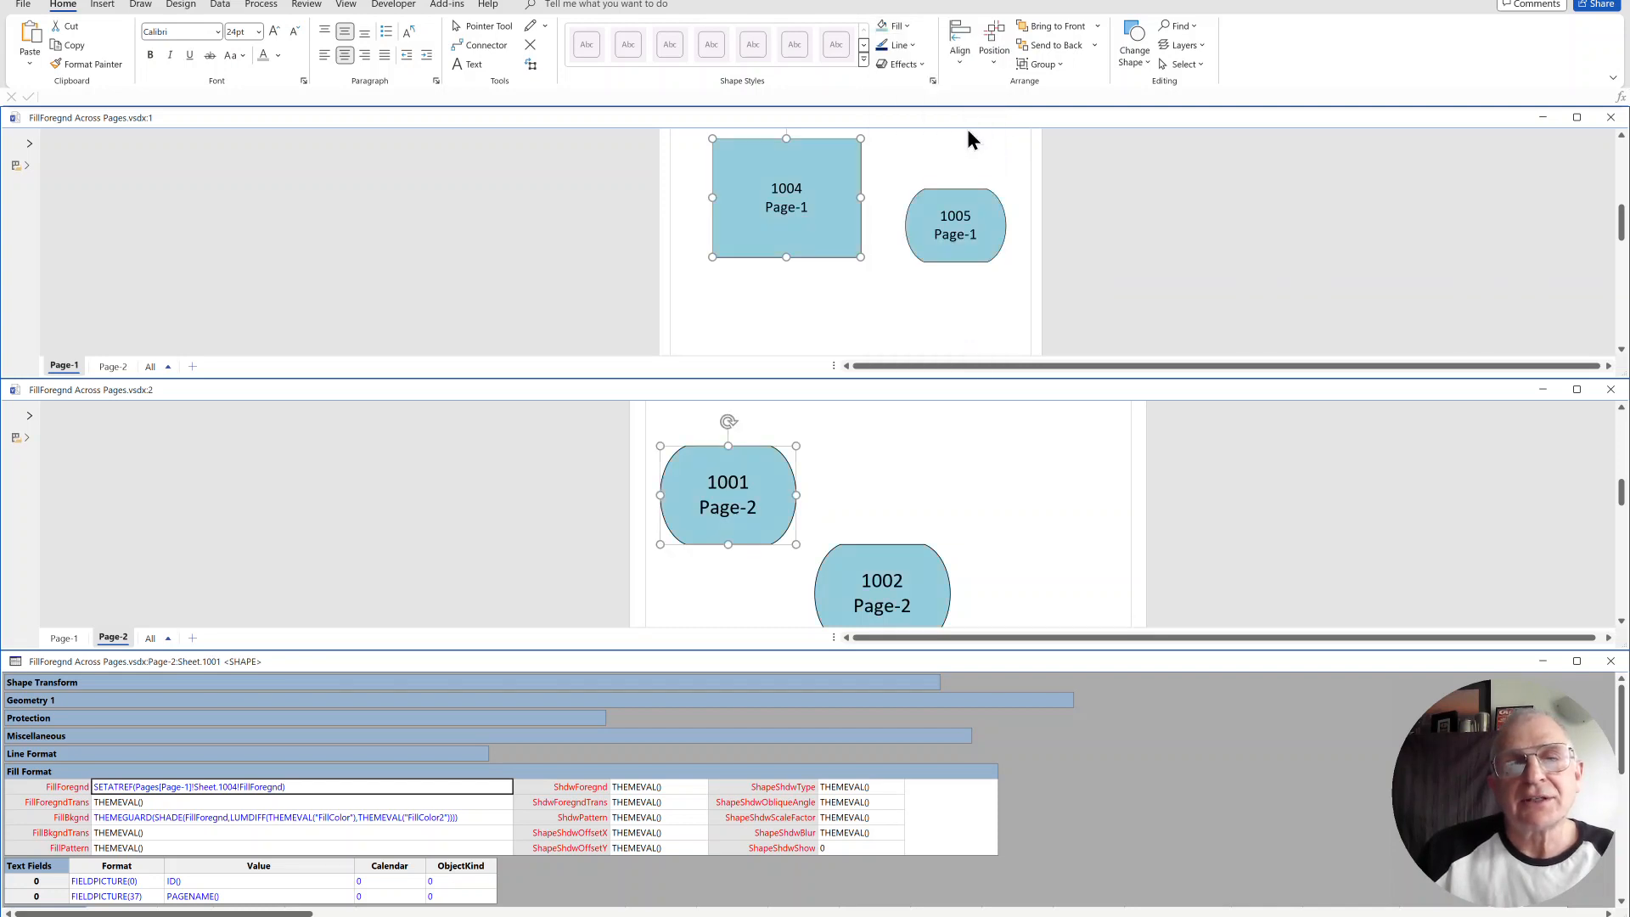
mouse_move(883, 397)
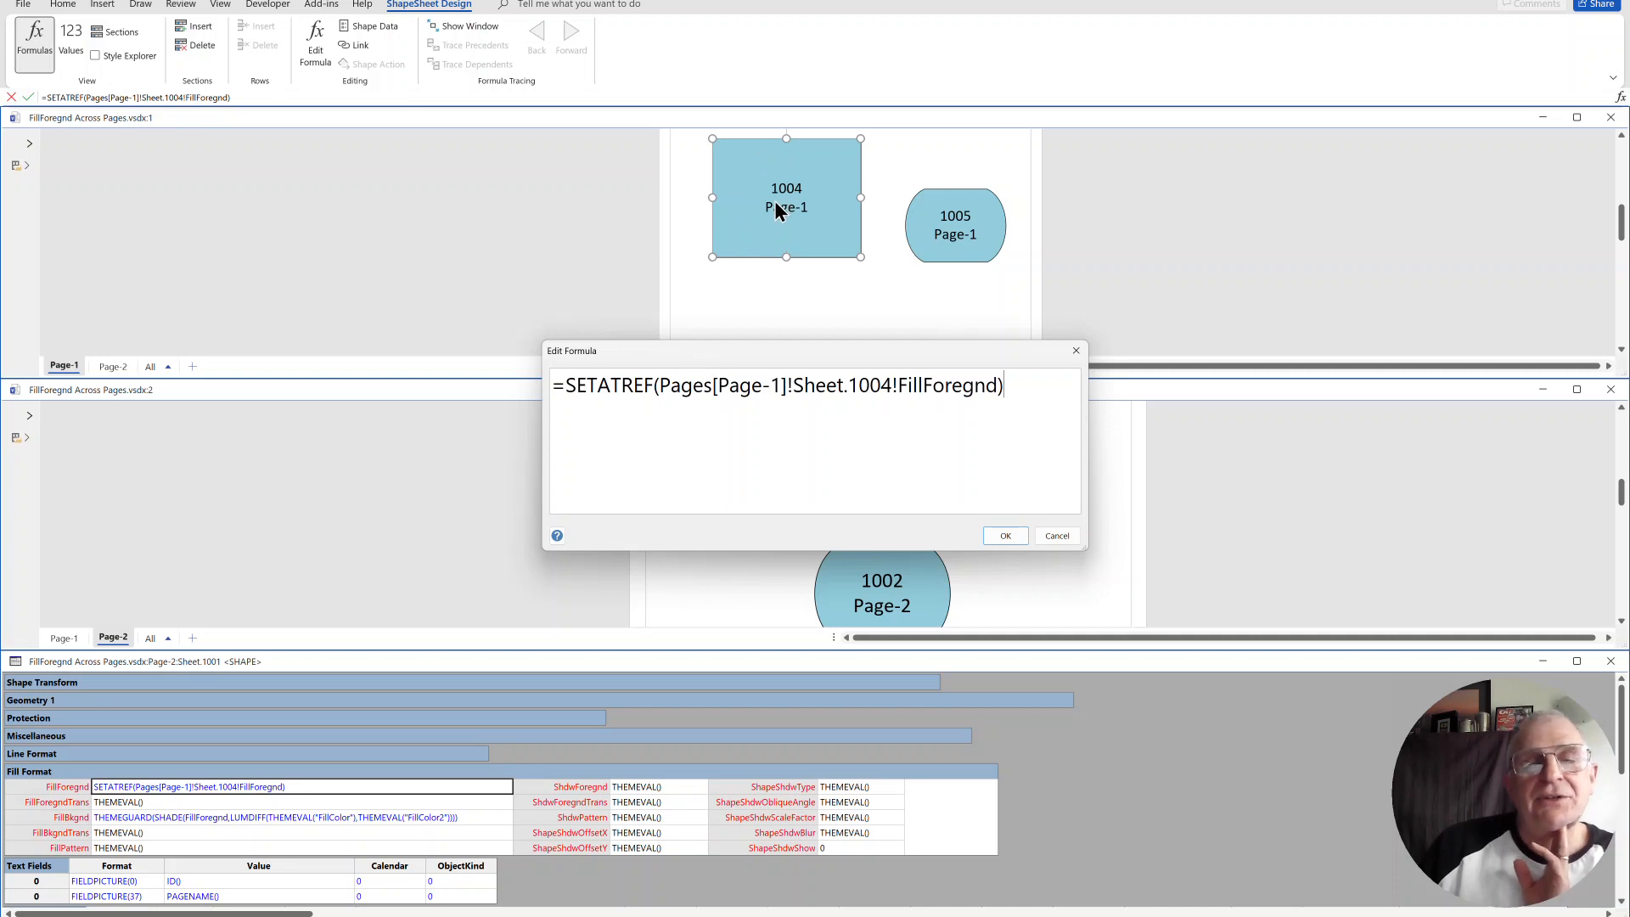
mouse_move(1084, 596)
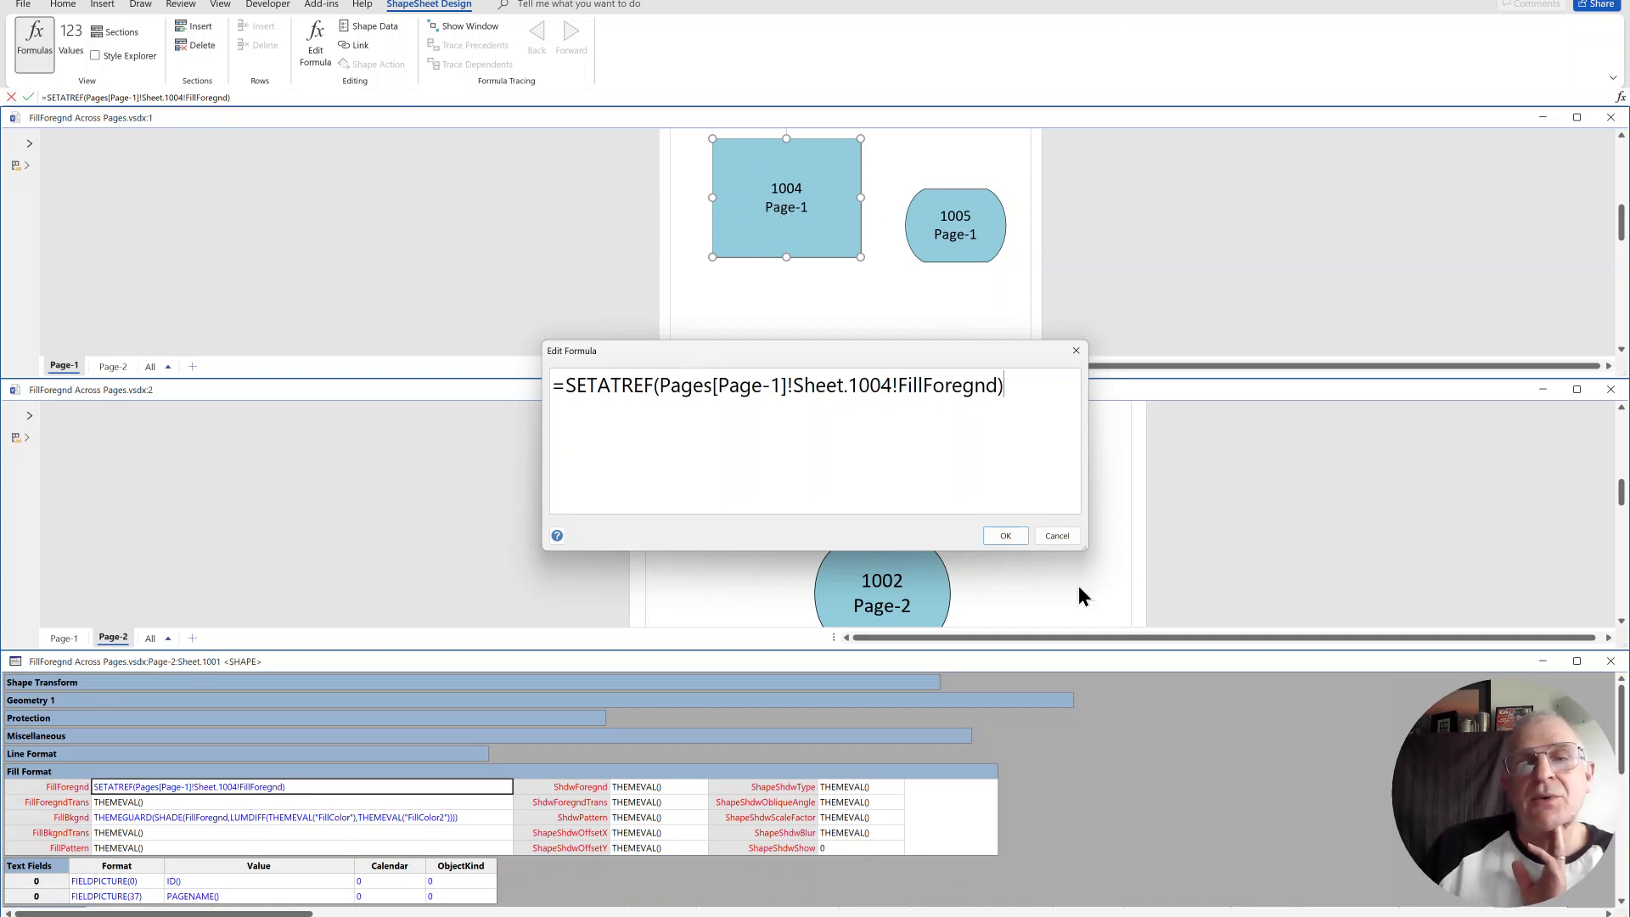
Step: Recolour shape 1005 on Page-1 purple so every shape on both pages turns purple
click(1003, 535)
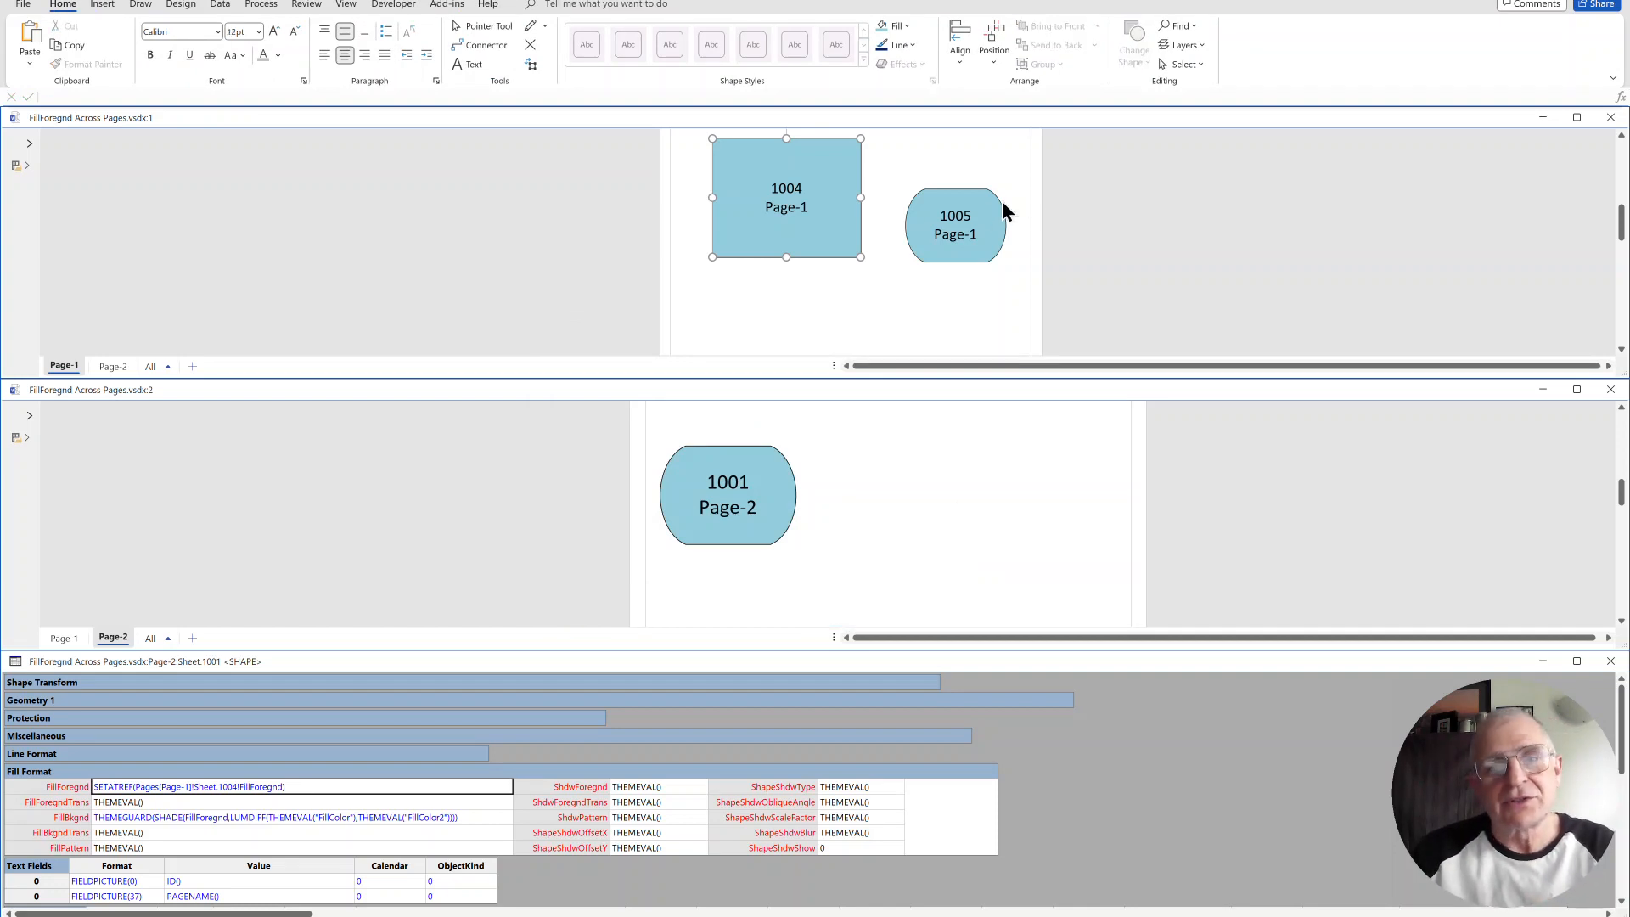
click(728, 494)
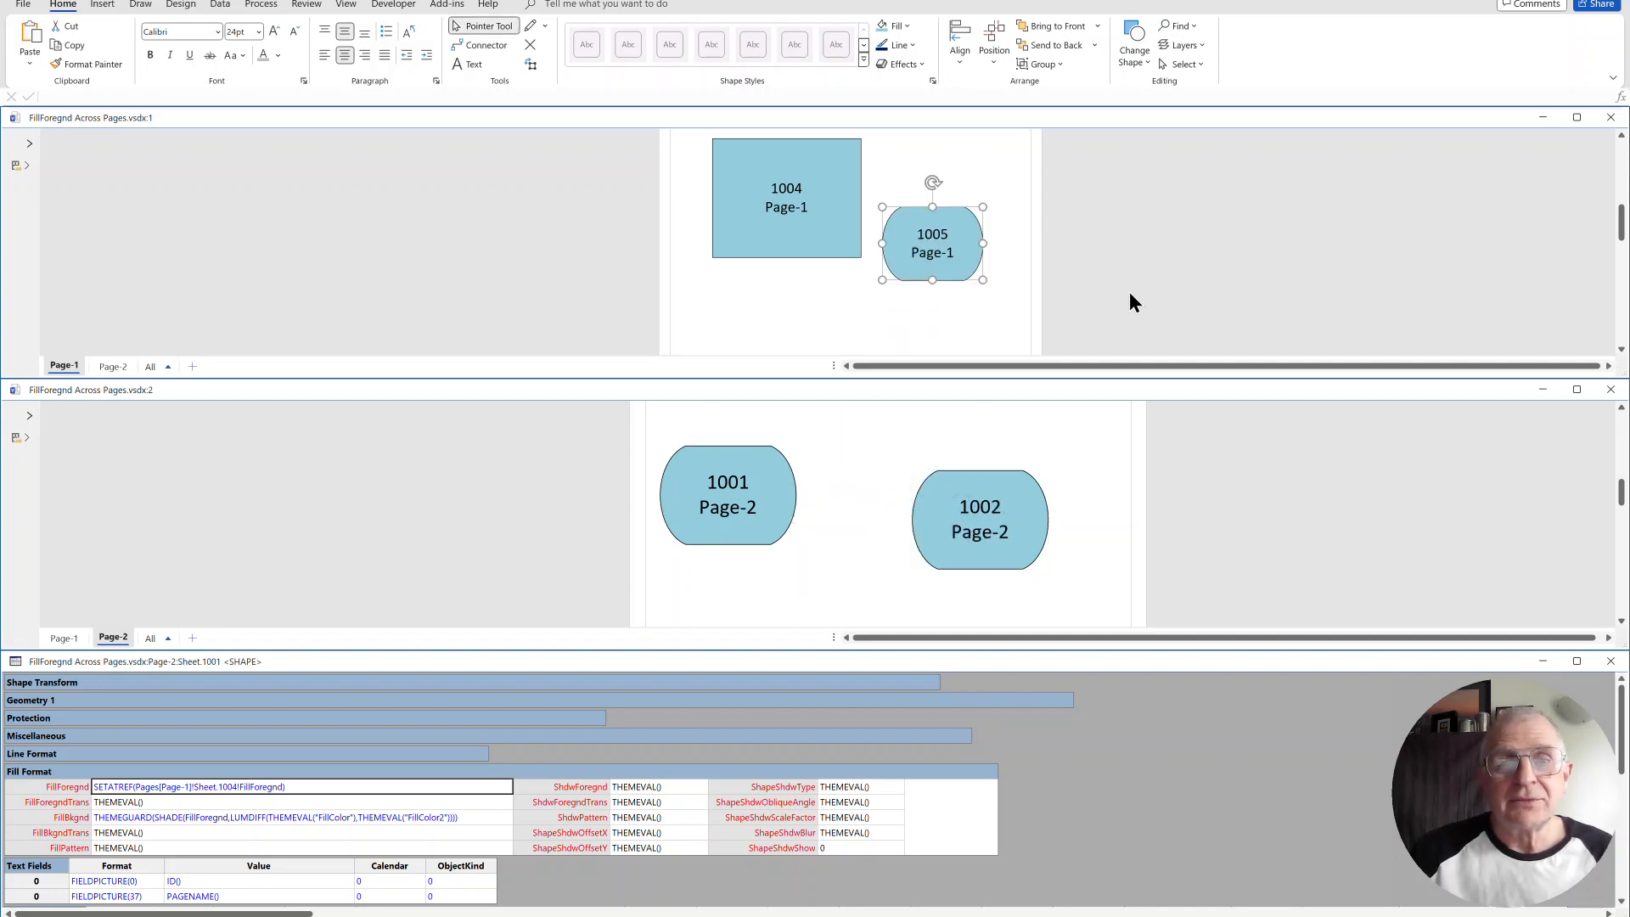
click(978, 520)
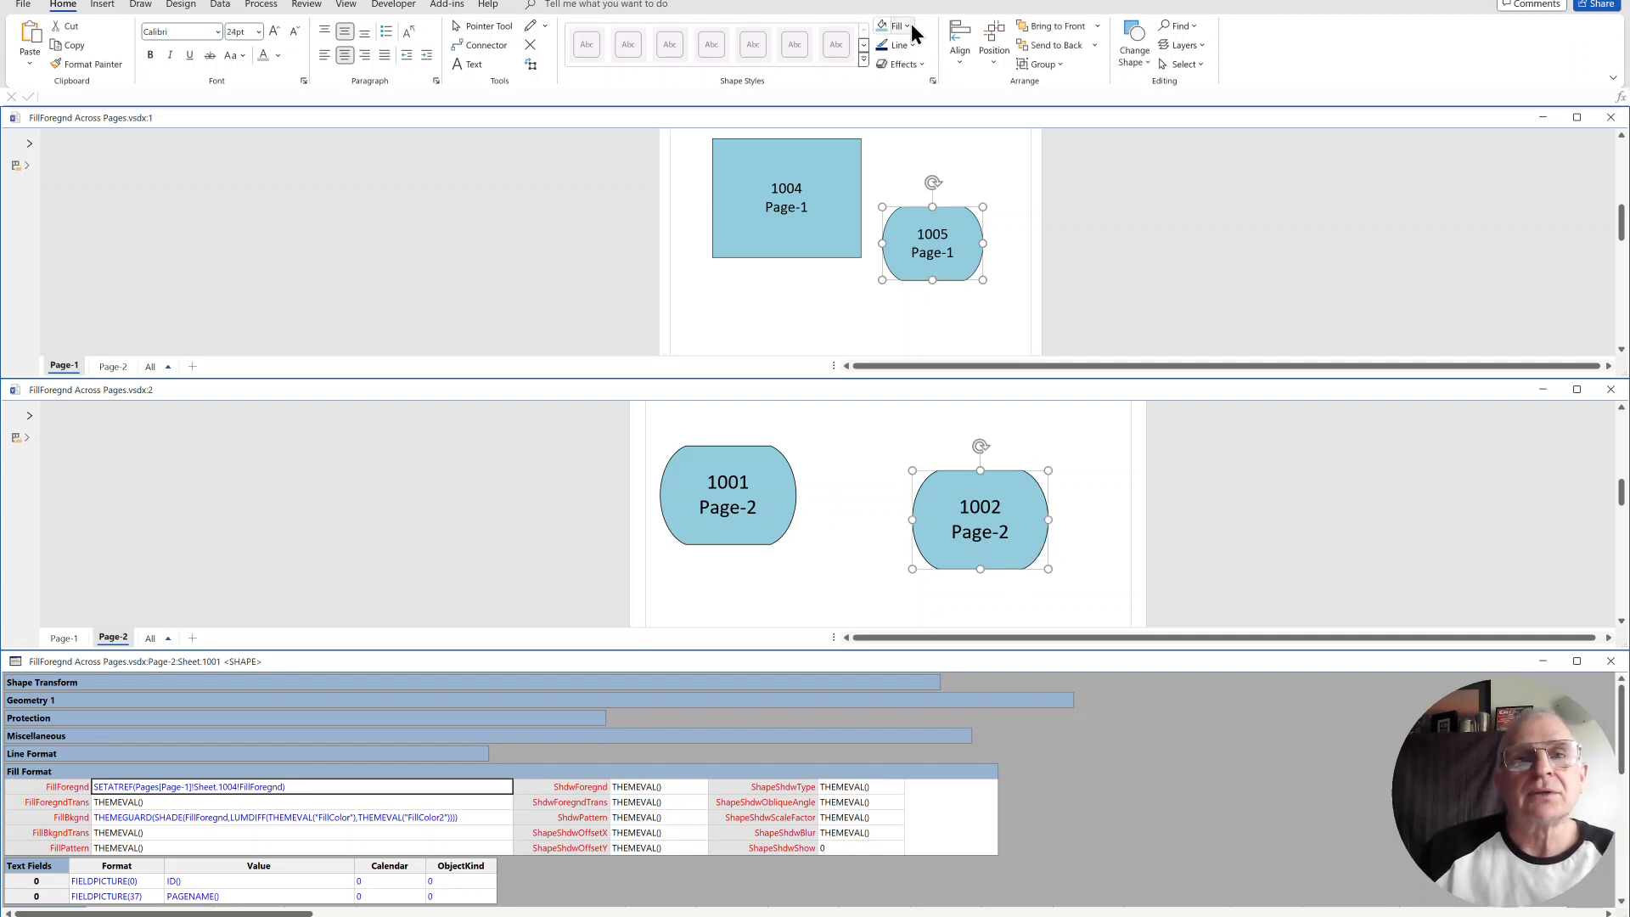
click(891, 26)
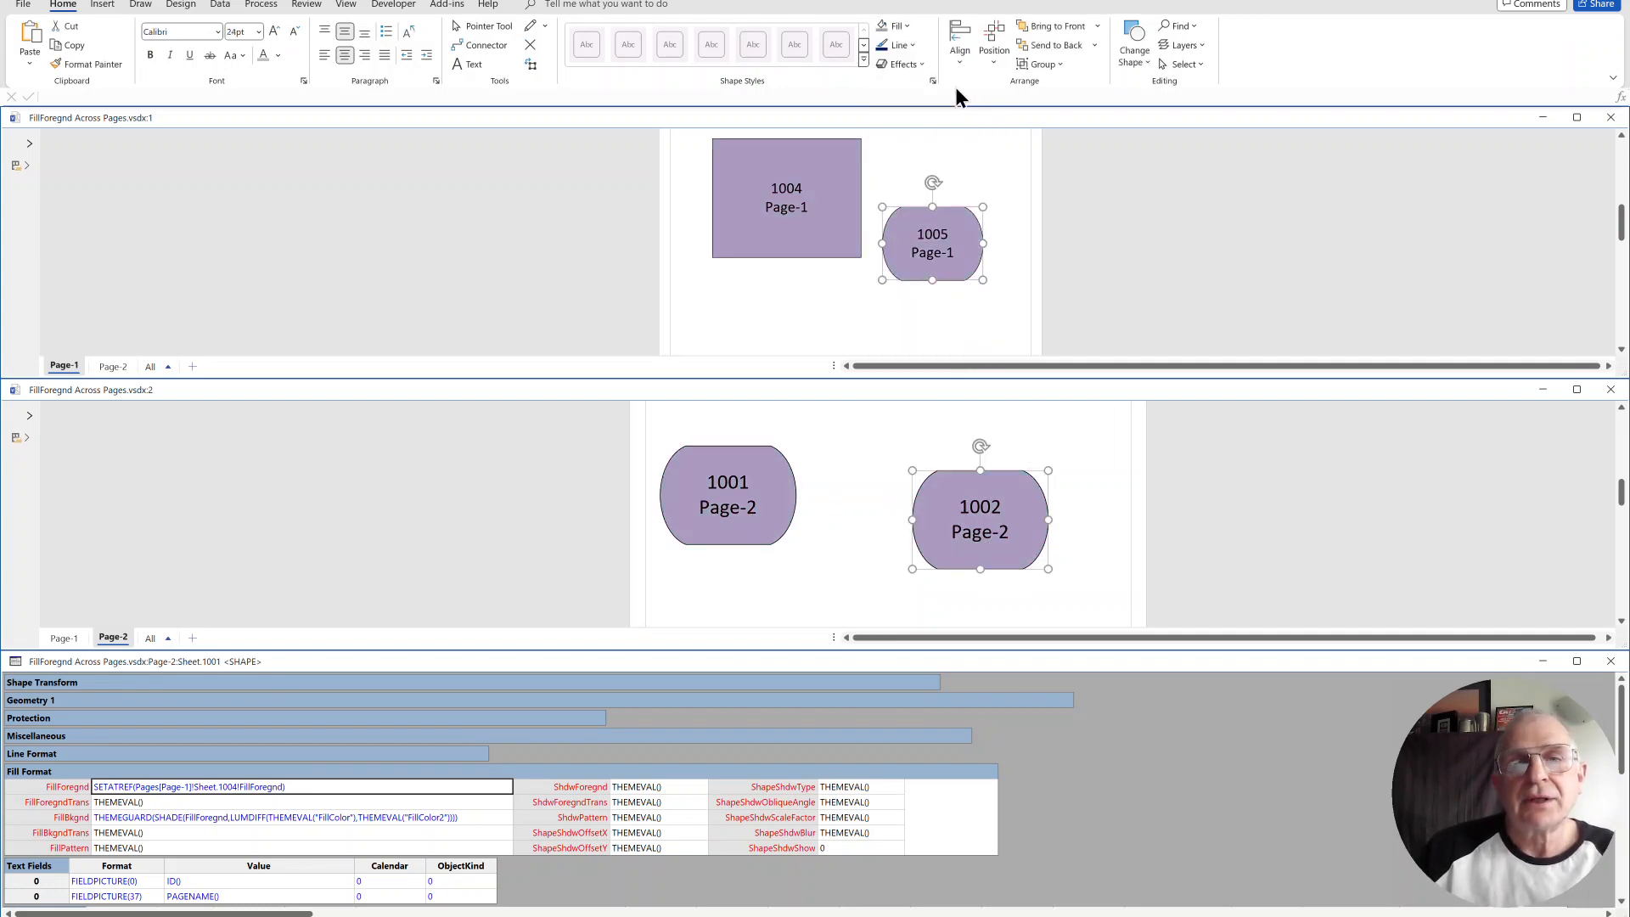
mouse_move(812, 202)
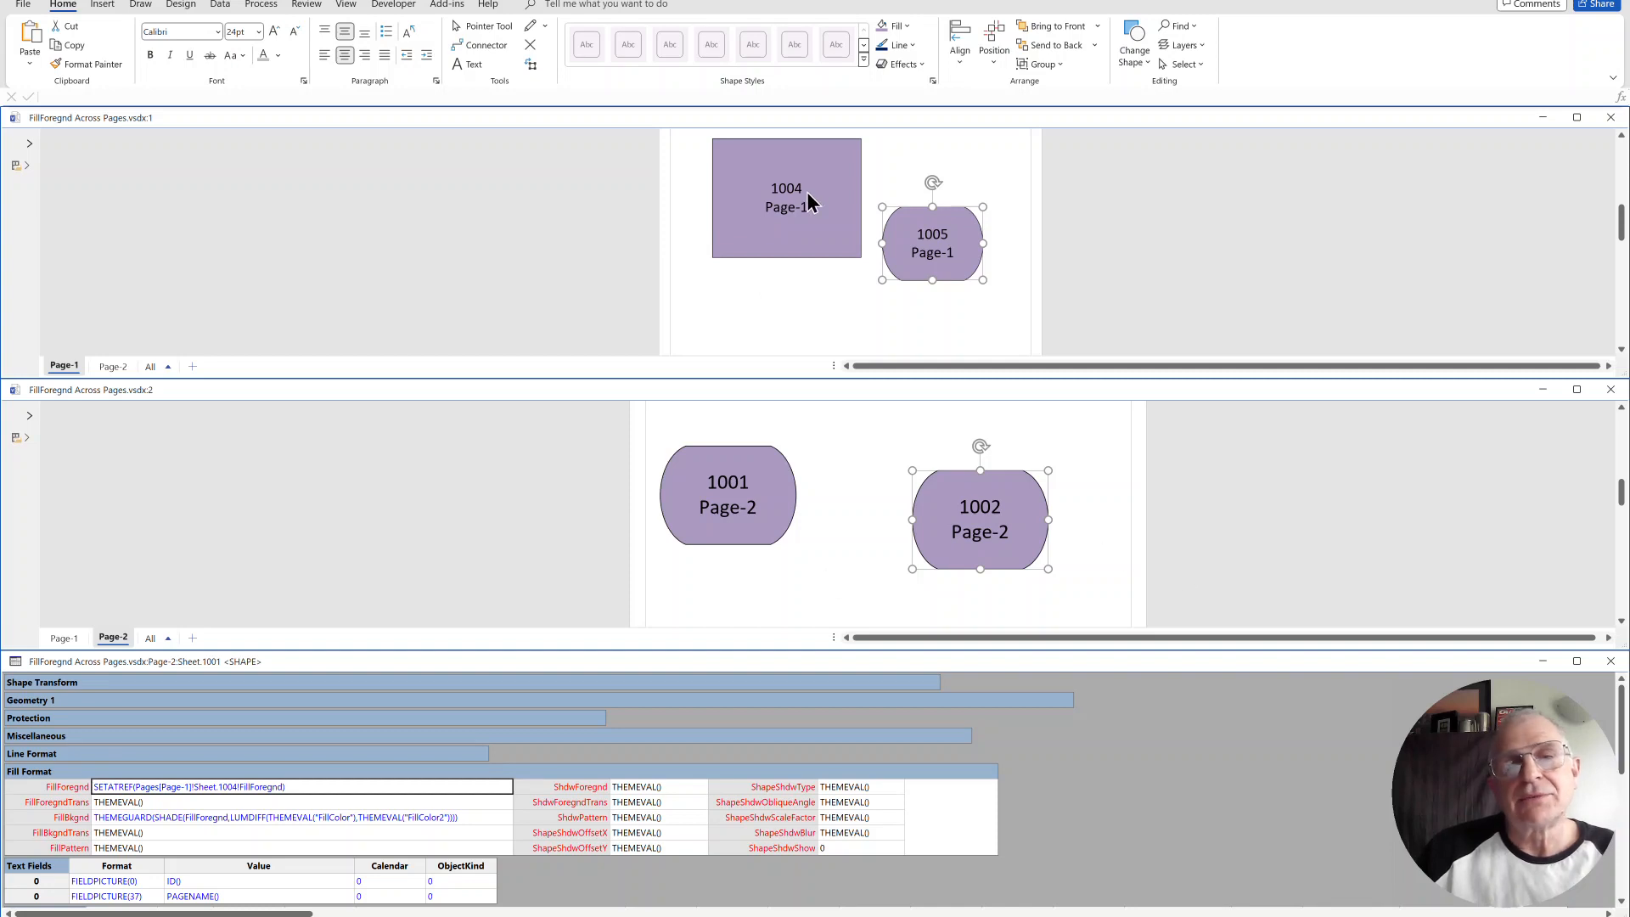
mouse_move(1123, 725)
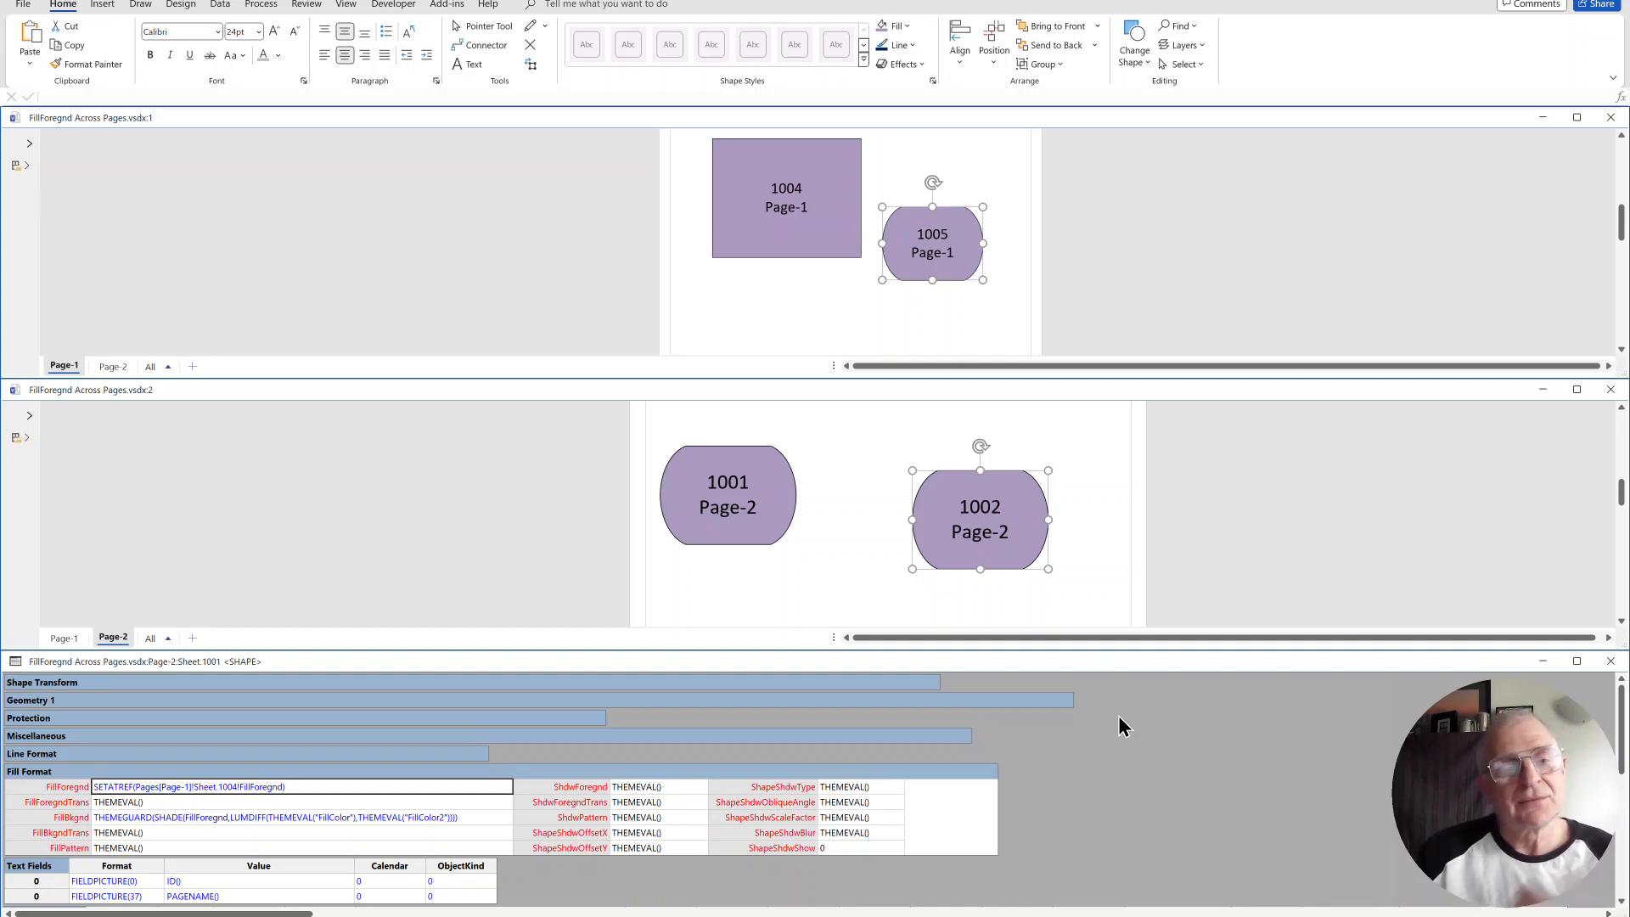
mouse_move(1109, 725)
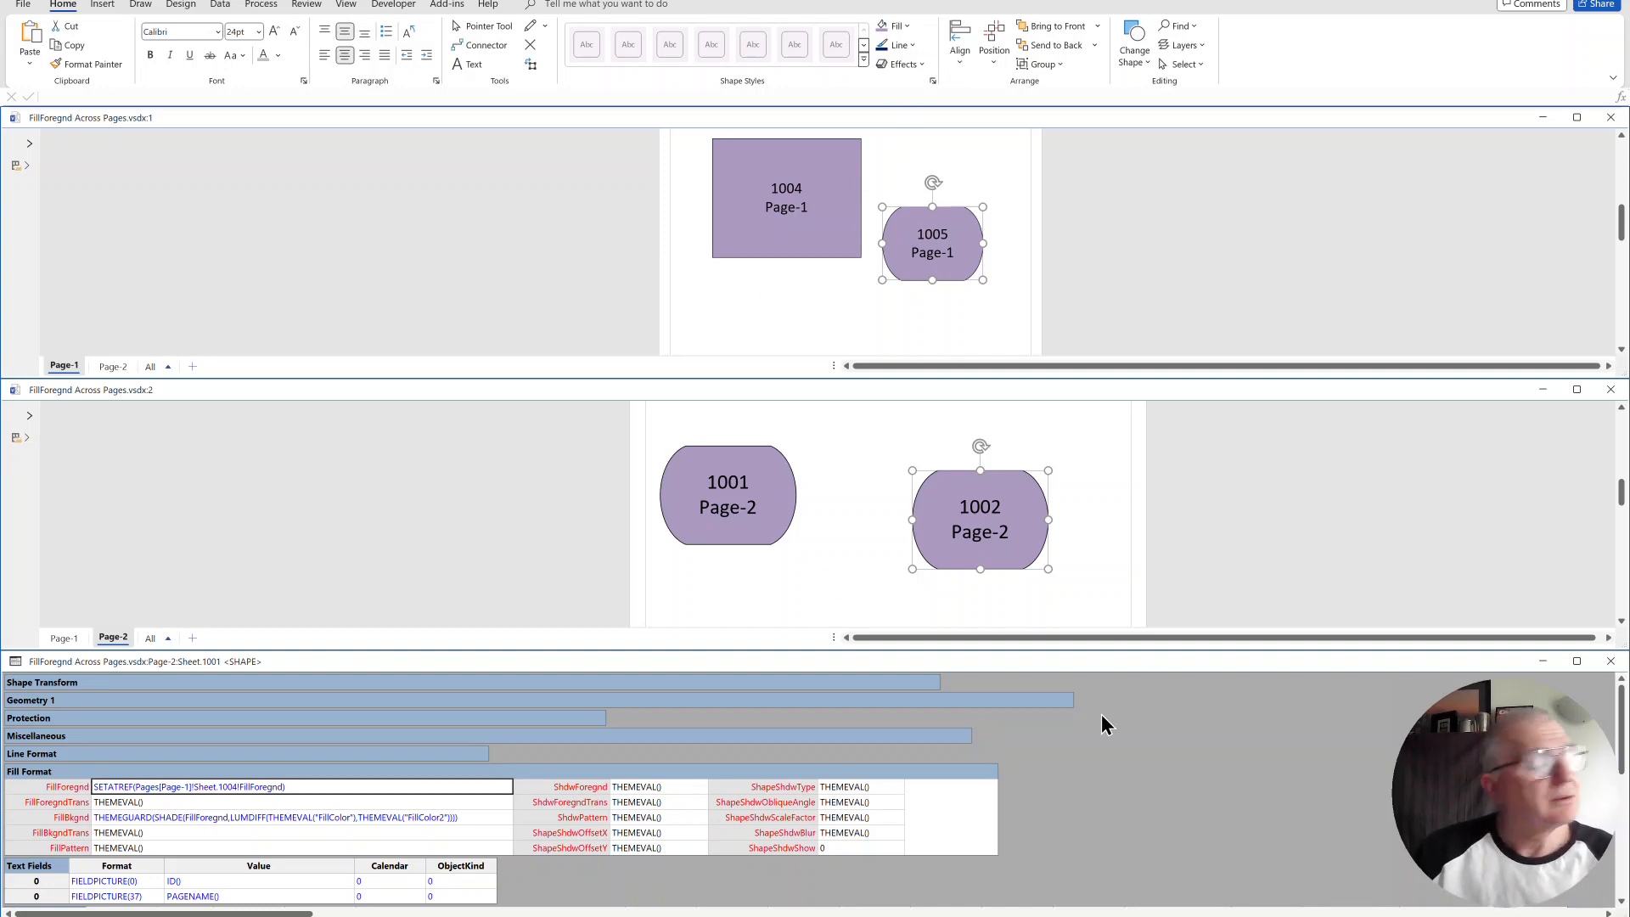